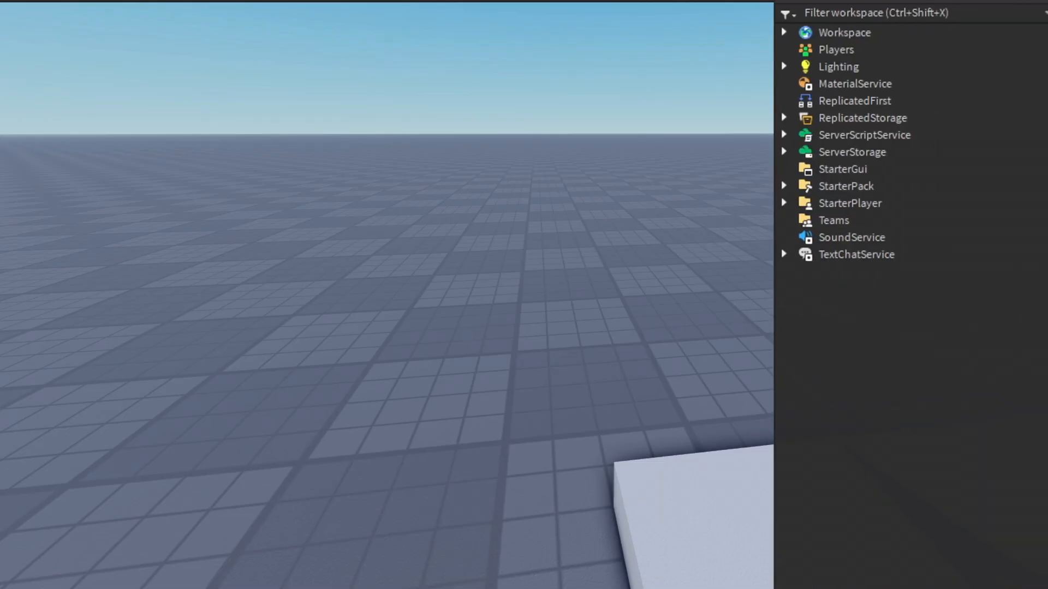
# Expand Workspace in Explorer and select the ViewModel rig to view its parts
pyautogui.click(783, 119)
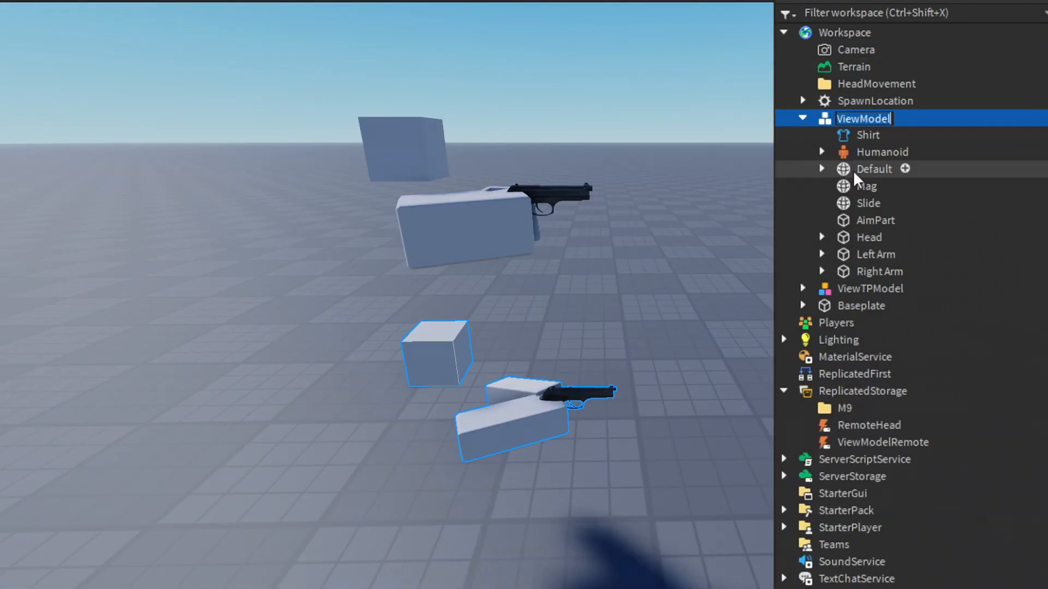
pyautogui.click(875, 220)
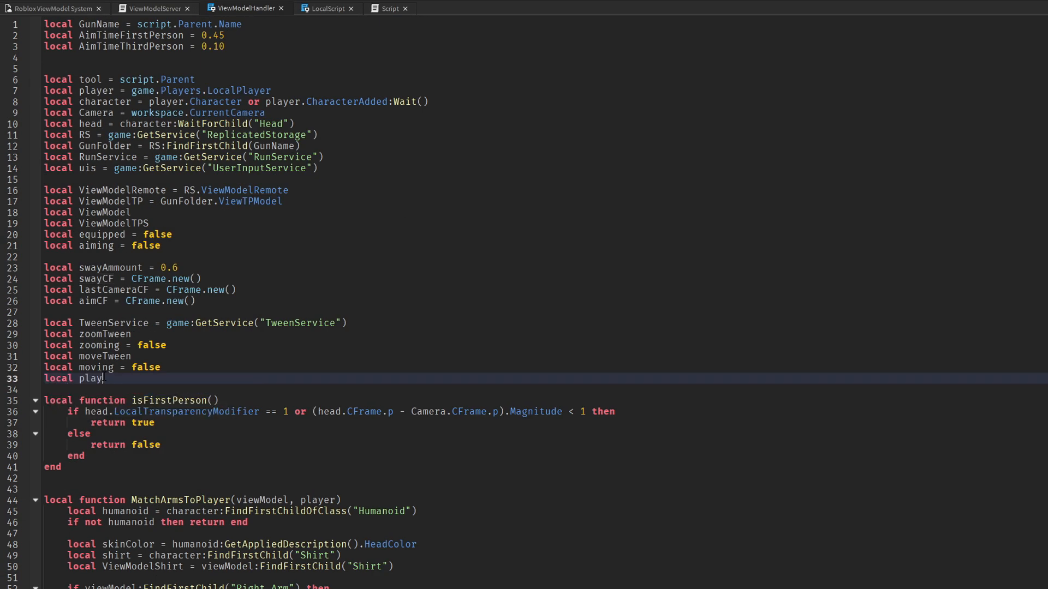
# Start declaring 'local mouse = player:GetMouse()' in ViewModelHandler
pyautogui.write('mouse')
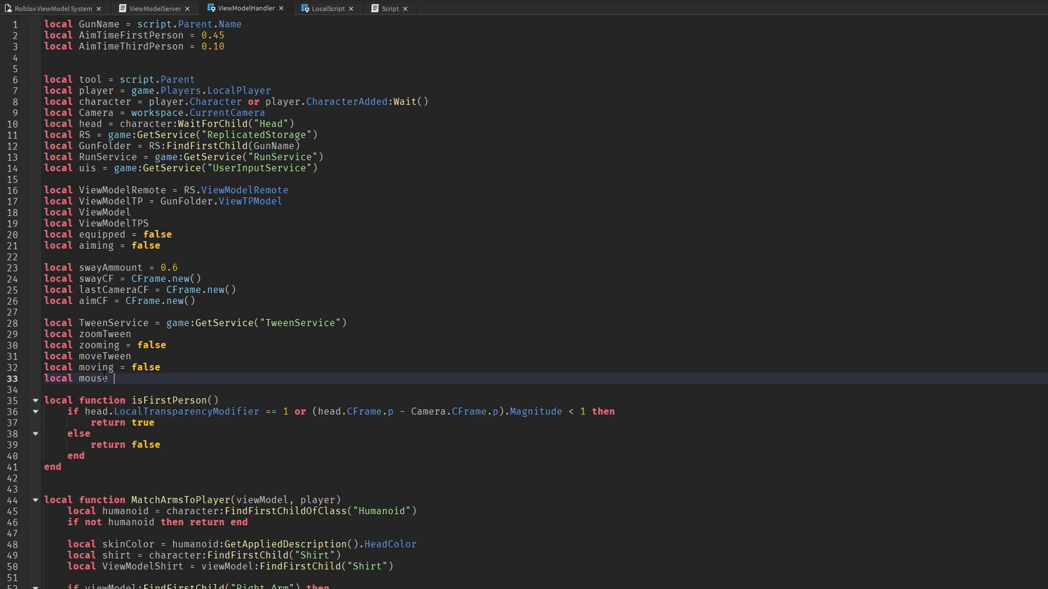
pyautogui.write('= player:GetM')
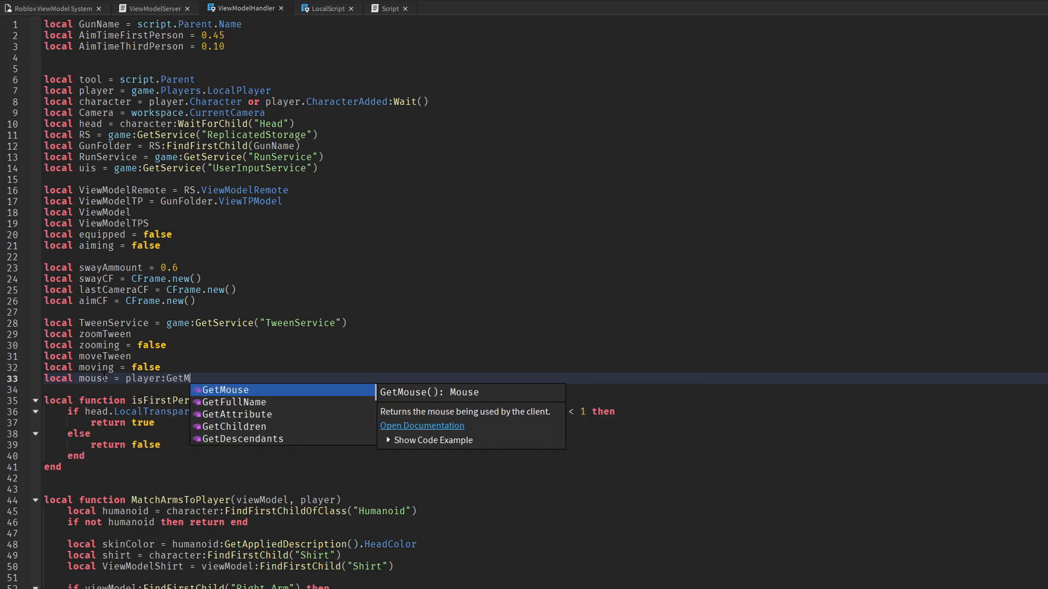
# Connect tool.Activated, declaring targetPosition and viewModel (camera model or character's ViewModelTPS)
pyautogui.scroll(-3)
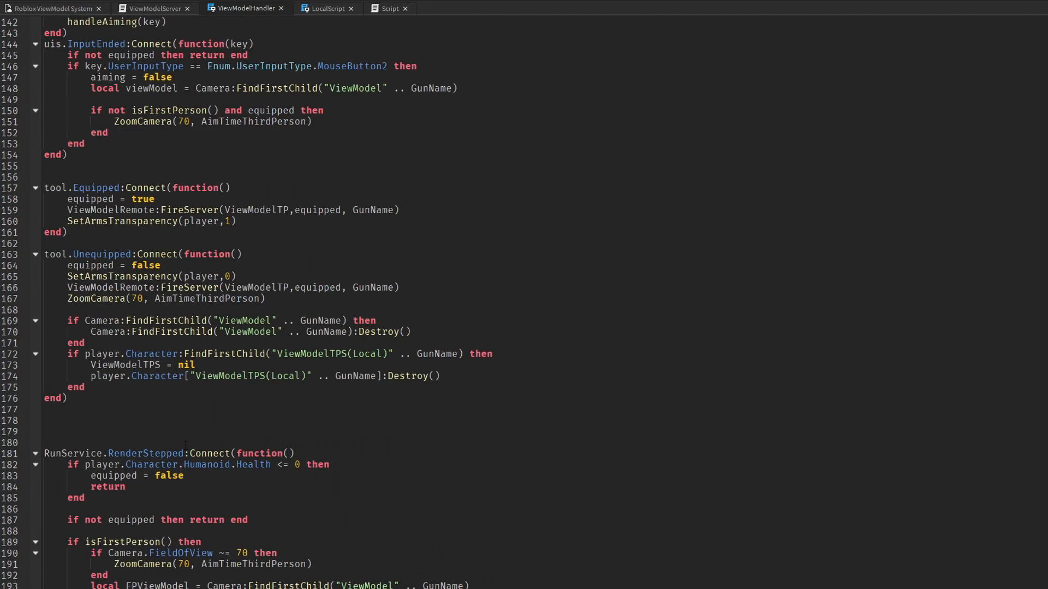
pyautogui.write('tool.Activated:F')
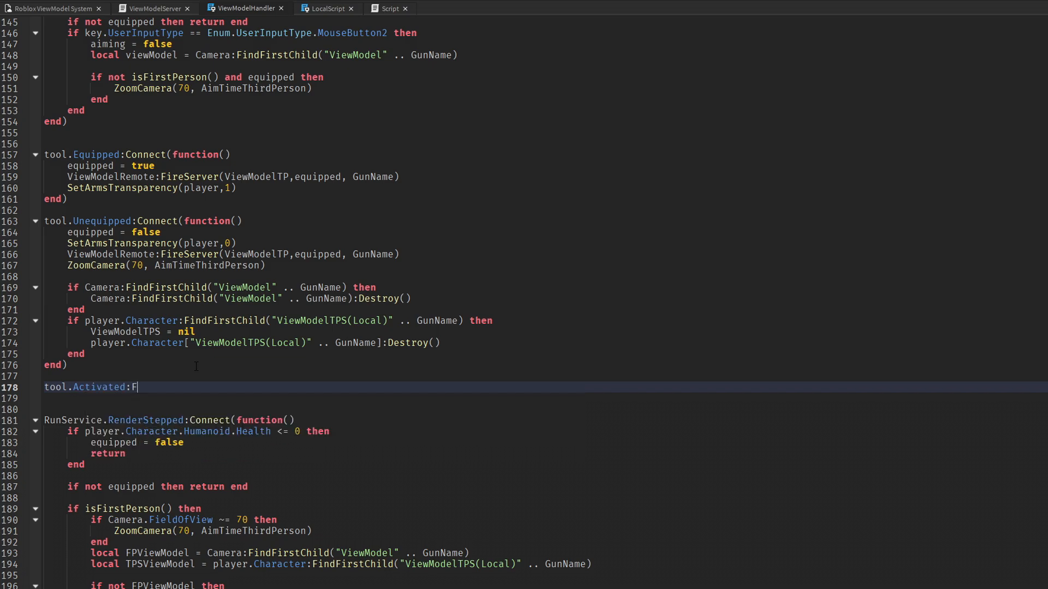
pyautogui.write('Connect(function()')
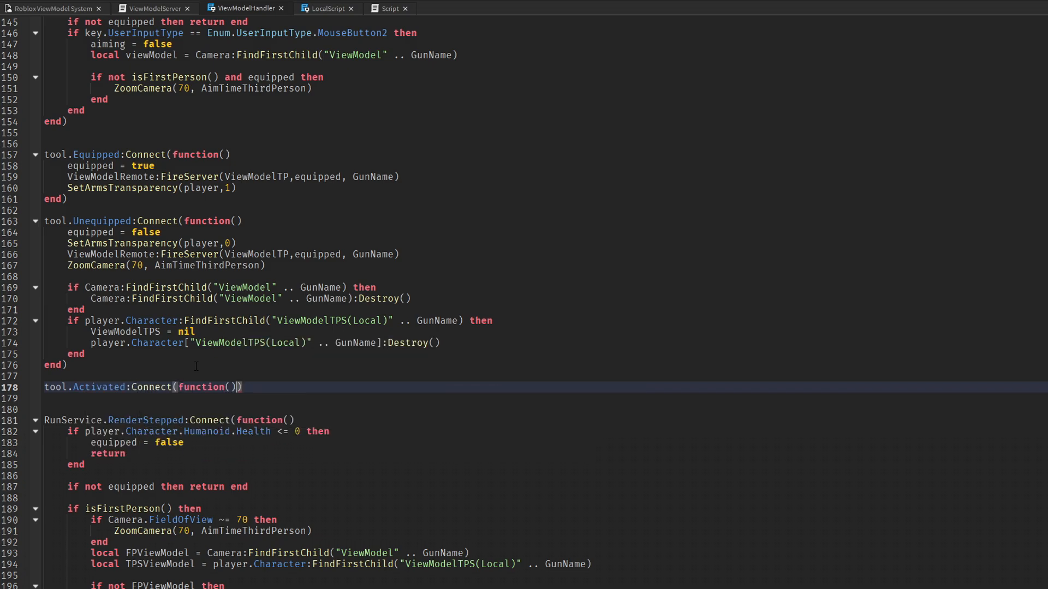
pyautogui.press('enter')
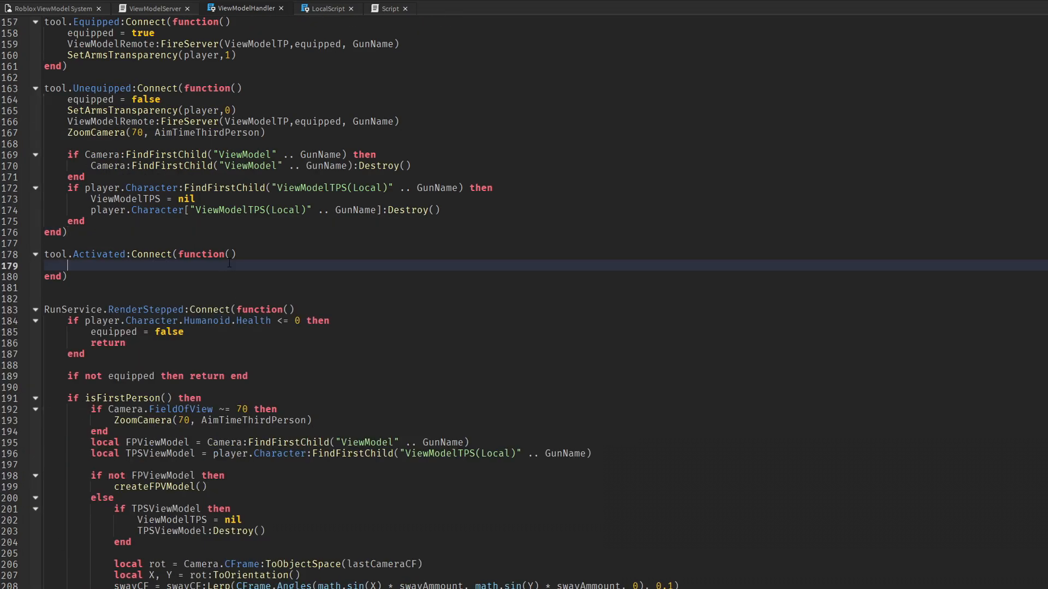
pyautogui.write('local targetPosition = mouse.Hit.Position')
pyautogui.write('local rayOrigin, gunPart')
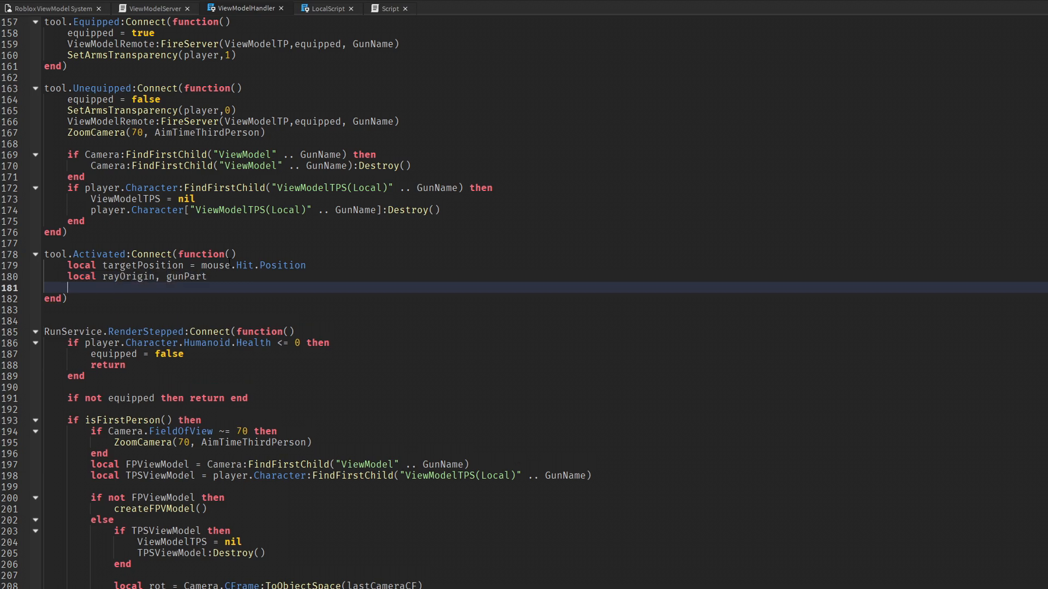
pyautogui.write('local viewModel =')
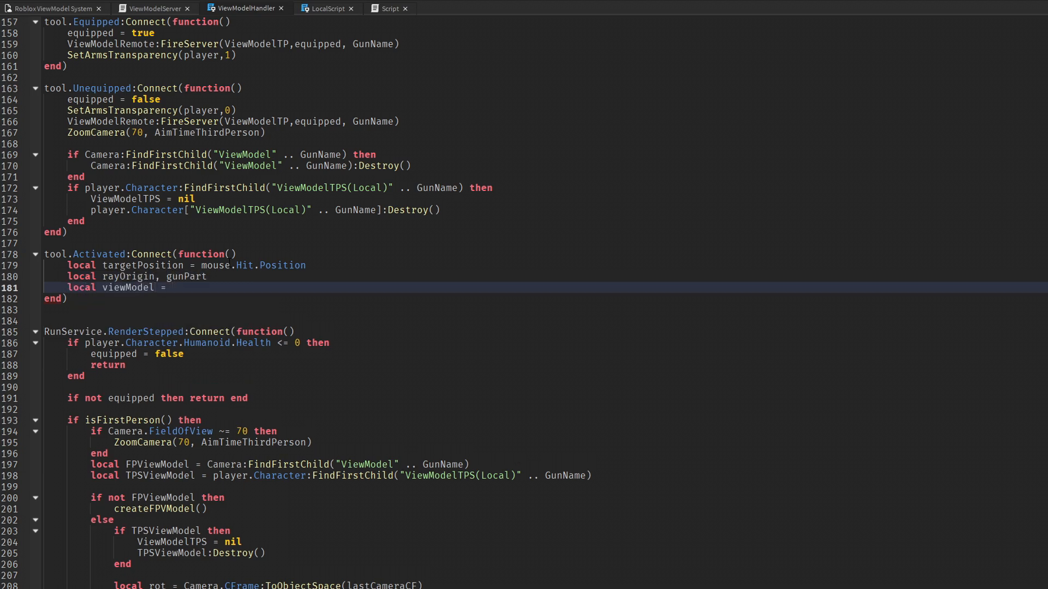
pyautogui.write('isFirstPerson() and Camera:FindFirstChild("ViewModel" .. GunName) or player')
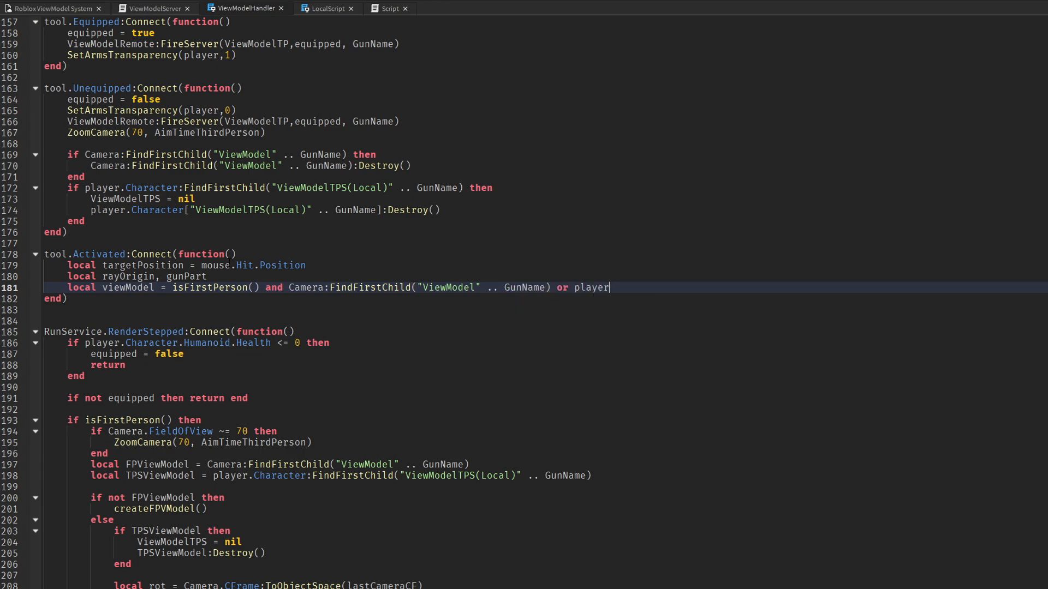
pyautogui.write('.Character:FindFirstChild("")')
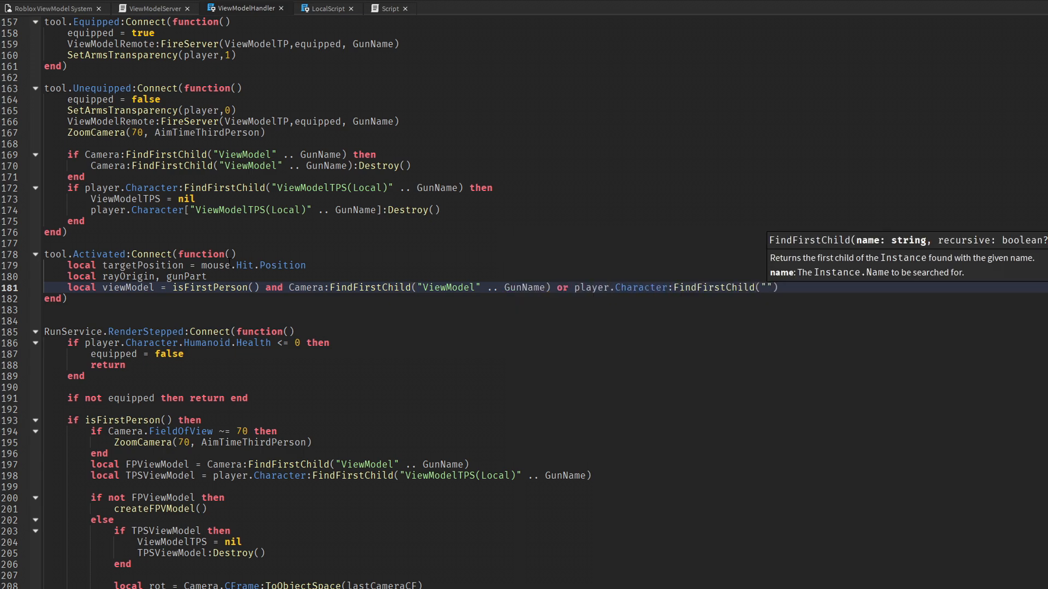
pyautogui.write('ViewModelTPS(Local')
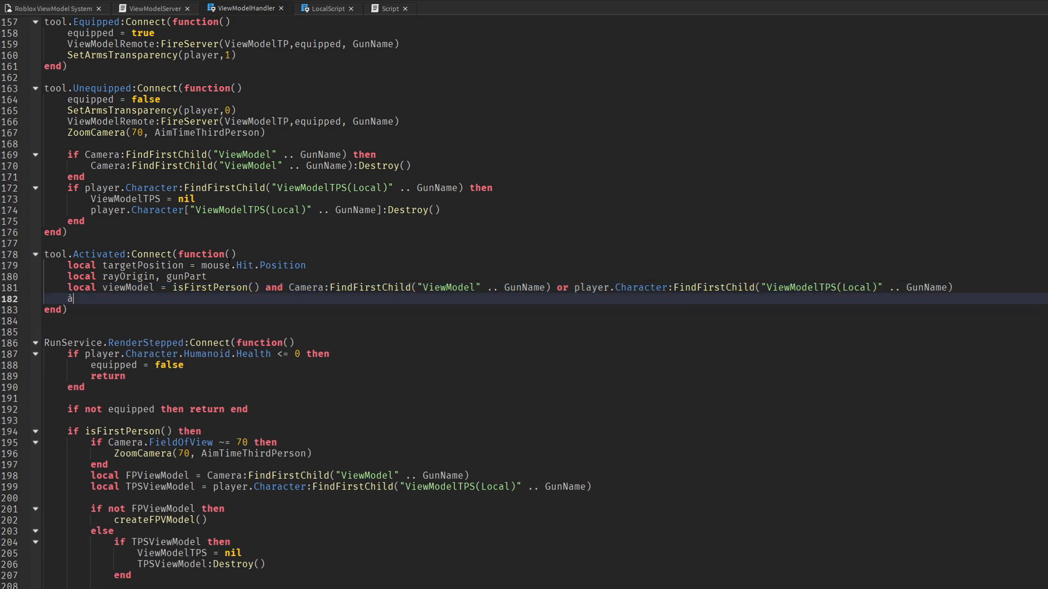
# Return early without viewModel or its rayOrigin part, then set rayOrigin = gunPart.Position
pyautogui.write('if viewMod')
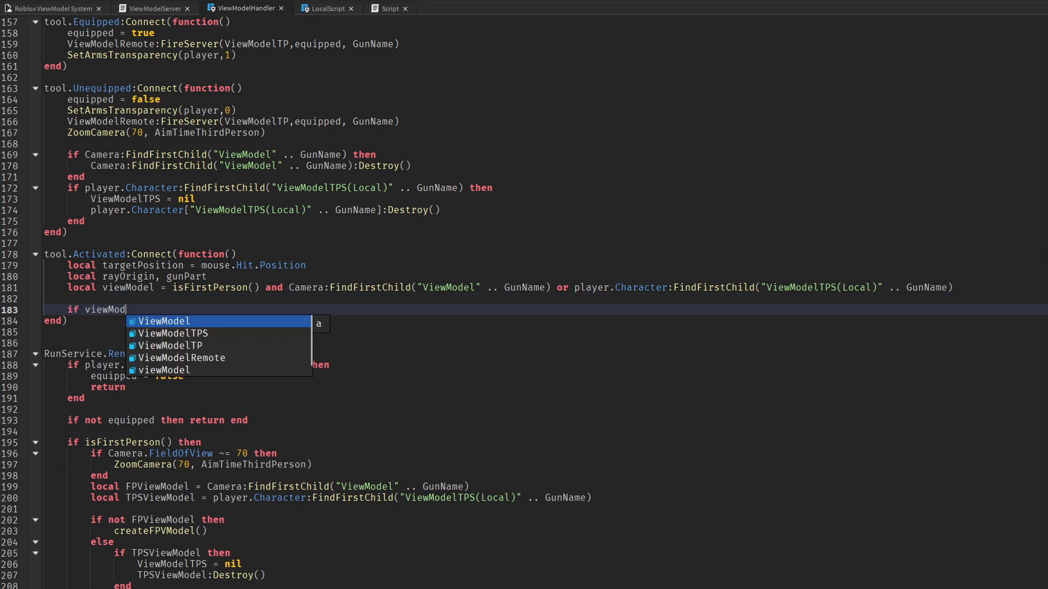
pyautogui.write('not')
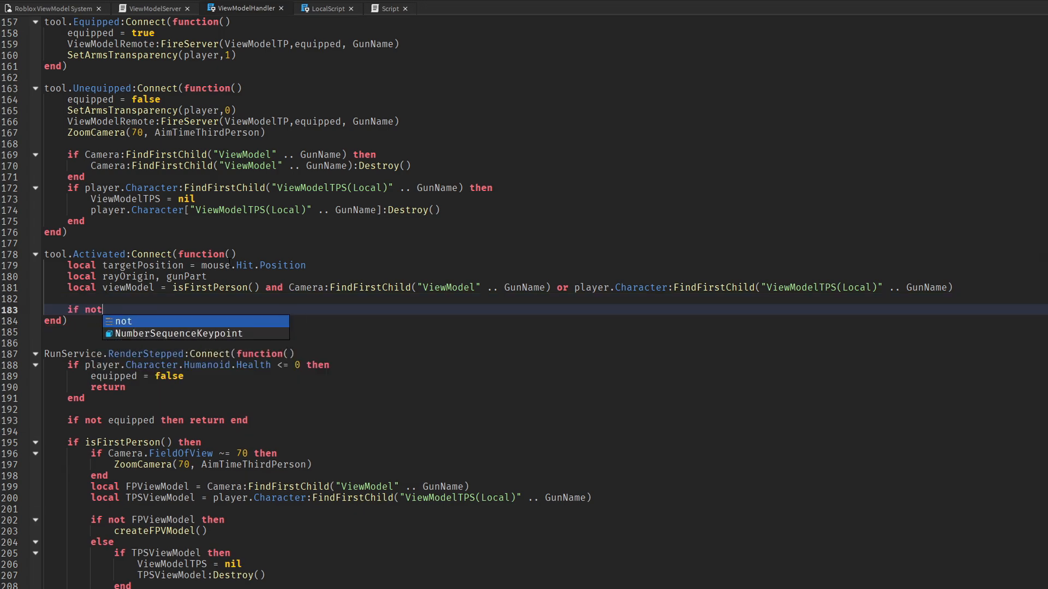
pyautogui.write('viewModel then return end')
pyautogui.write('gunPa')
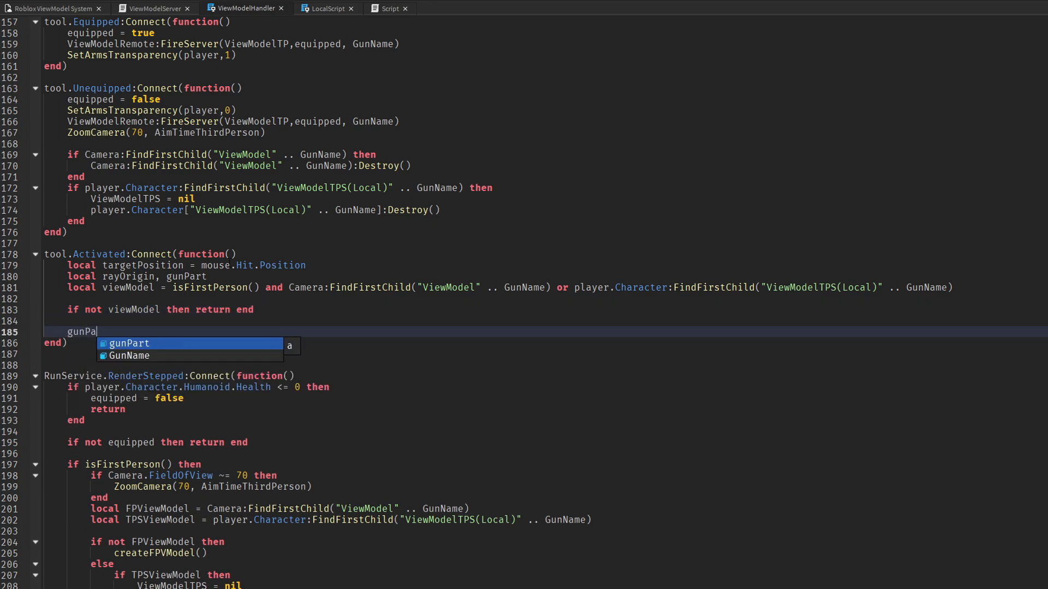
pyautogui.write('= viewModel:FindFirstChild("rayOrigin')
pyautogui.write('rayOrigin =')
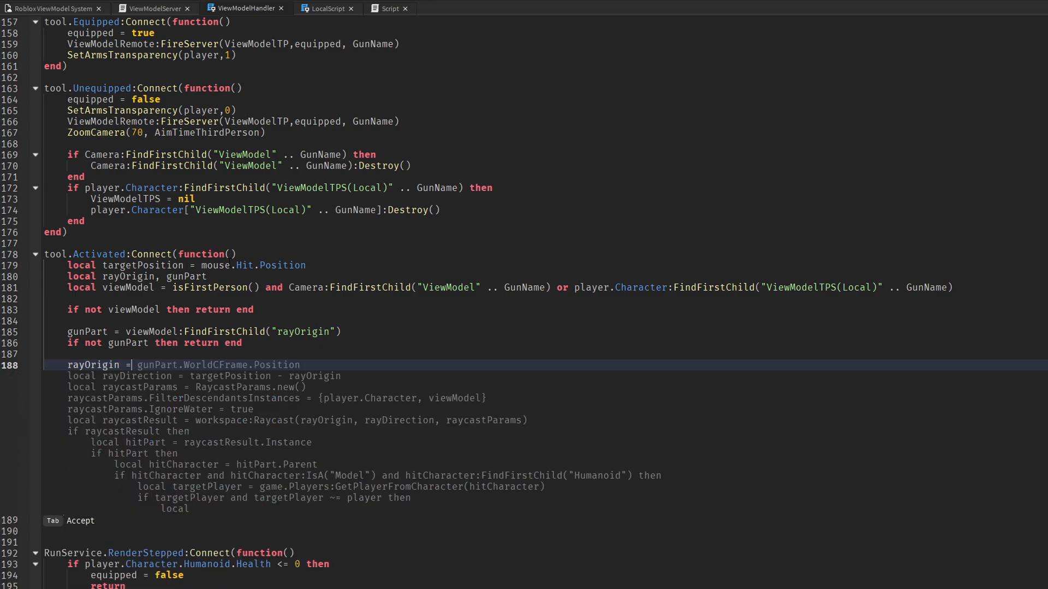
pyautogui.write('gunPart.Position')
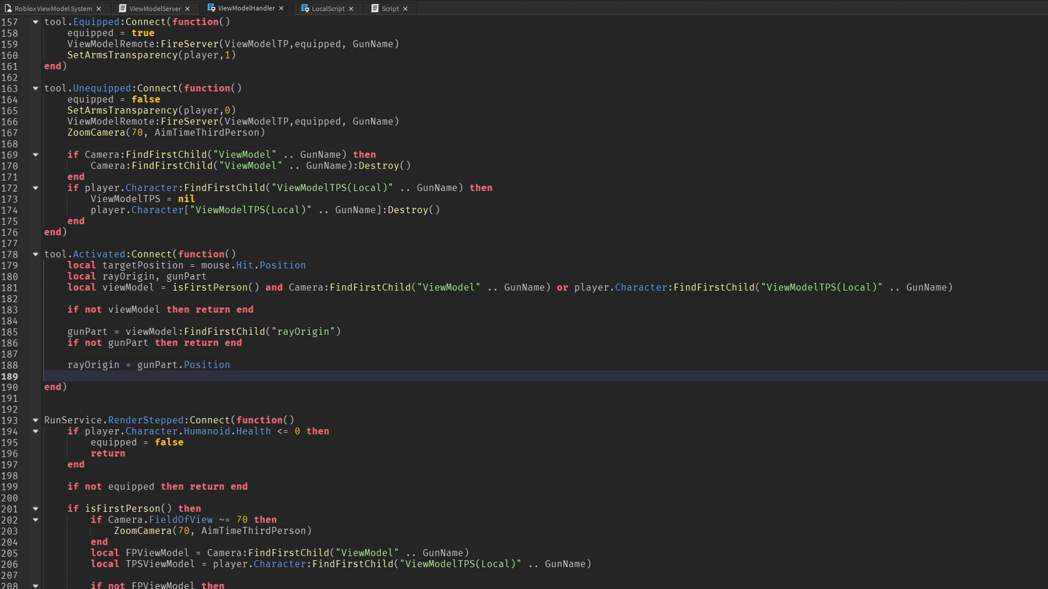
# Set rayDirection to (targetPosition - rayOrigin).Unit * 100
pyautogui.doubleClick(86, 331)
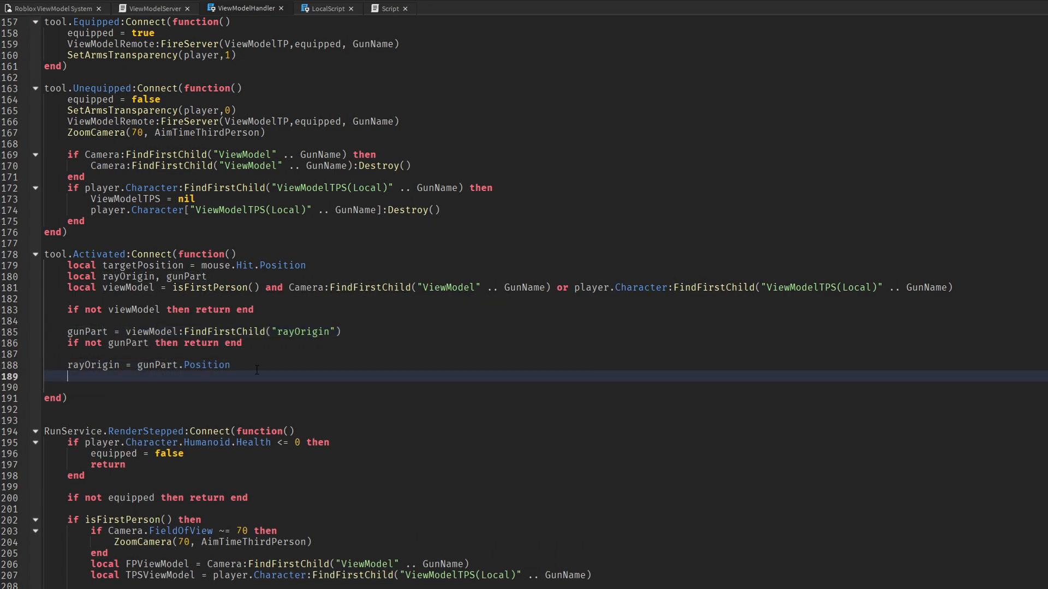
pyautogui.write('local rayD')
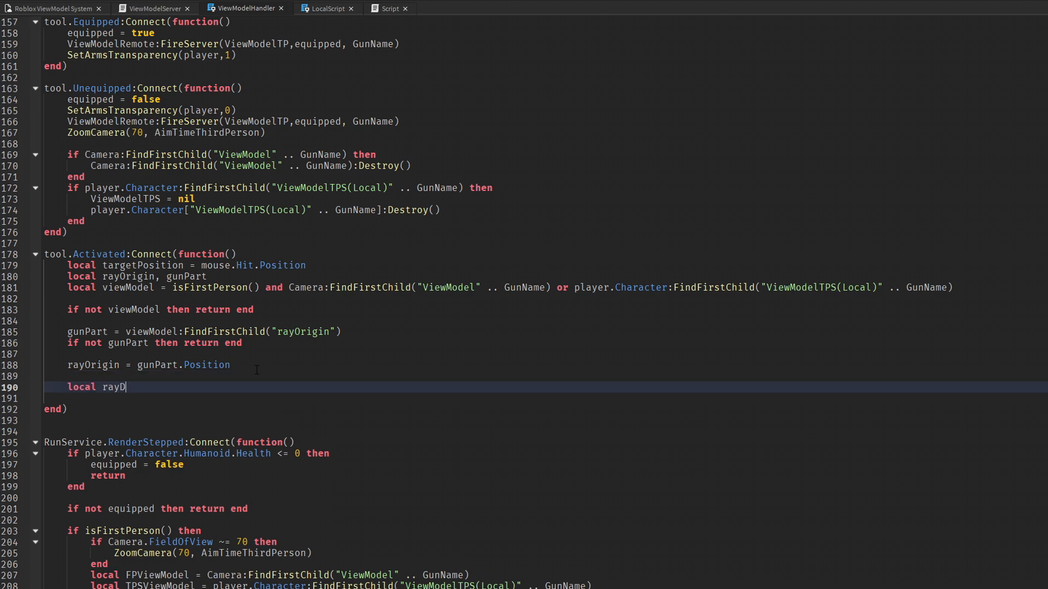
pyautogui.write('irection  -')
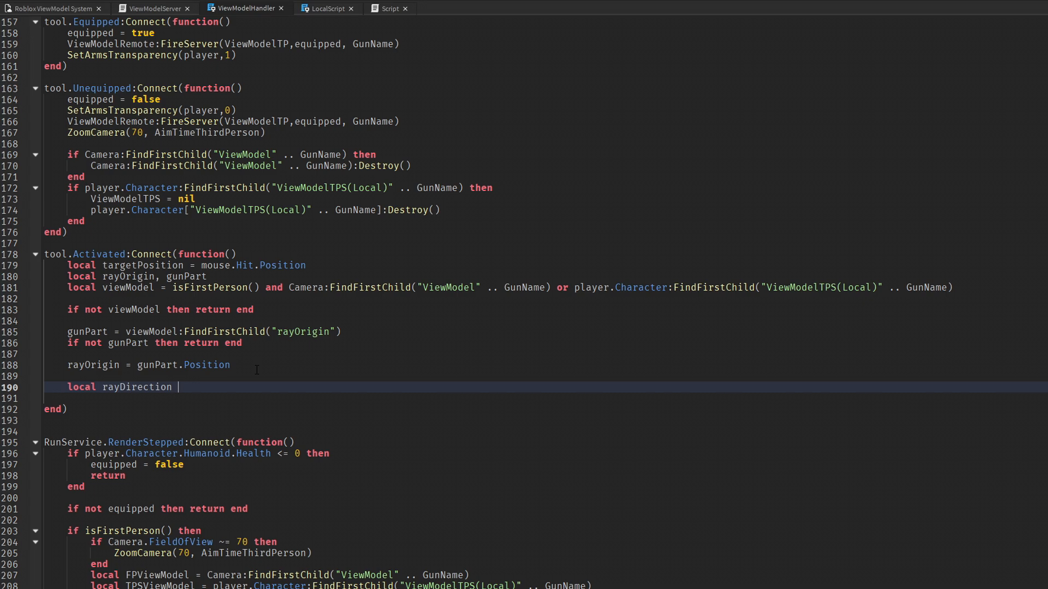
pyautogui.write('= (targetPosition - ray')
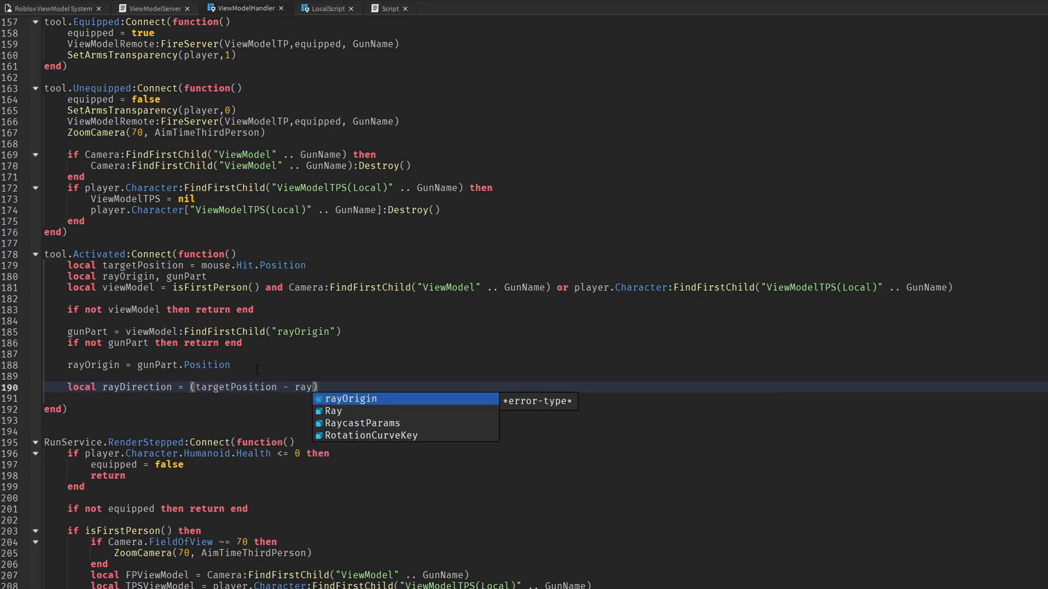
pyautogui.write('Origin).Unit * 1000')
pyautogui.write('local rayc')
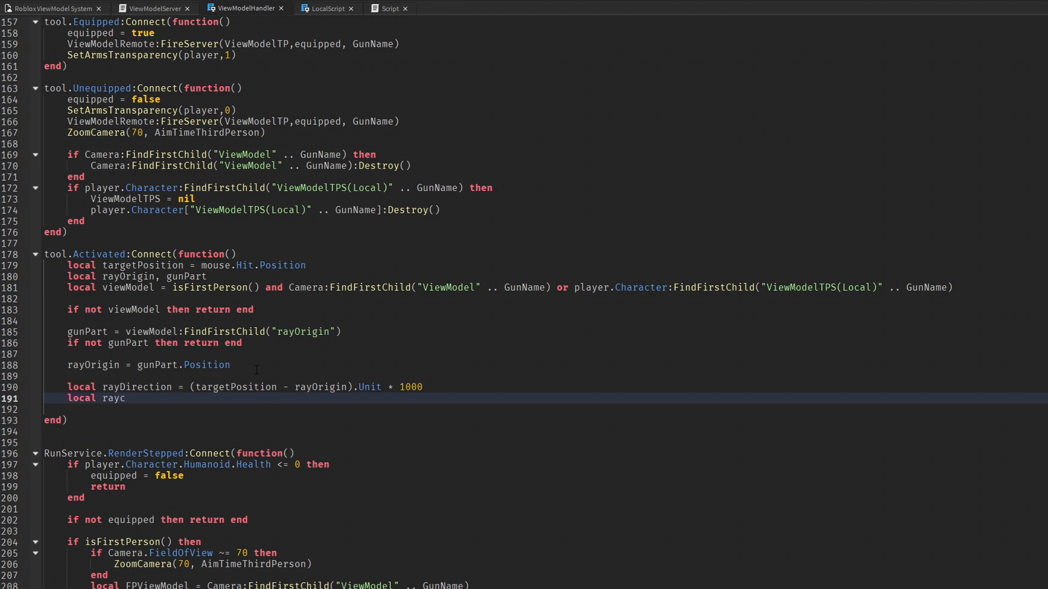
# Create raycastParams excluding the character and ignoring water
pyautogui.write('astParams')
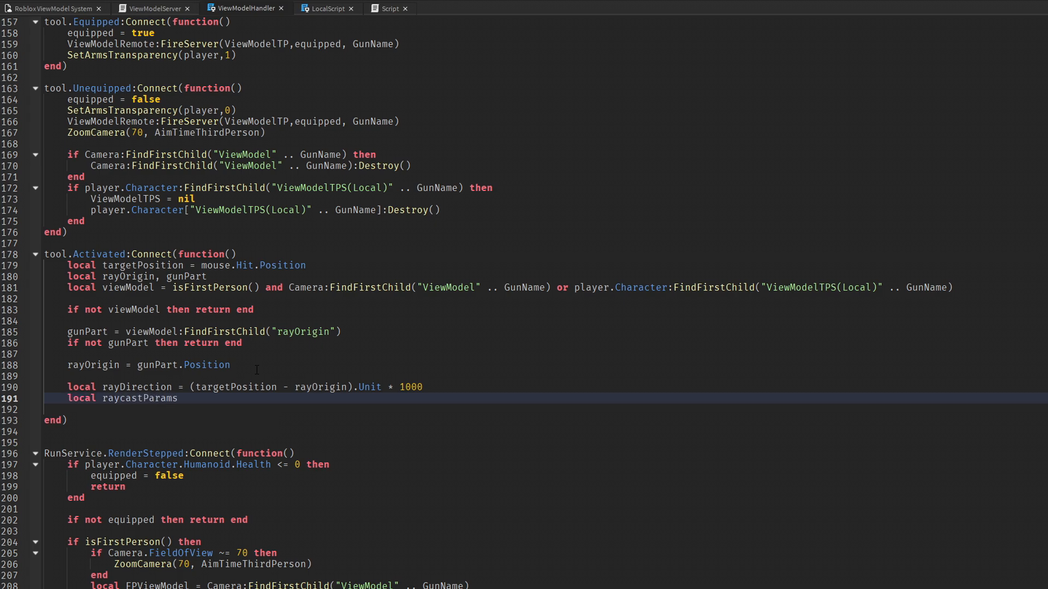
pyautogui.write('= RaycastParams.new(')
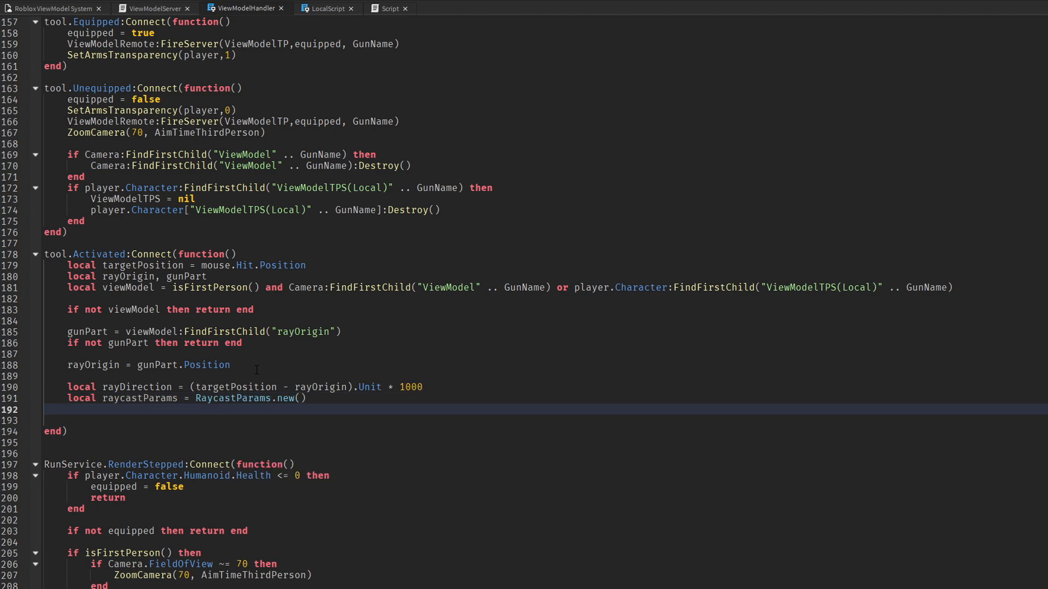
pyautogui.write('raycastParams.FilterDescendantsInstances =')
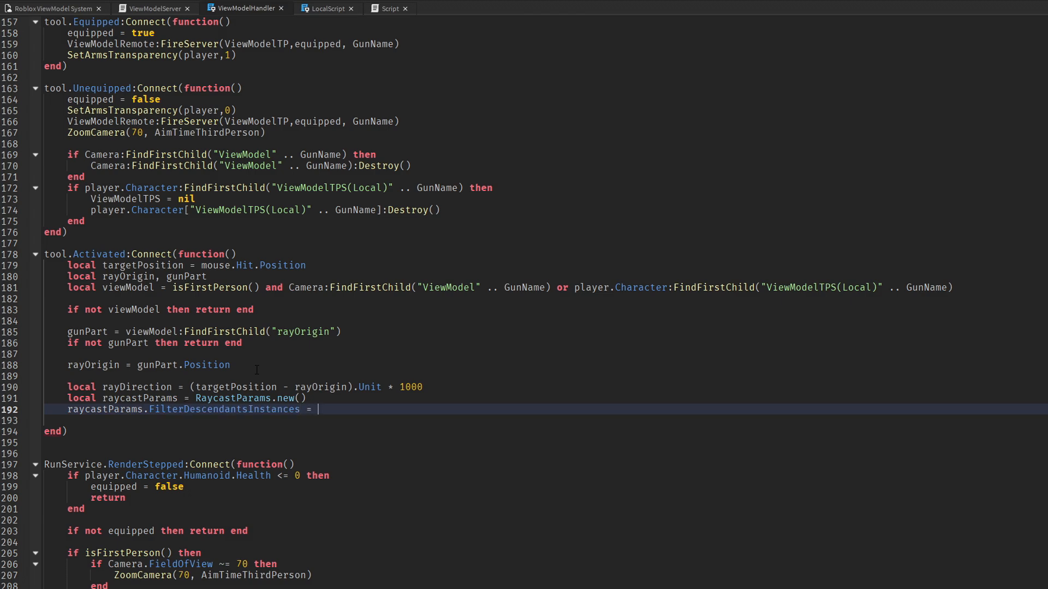
pyautogui.write('{character}')
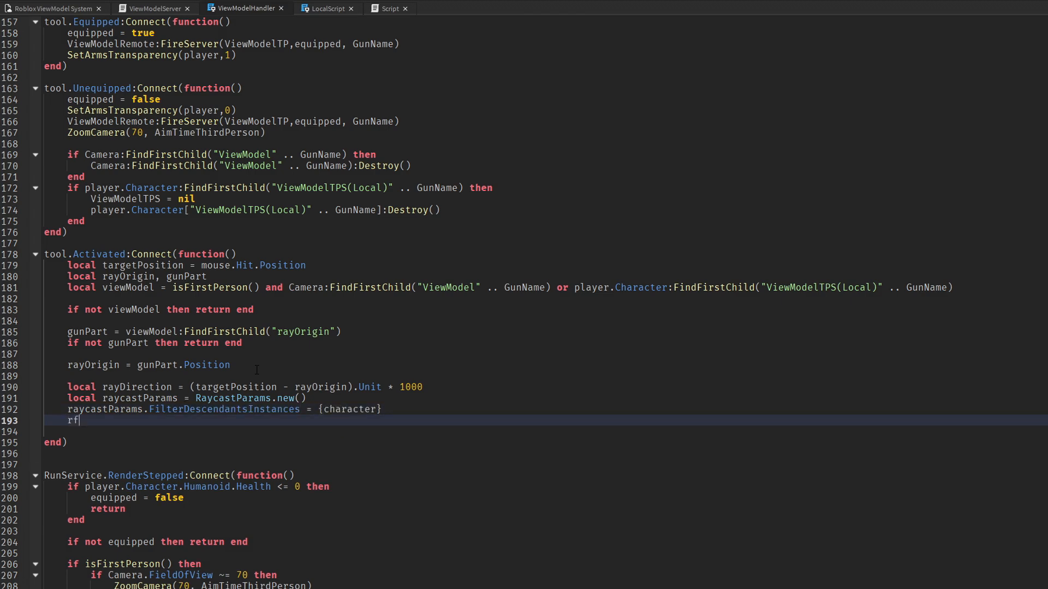
pyautogui.write('aycastParams.FilterType = Enum.RaycastFilterType.')
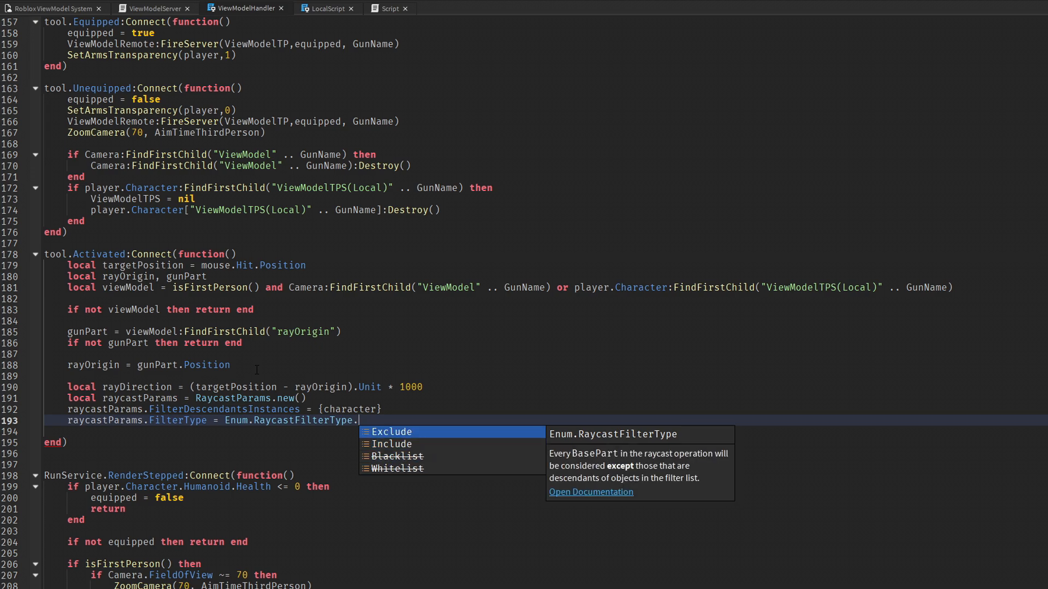
pyautogui.click(391, 432)
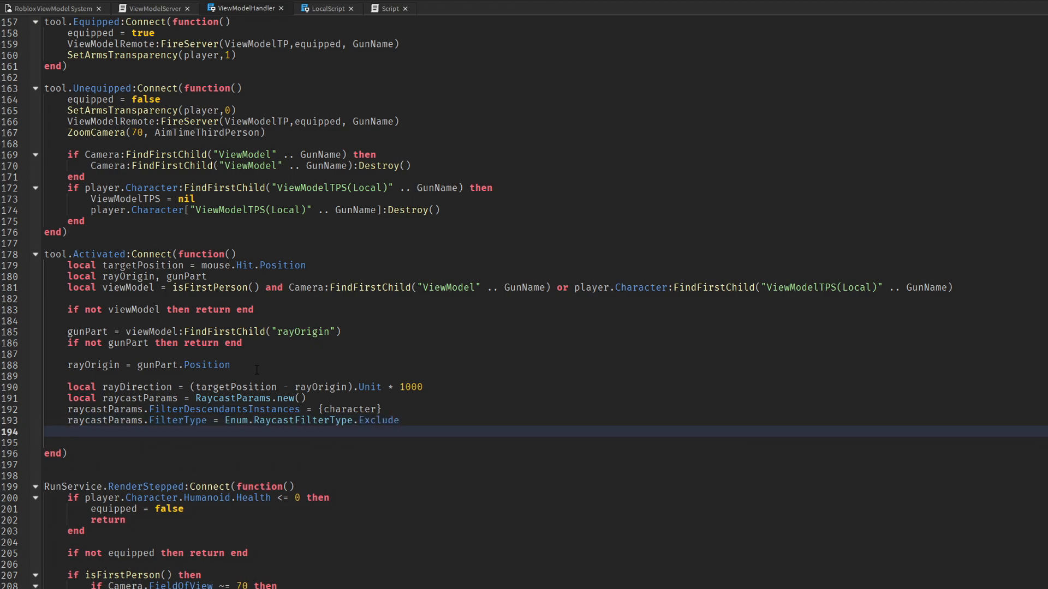
pyautogui.write('raycastParams.IgnoreWater')
pyautogui.write('print("Hit: ')
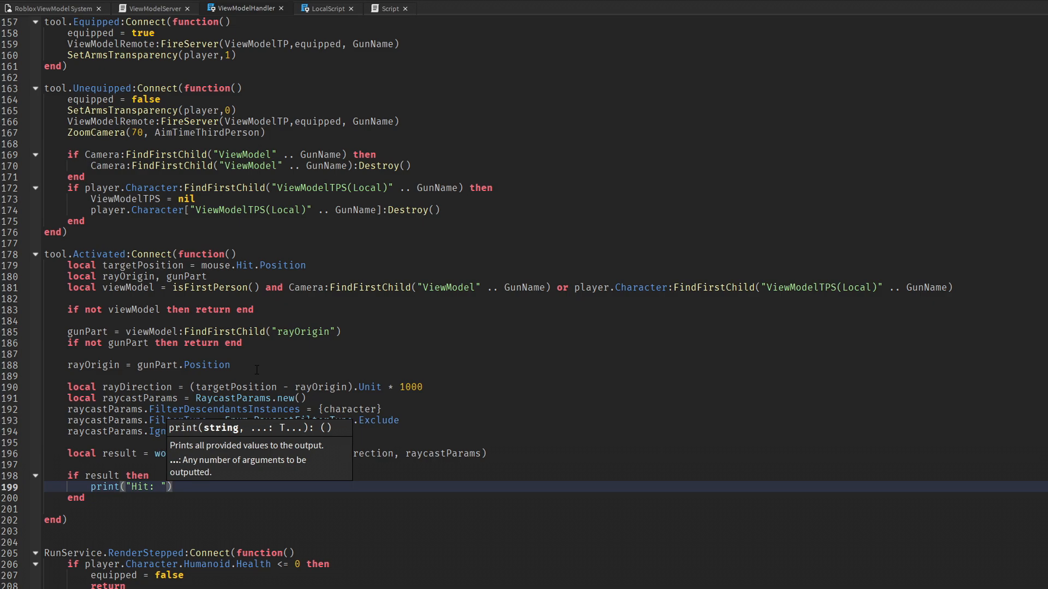
# Print the hit instance's Name and set missPosition = rayOrigin + rayDirection * 50
pyautogui.write(', result.Instance.Na')
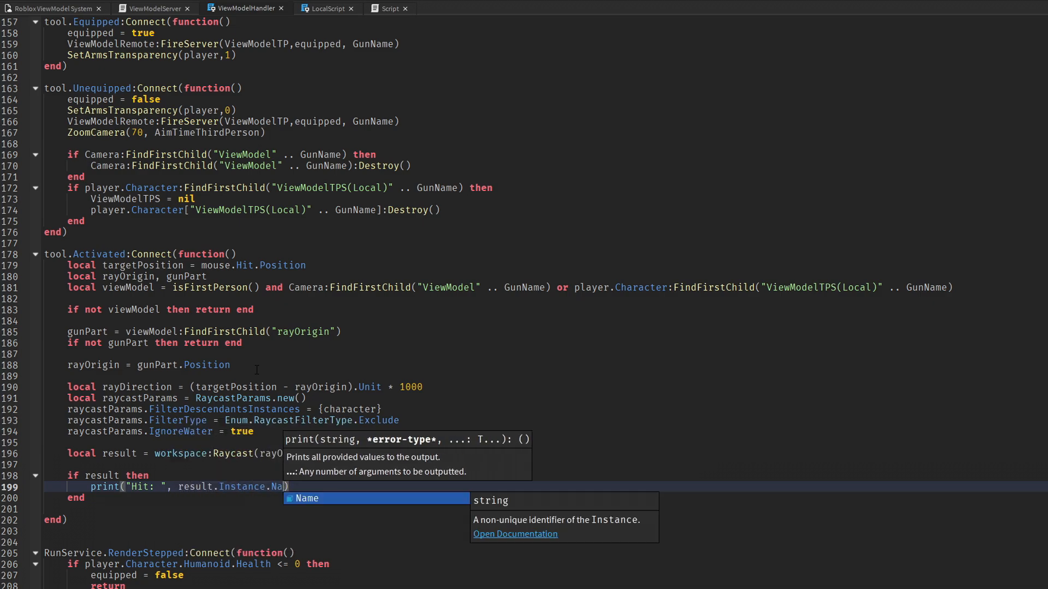
pyautogui.press('Return')
pyautogui.write('local')
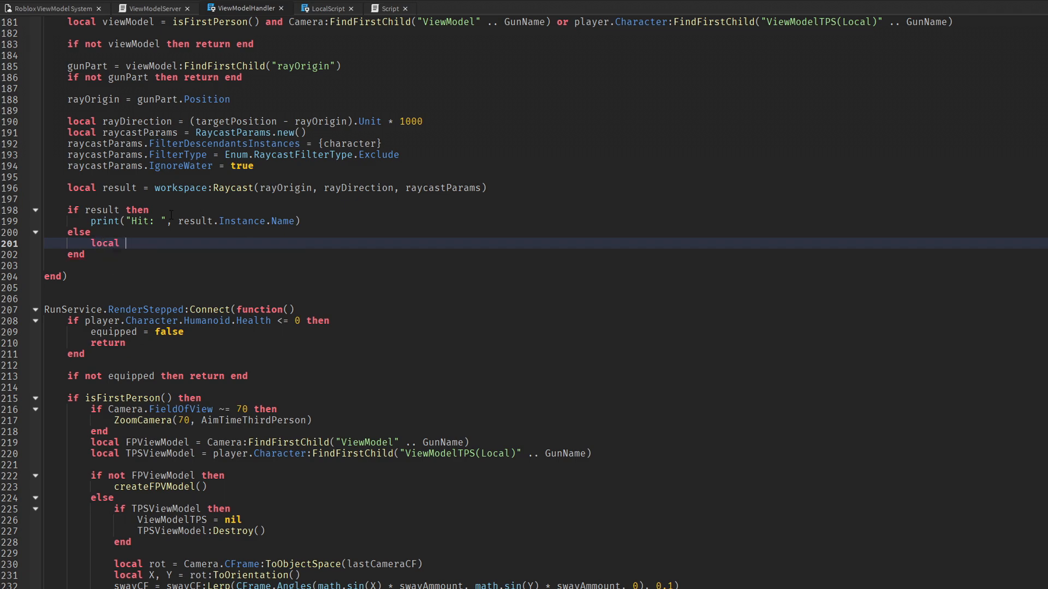
pyautogui.write('missPosition = ray')
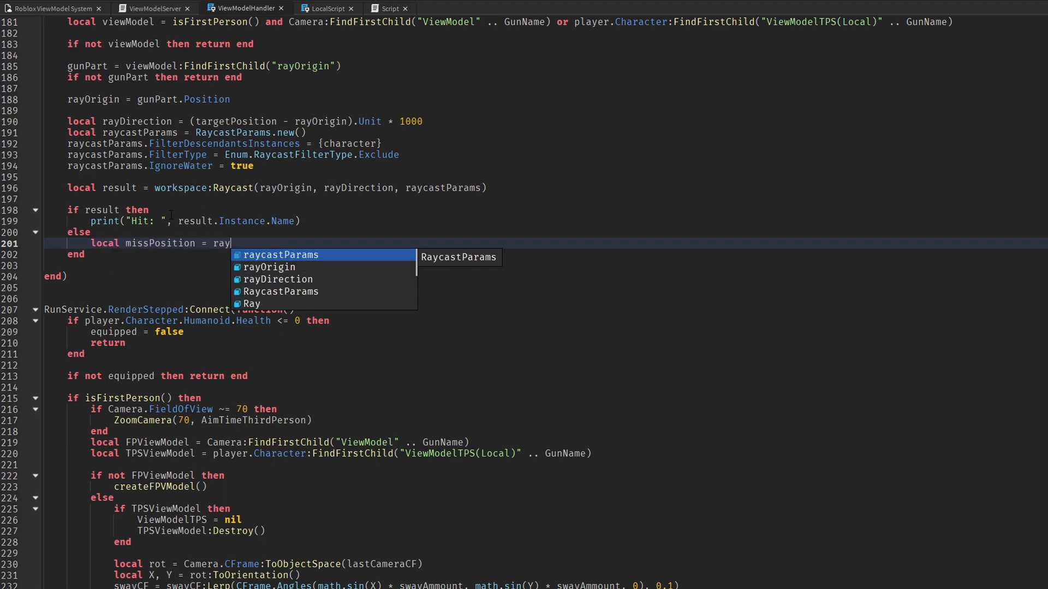
pyautogui.write('Origin + rayDi')
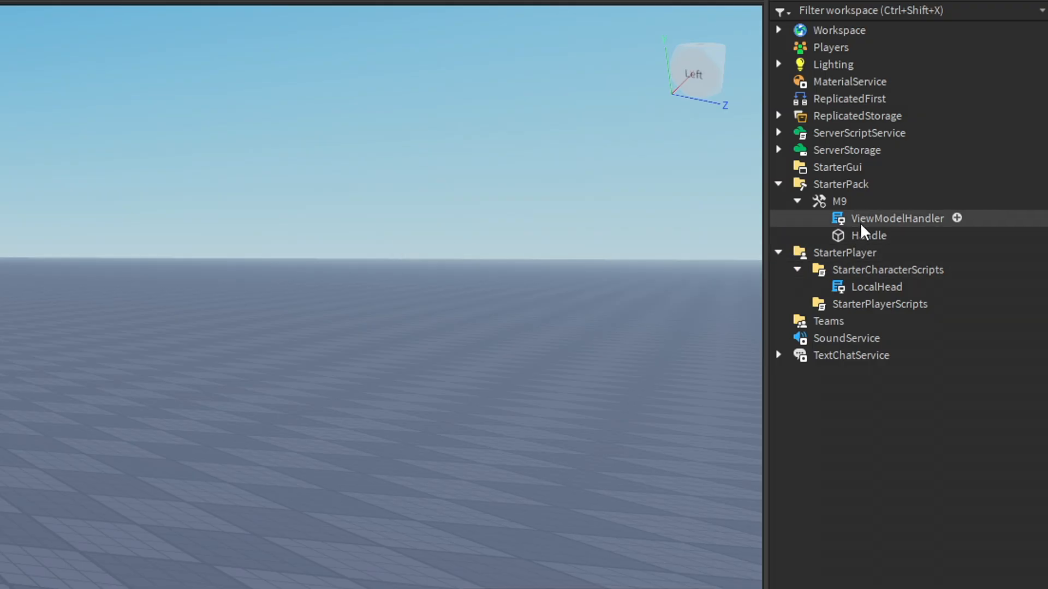
# Add a Script named Shooter and a RemoteEvent renamed ShootEvent under M9
pyautogui.click(957, 218)
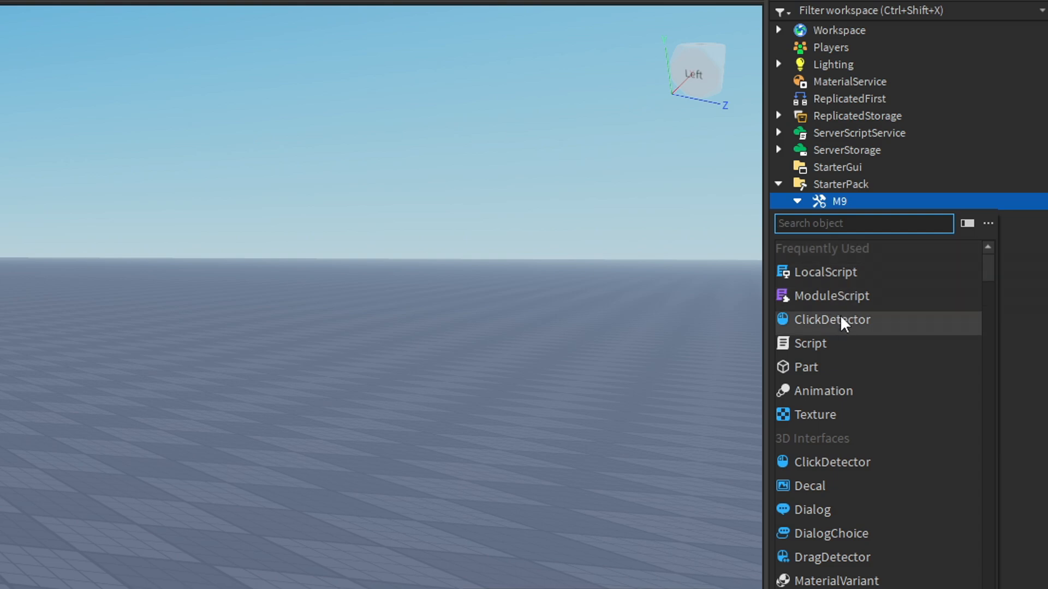
pyautogui.click(809, 343)
pyautogui.write('re')
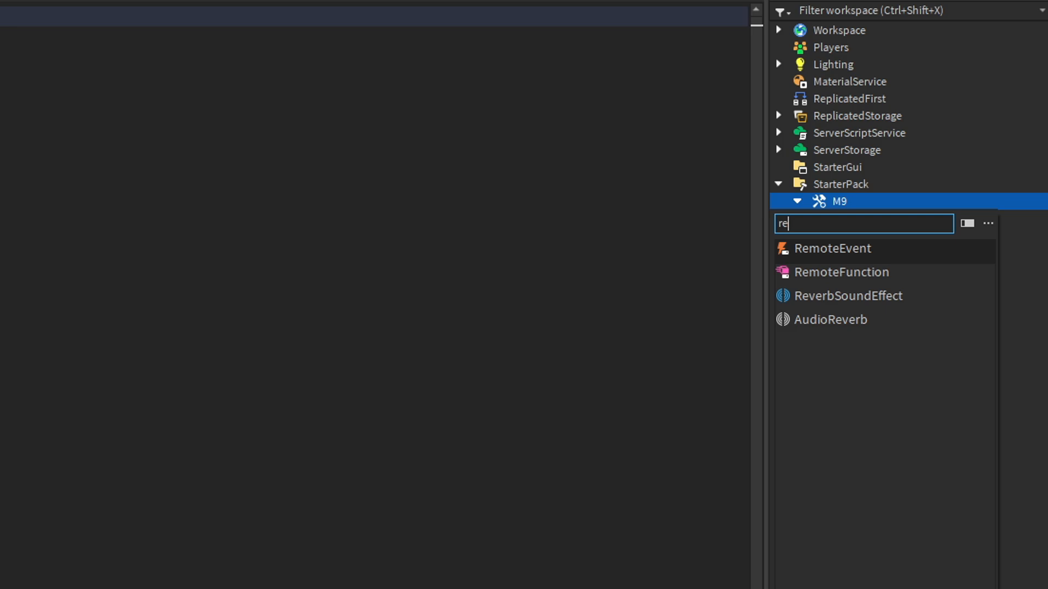
pyautogui.click(832, 248)
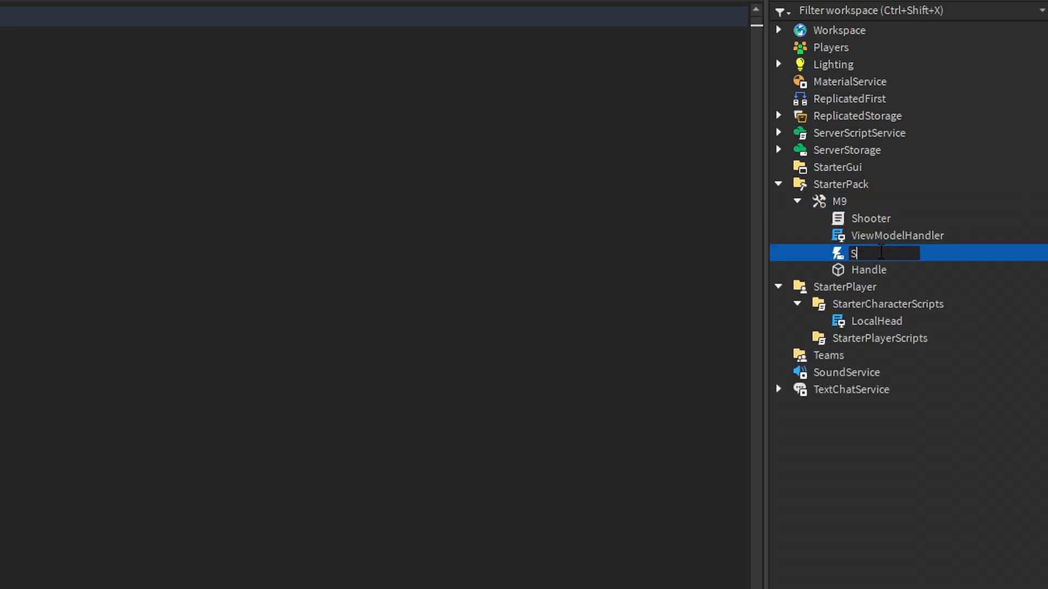
pyautogui.write('ShootEvent')
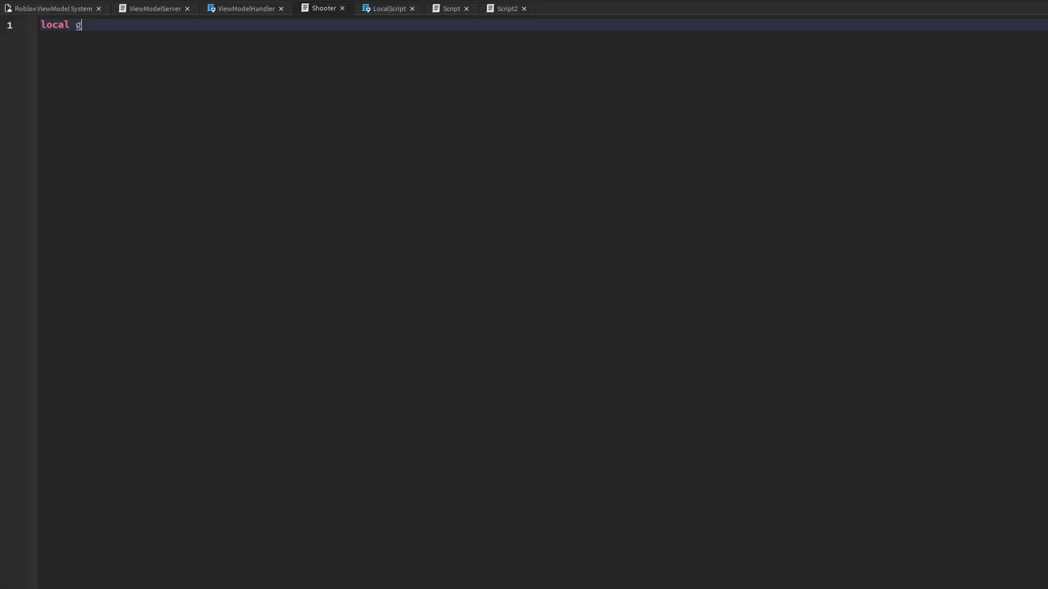
# In Shooter, set gun = script.Parent and connect ShootEvent.OnServerEvent(player, targetPosition, gunName)
pyautogui.write('un = script.Parent')
pyautogui.write('local ')
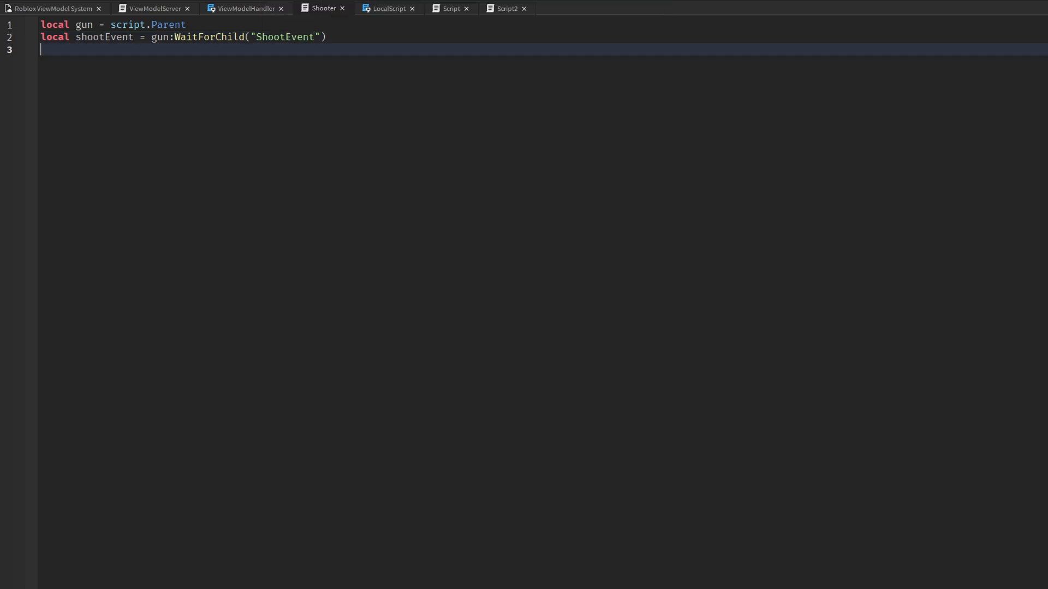
pyautogui.write('shootEvent')
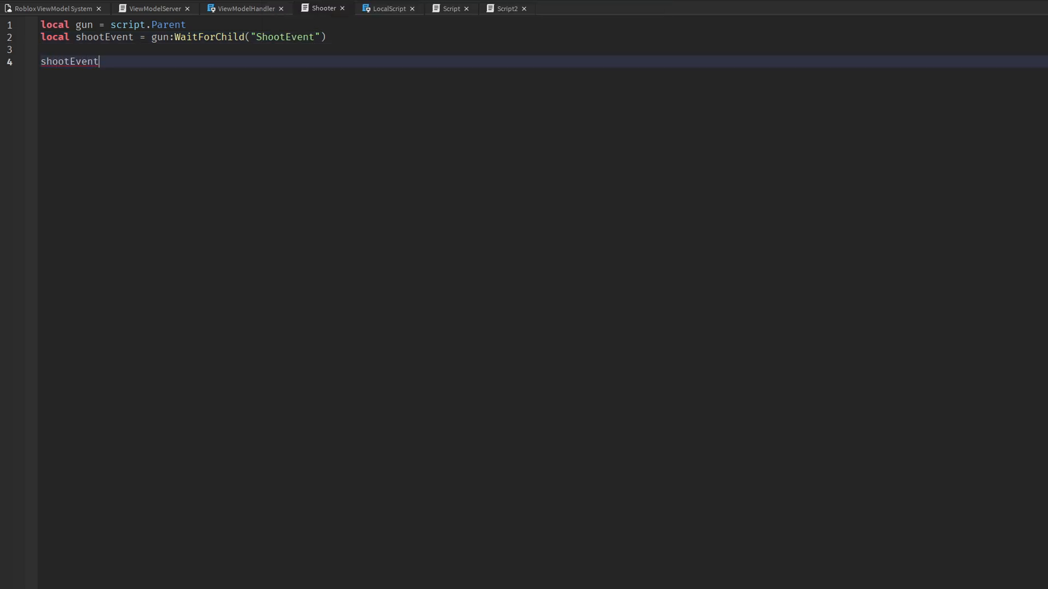
pyautogui.write('.OnServerEvent:Connect(function(player, targetPosition, me')
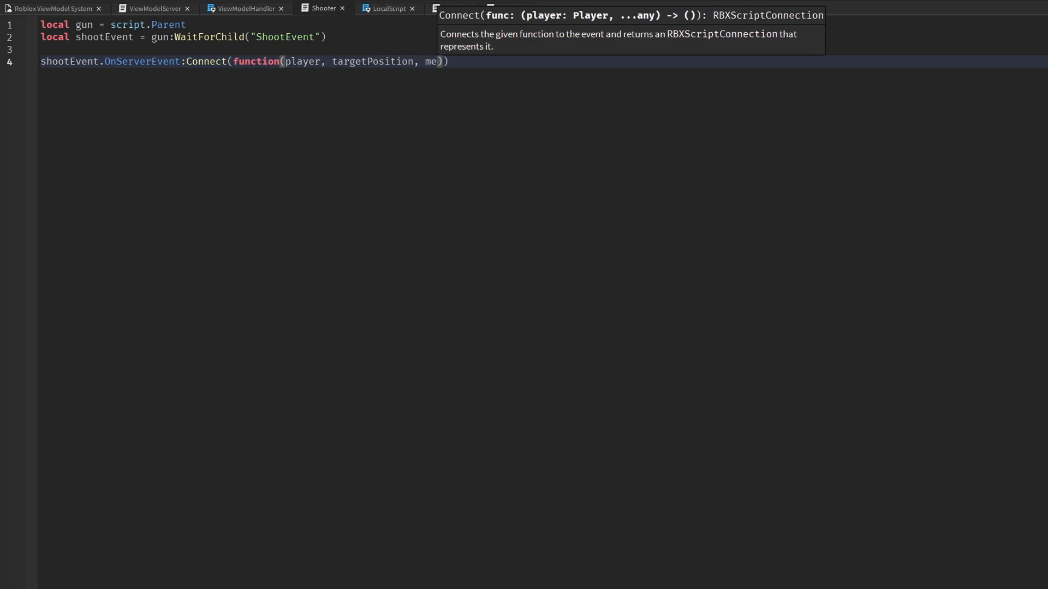
pyautogui.write('f')
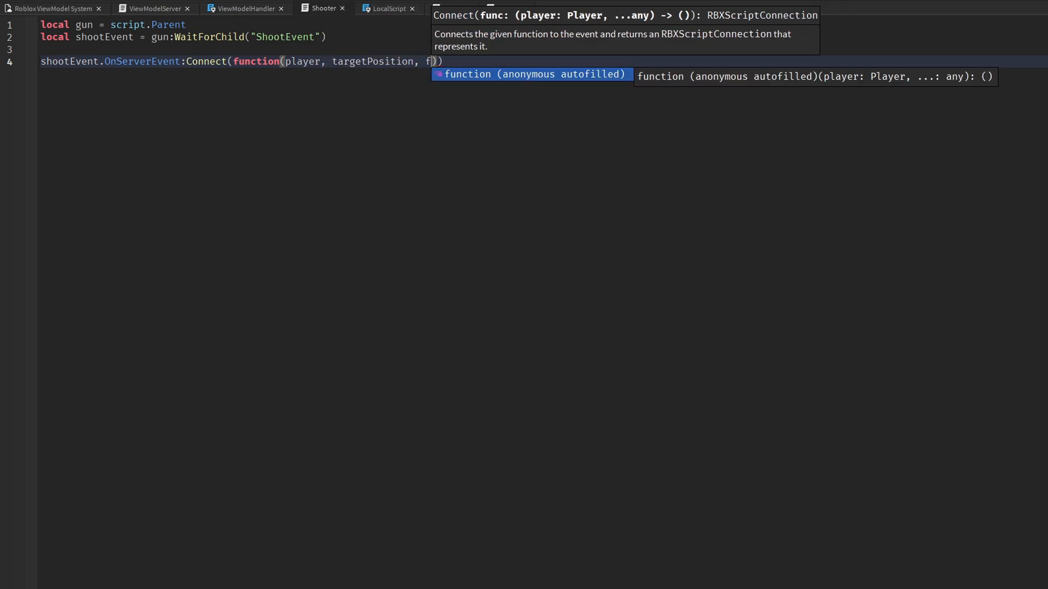
pyautogui.write('unName')
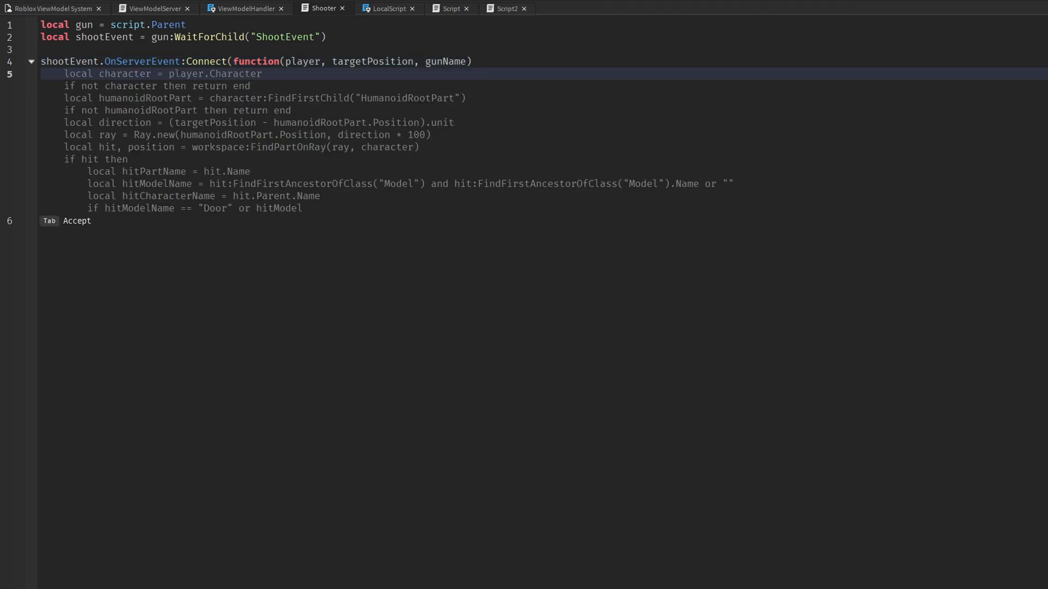
pyautogui.write('player.Character')
pyautogui.write('local gunPa')
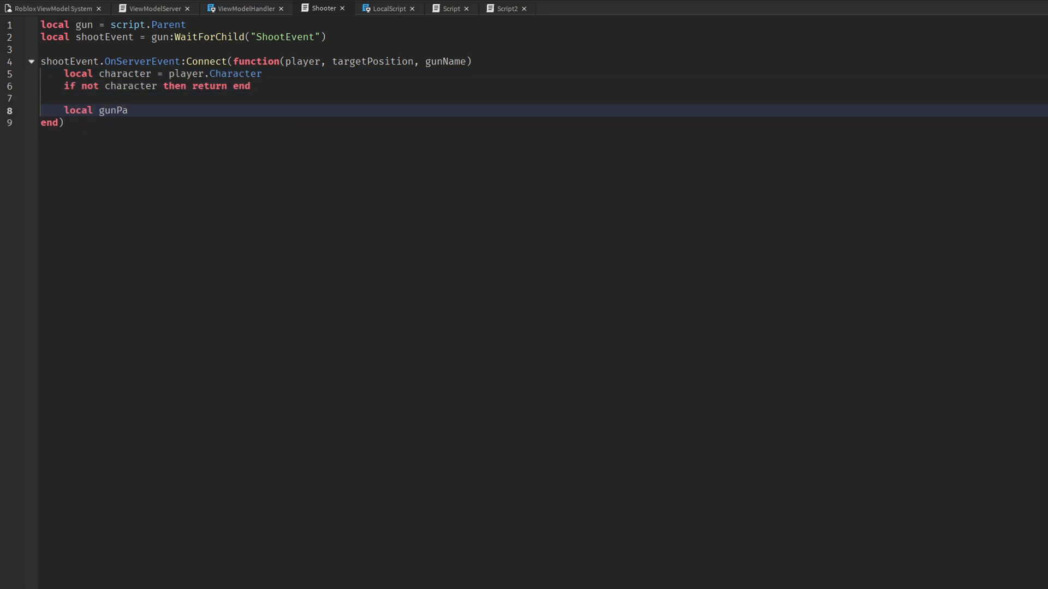
# Copy the raycast code from ViewModelHandler, using character:FindFirstChild("ViewModelTPS")
pyautogui.click(244, 8)
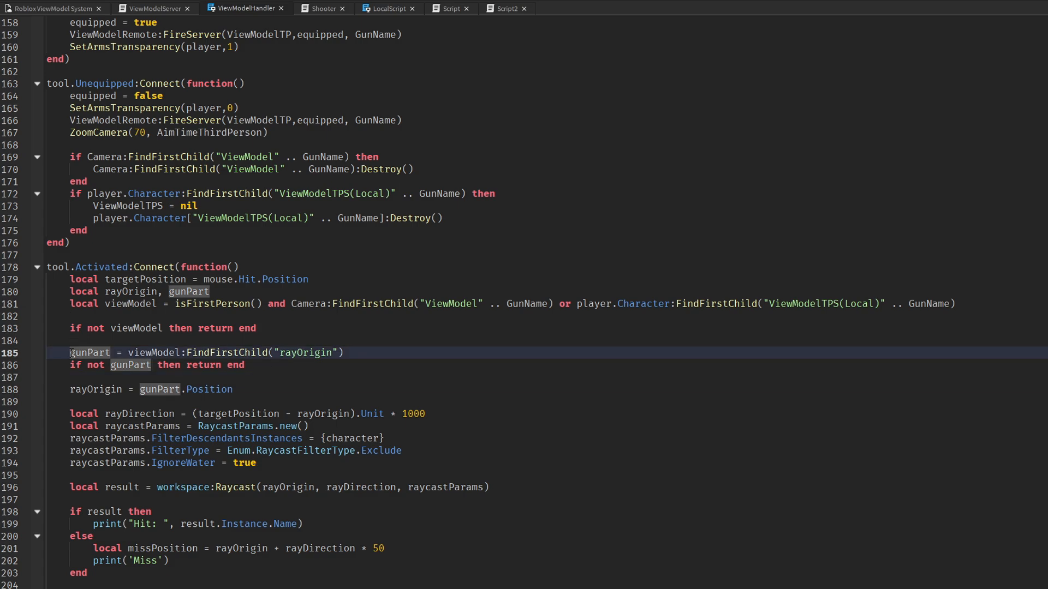
pyautogui.click(321, 8)
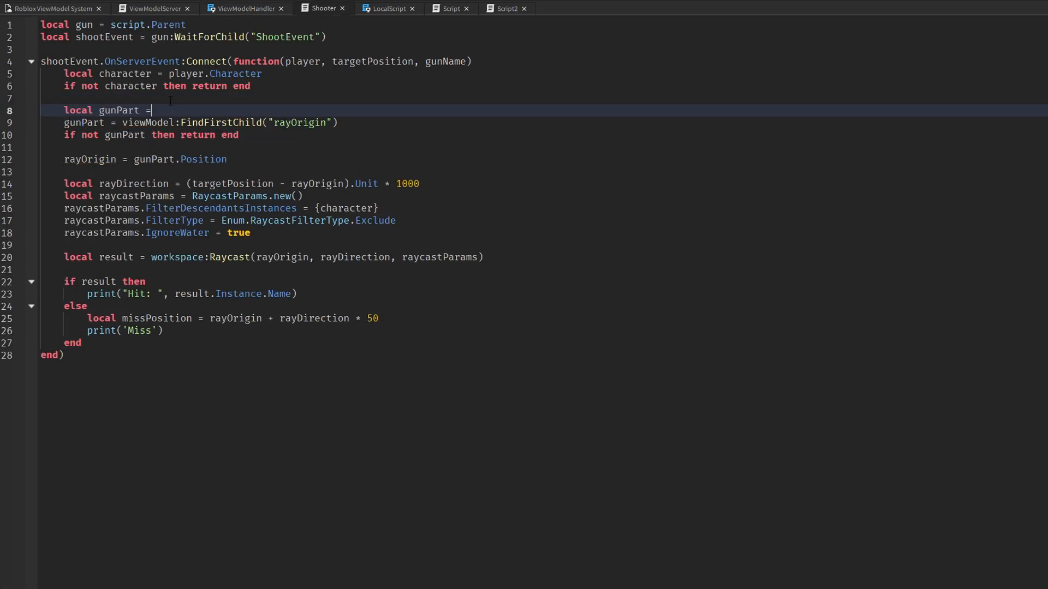
pyautogui.write('character:FindFirstChild("ViewModelTPS")')
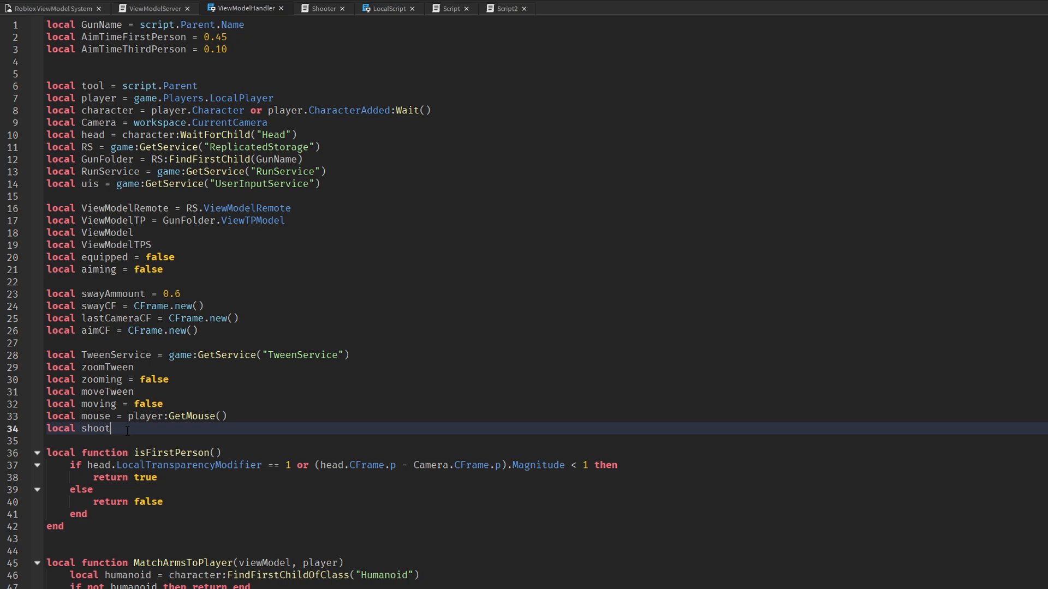
# Define shootevent from script.Parent and call shootevent:FireServer(targetPosition, GunName) on activation
pyautogui.write('event = RS:FindFirstChild()')
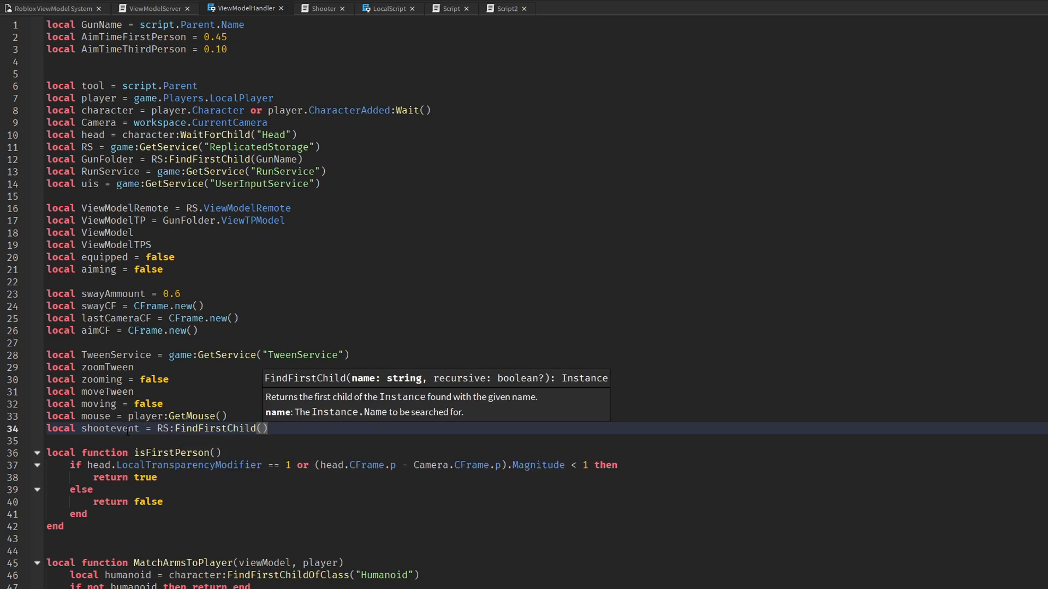
pyautogui.write('script.Parent')
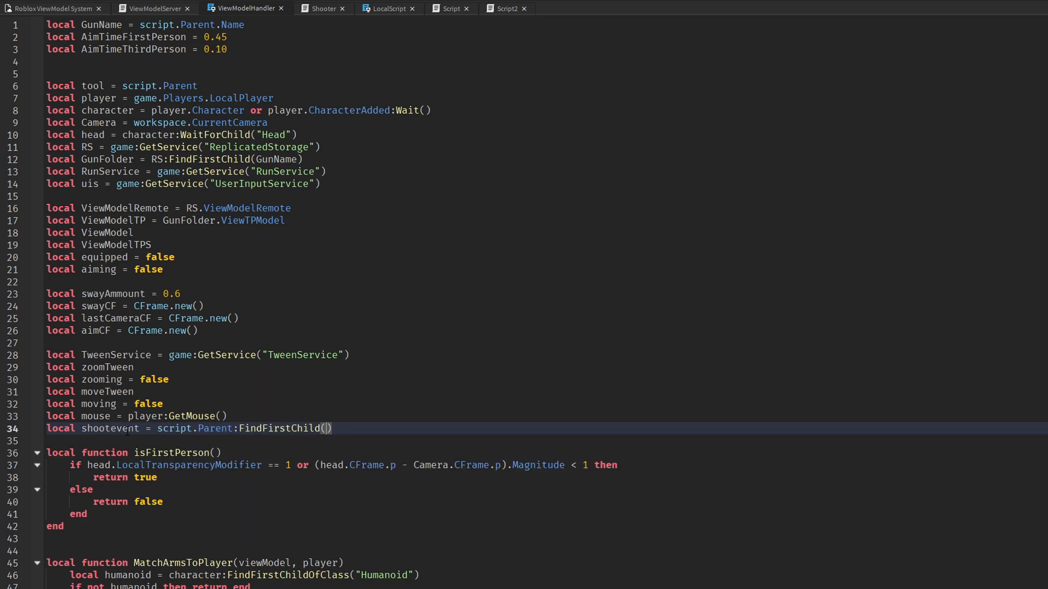
pyautogui.scroll(-3)
pyautogui.write('shootevent')
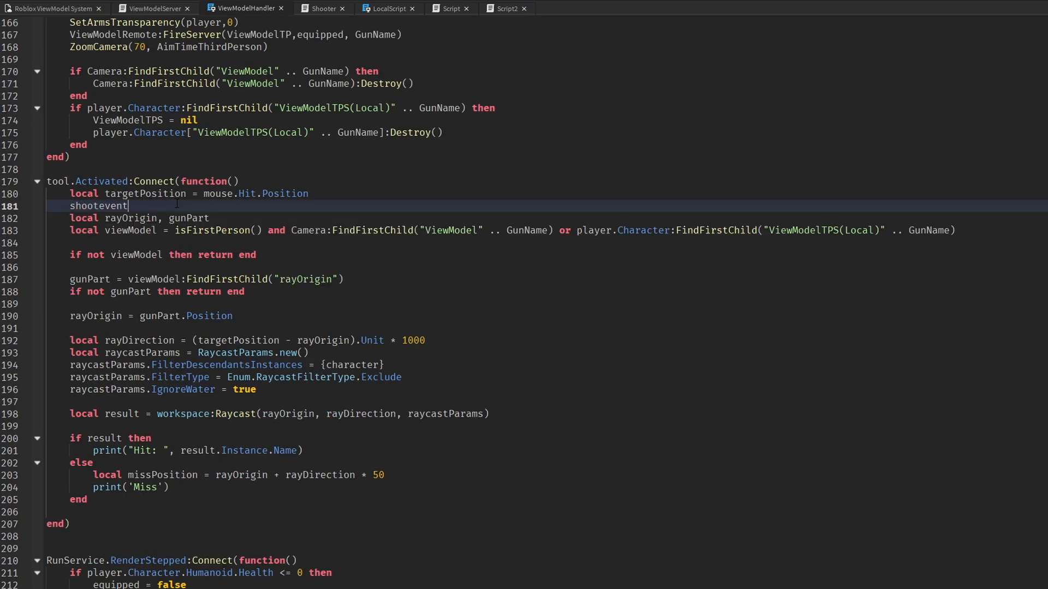
pyautogui.write(':FireServer(')
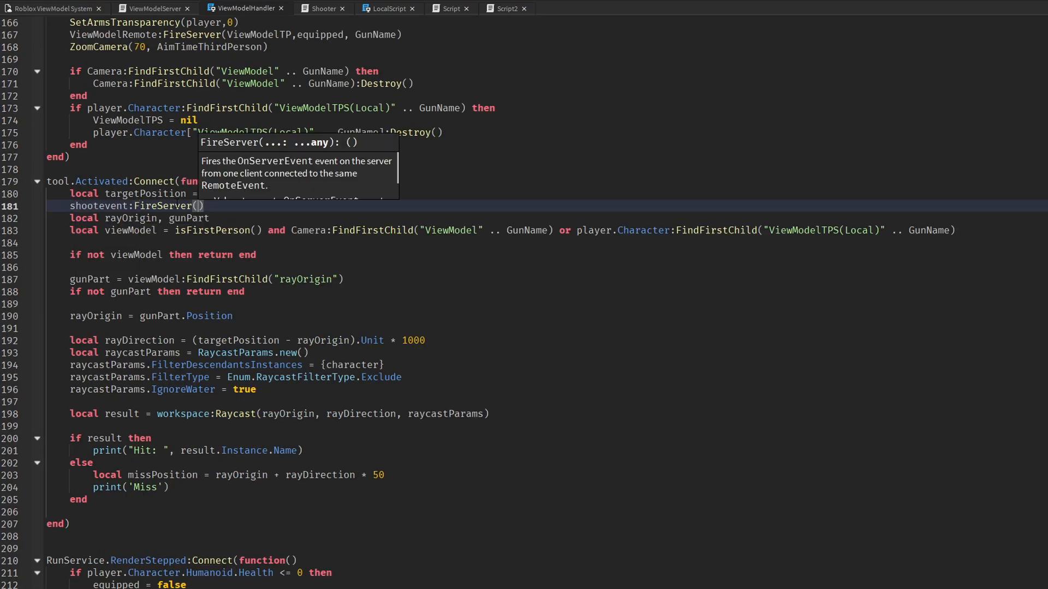
pyautogui.write('targetPosition')
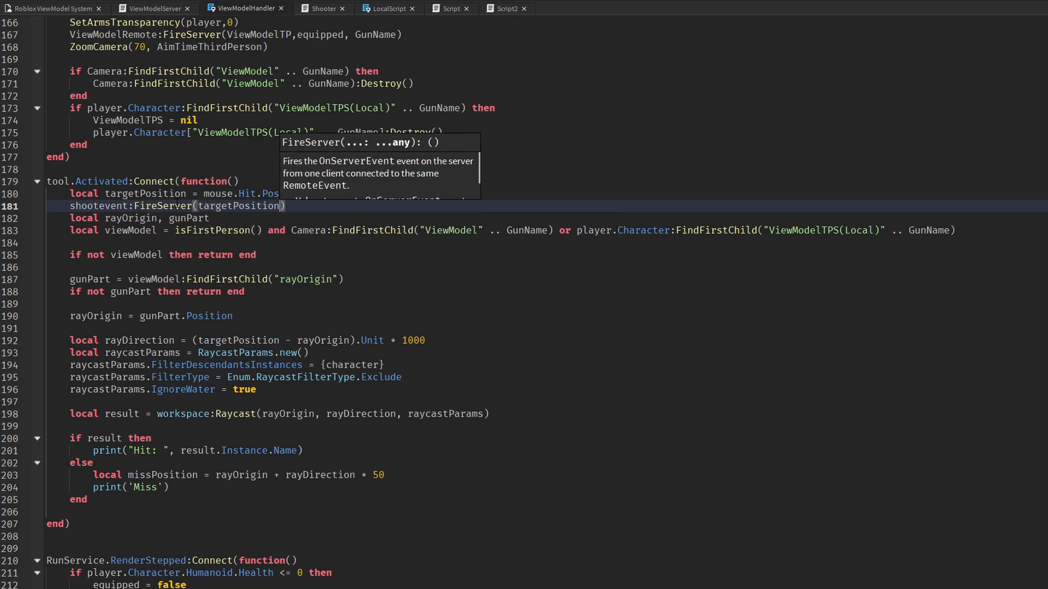
pyautogui.write(', GunName')
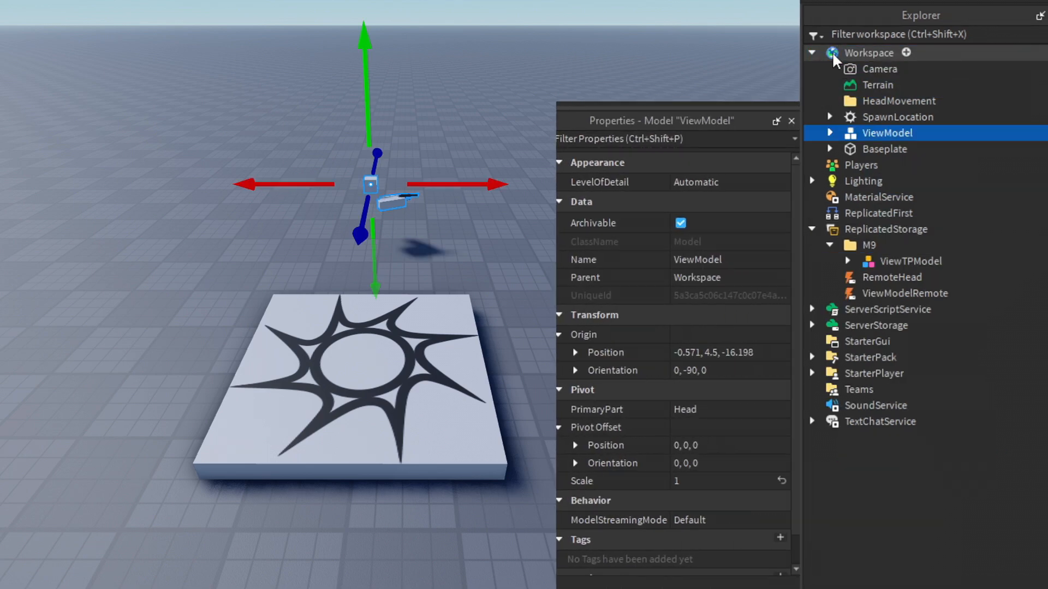
# Add a Beam and two Attachments under the ViewModel's rayOrigin part
pyautogui.click(828, 132)
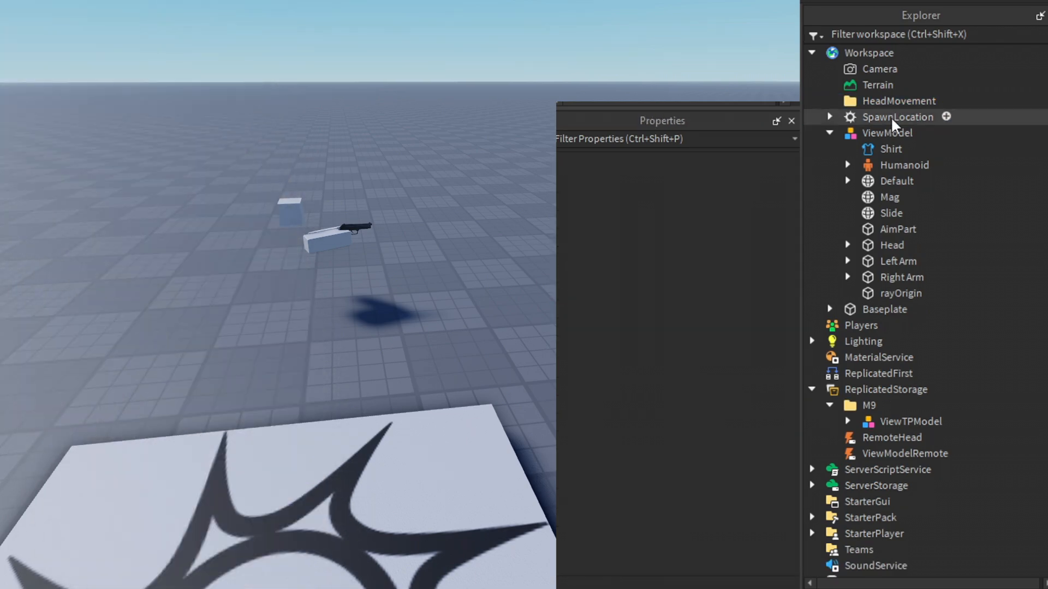
pyautogui.click(910, 310)
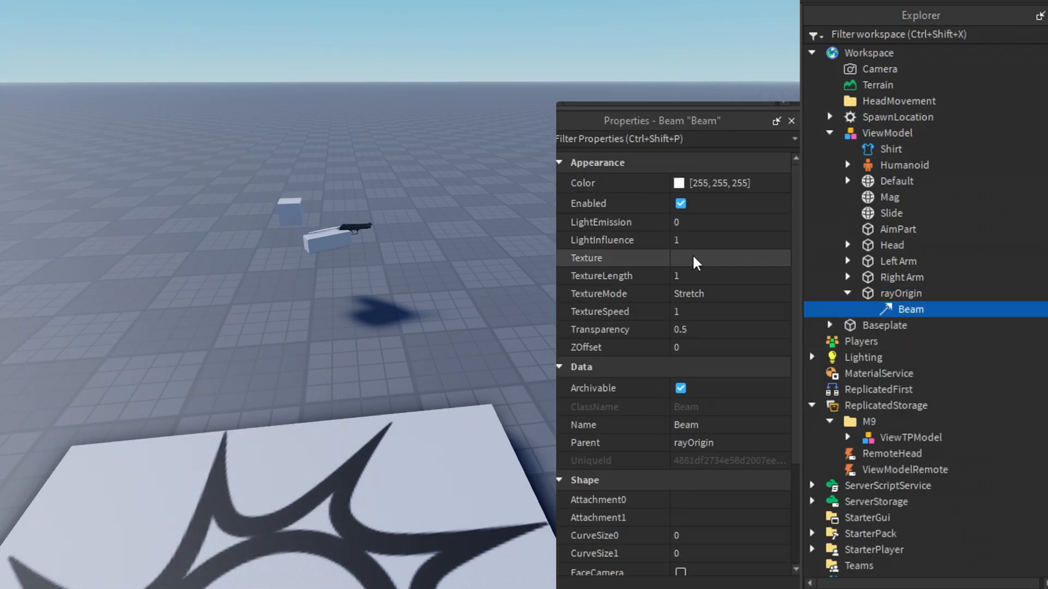
pyautogui.click(924, 309)
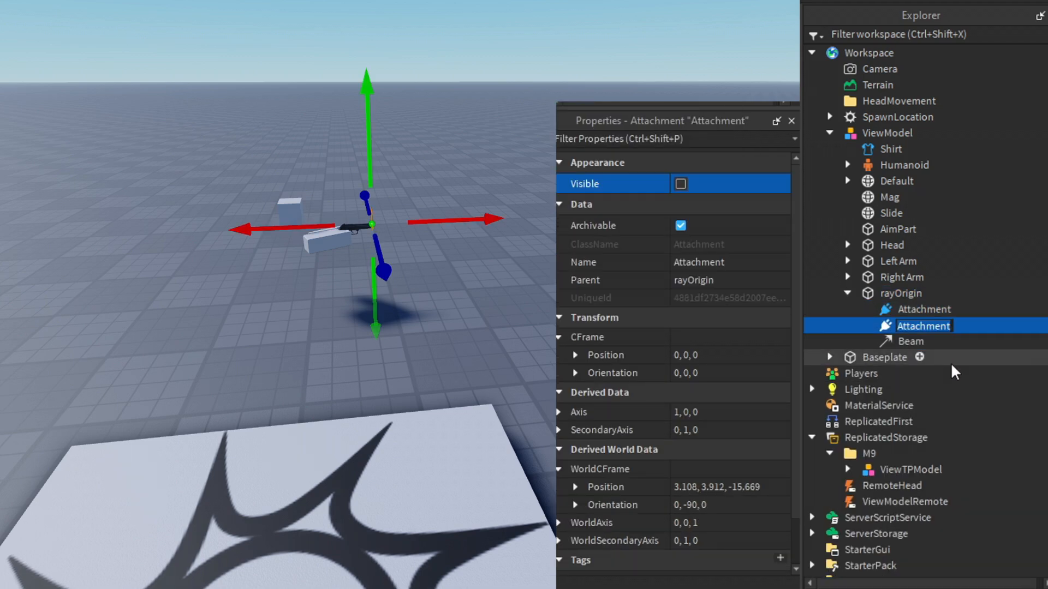
pyautogui.click(923, 309)
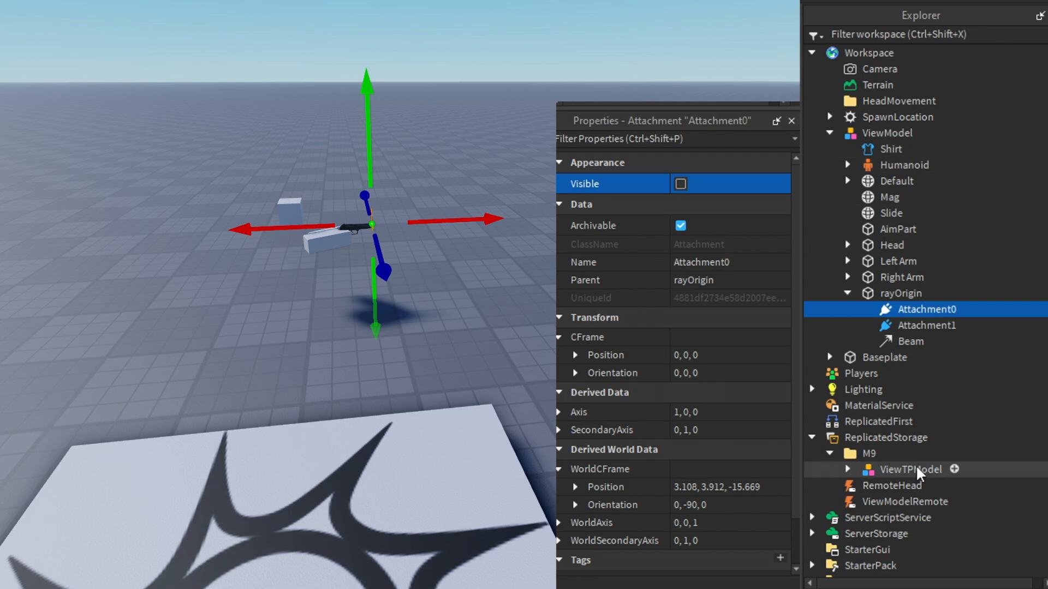
# Offset Attachment1 from the muzzle, link the Beam to it, and adjust texture length
pyautogui.click(926, 326)
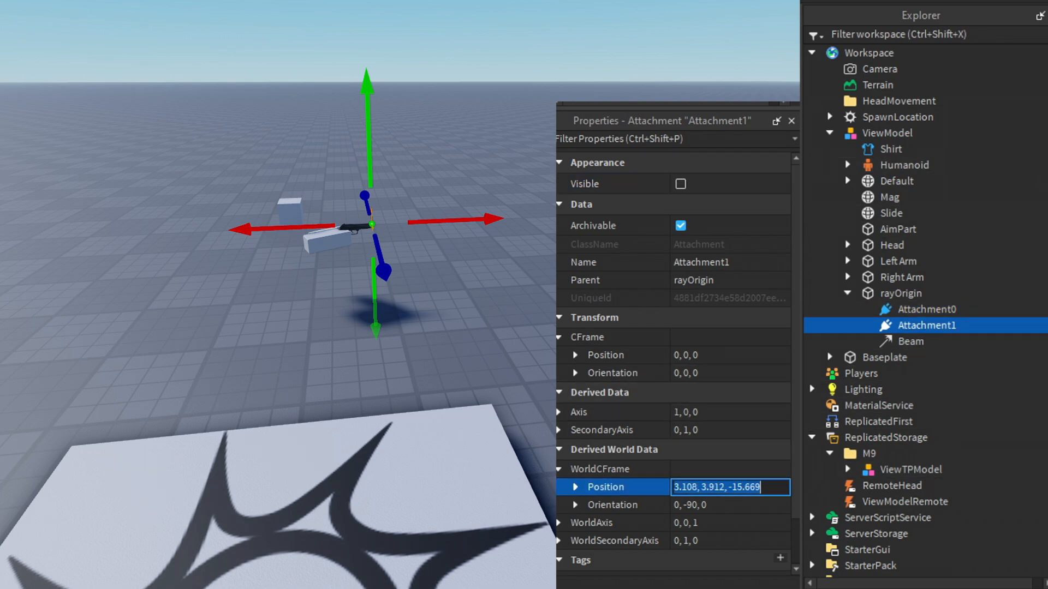
pyautogui.click(910, 341)
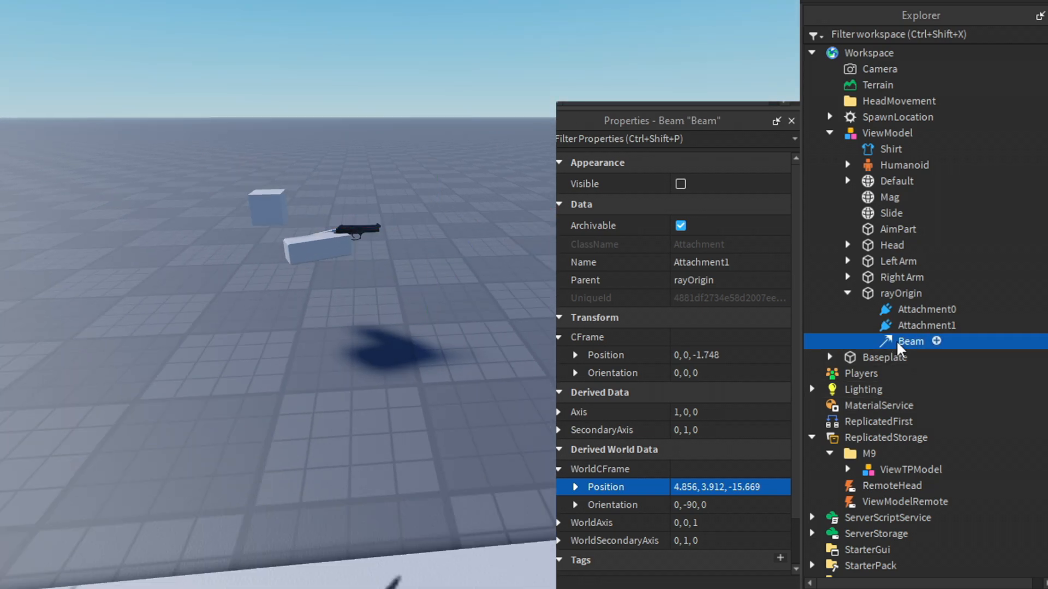
pyautogui.click(910, 340)
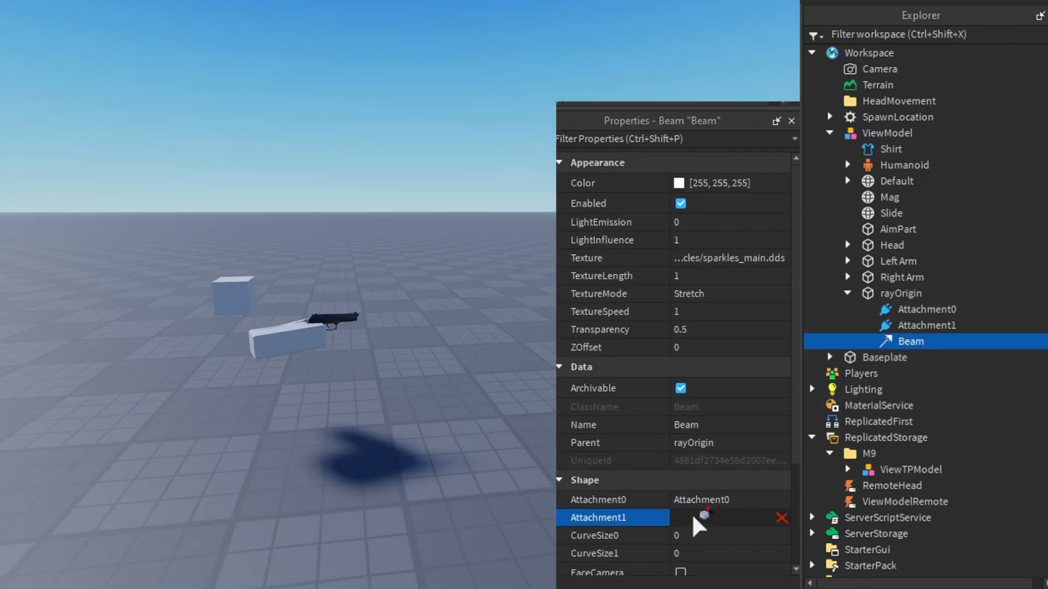
pyautogui.click(729, 518)
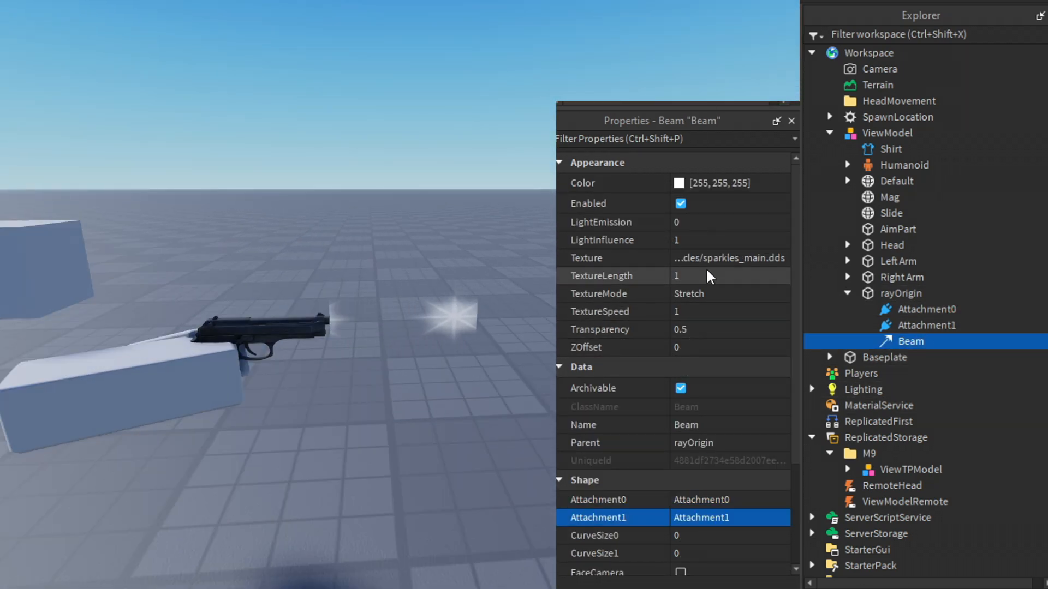
pyautogui.click(696, 276)
pyautogui.write('0.1')
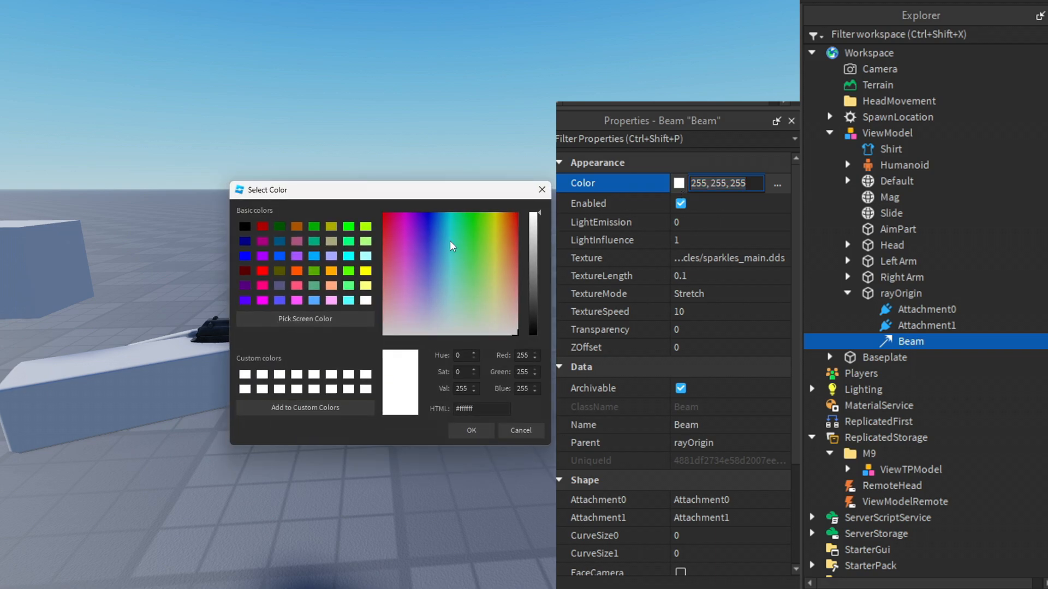
# Recolour the beam, inspect Attachment1 and rayOrigin positions, and move ViewTPModel into Workspace
pyautogui.click(470, 431)
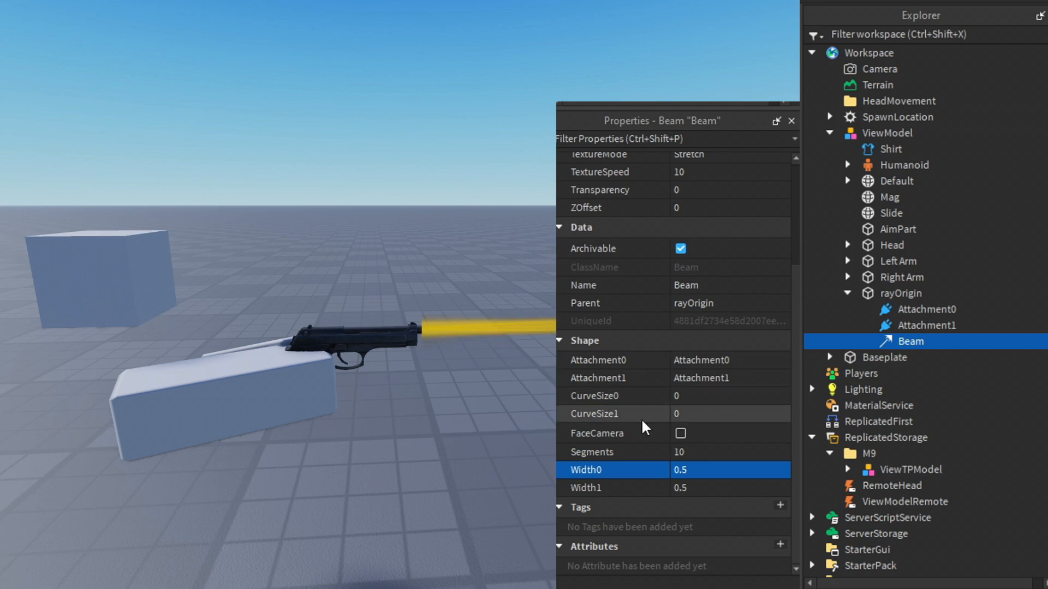
pyautogui.click(884, 357)
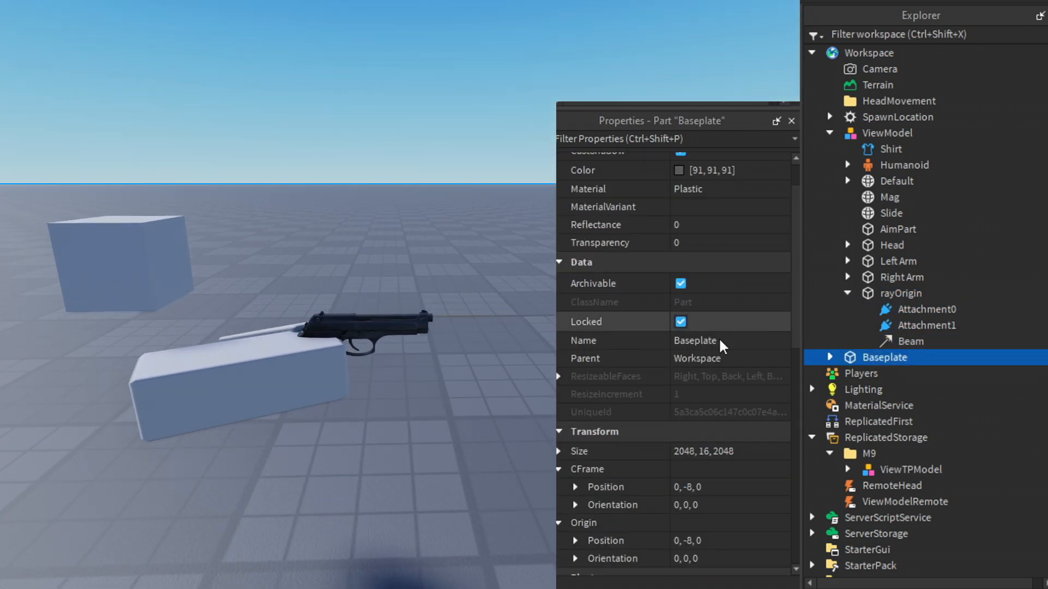
pyautogui.click(926, 325)
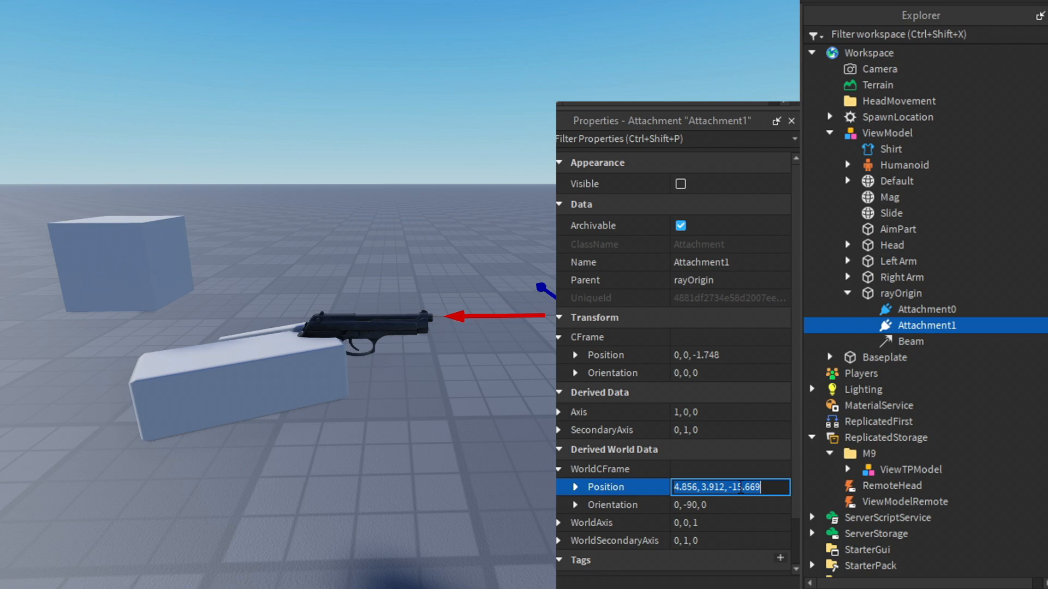
pyautogui.click(901, 292)
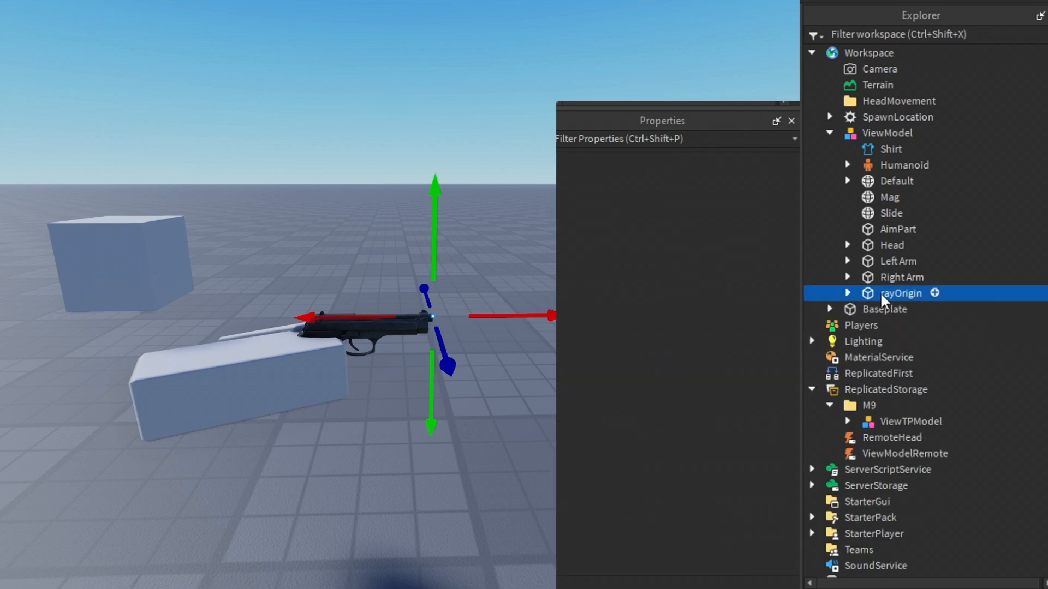
pyautogui.click(909, 470)
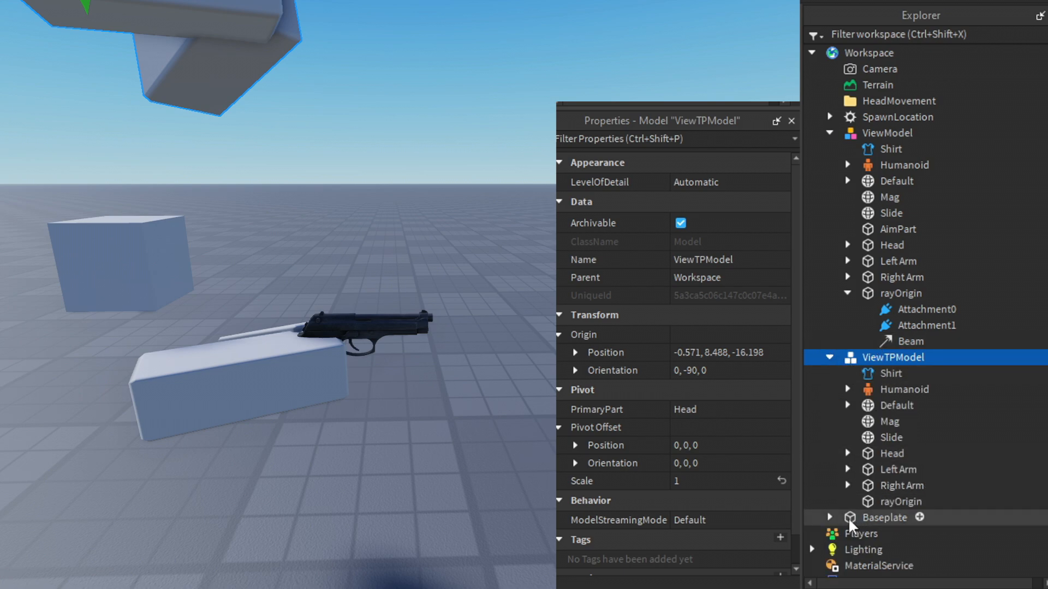
pyautogui.click(910, 342)
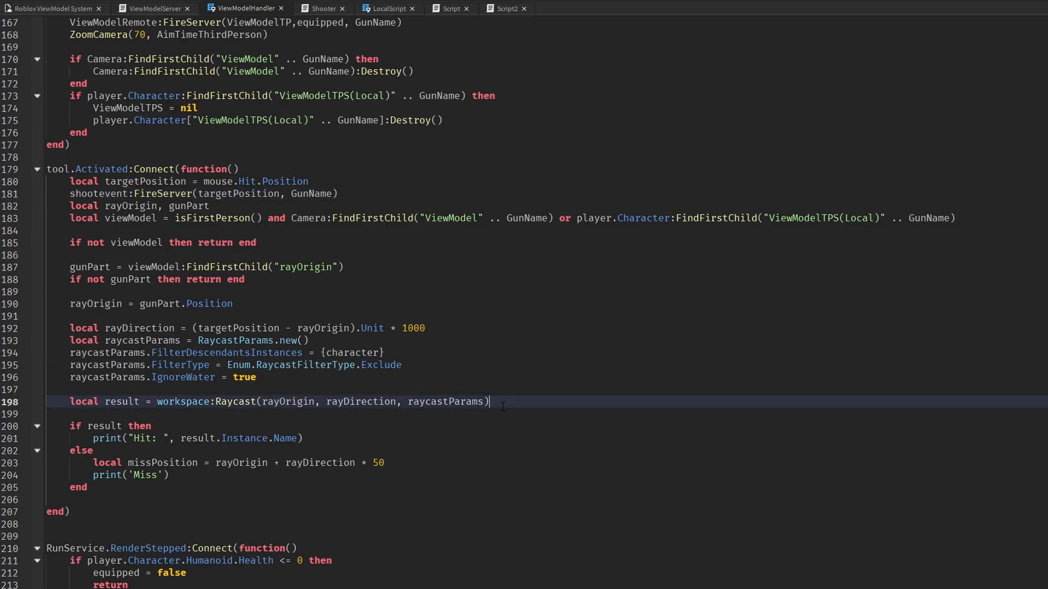
# Start BulletTracer(hitPosition), storing gunPart's Attachment1 and its original WorldPosition
pyautogui.write('local function BulletTracer(hitPosition')
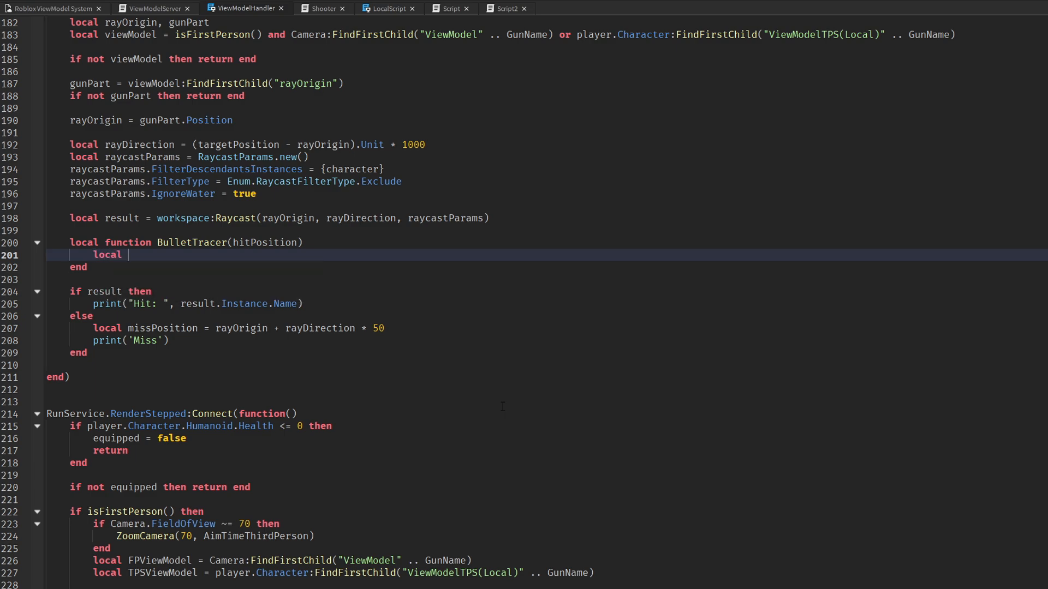
pyautogui.write('att1 = gunPart.')
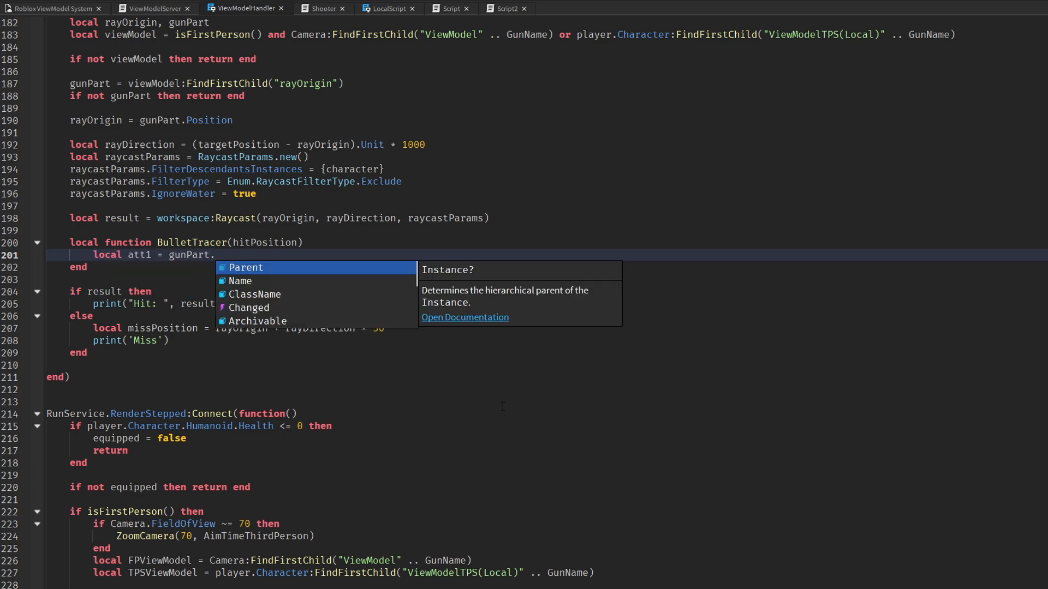
pyautogui.write('Attachment1')
pyautogui.write('local')
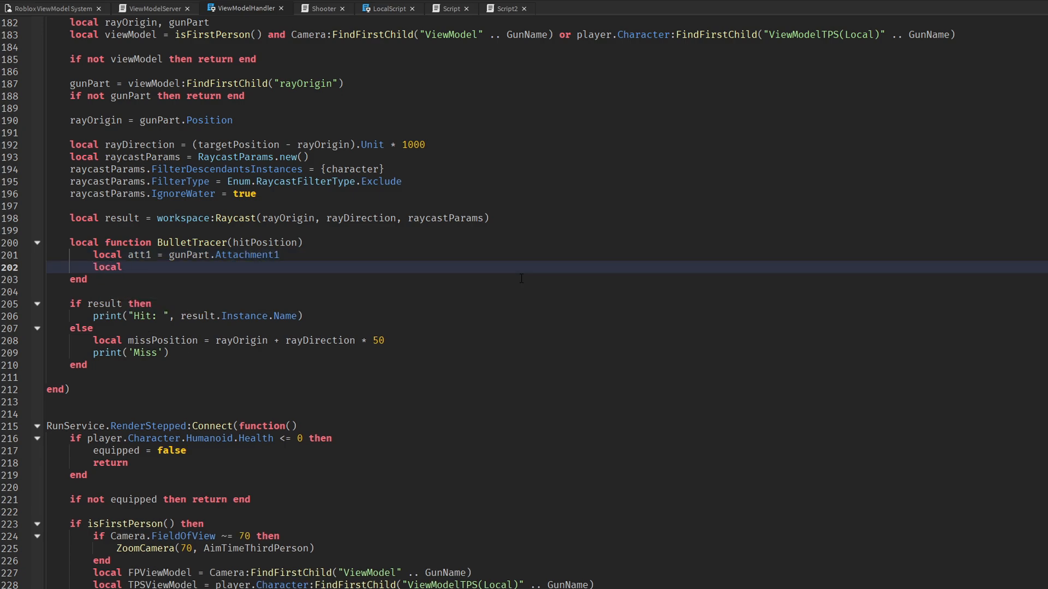
pyautogui.write('originalPOS')
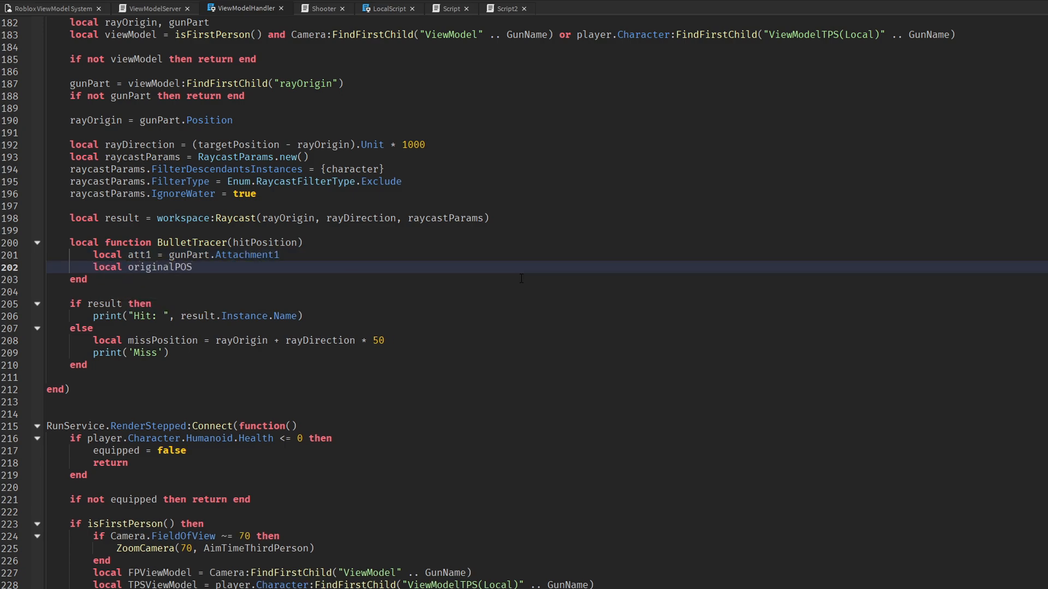
pyautogui.write('= att1.WorldPosition')
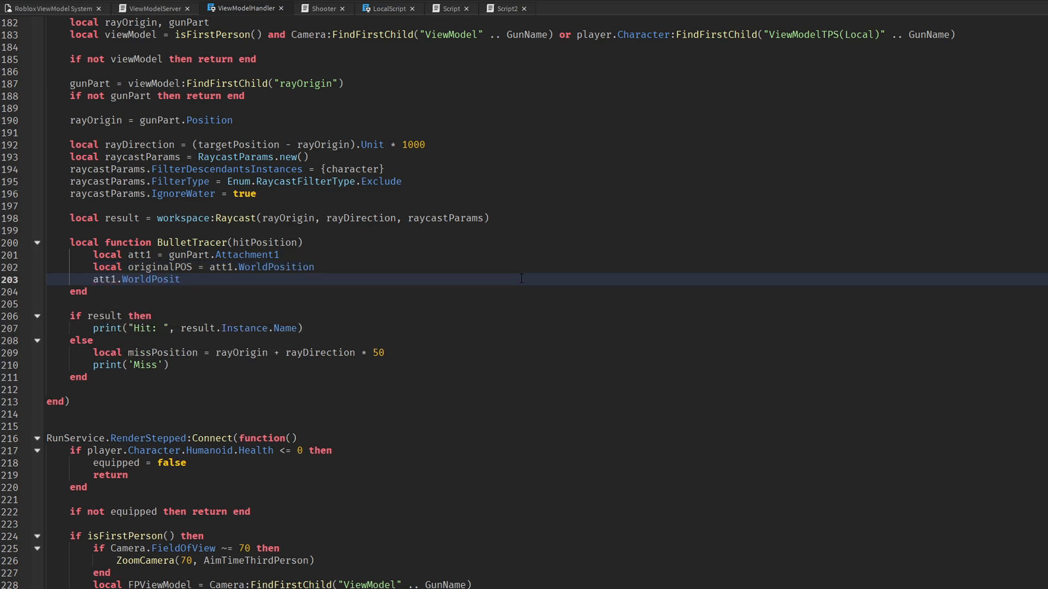
# Move Attachment1 to hitPosition, enable the Beam, reset after 0.06s, and call BulletTracer on hit
pyautogui.write('= hitPosition')
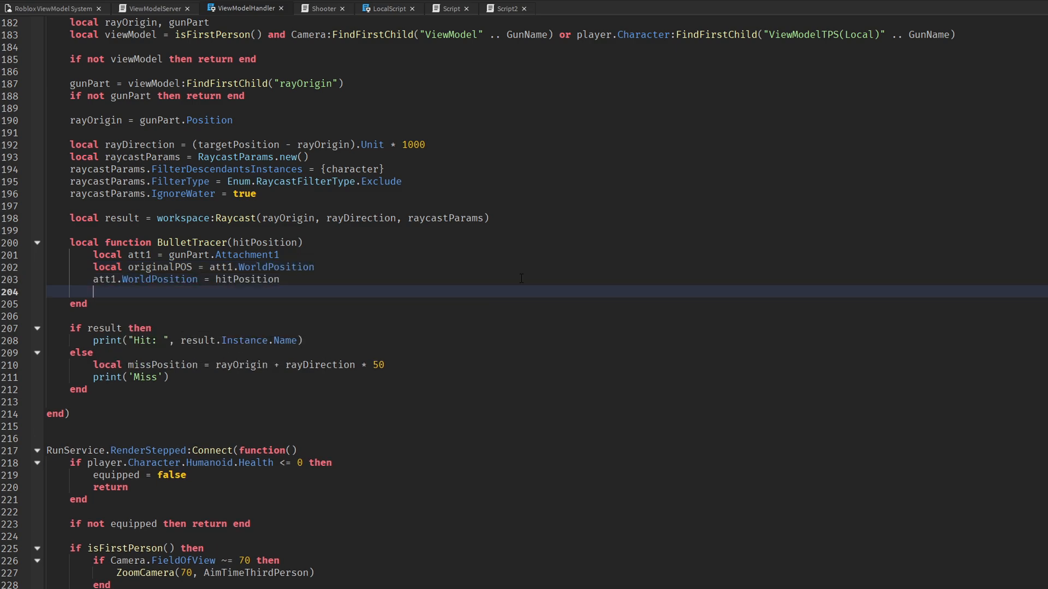
pyautogui.write('gunPart.Beam.E')
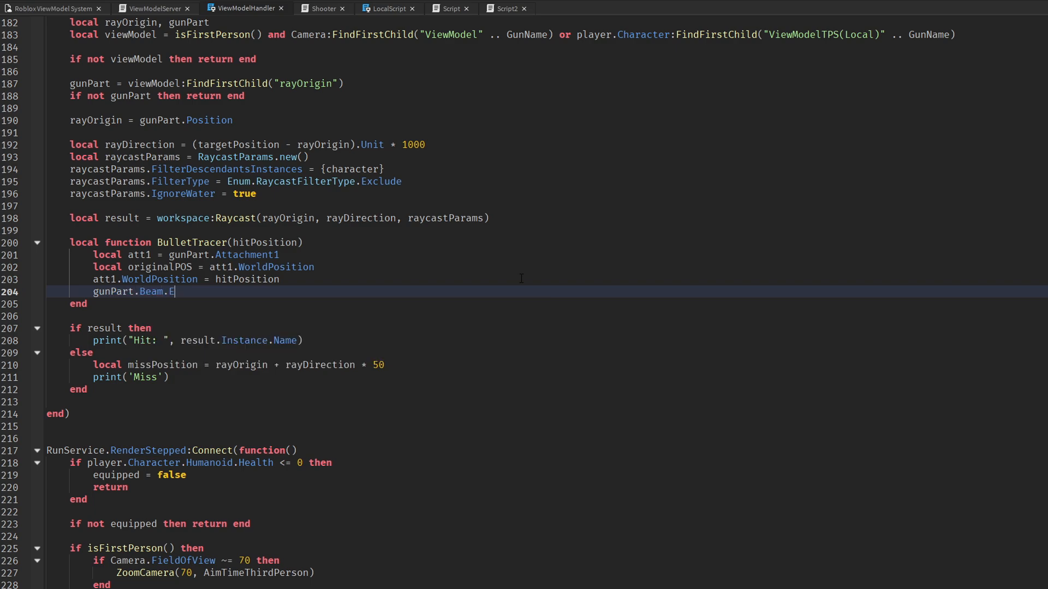
pyautogui.write('nabled = true')
pyautogui.write('task.')
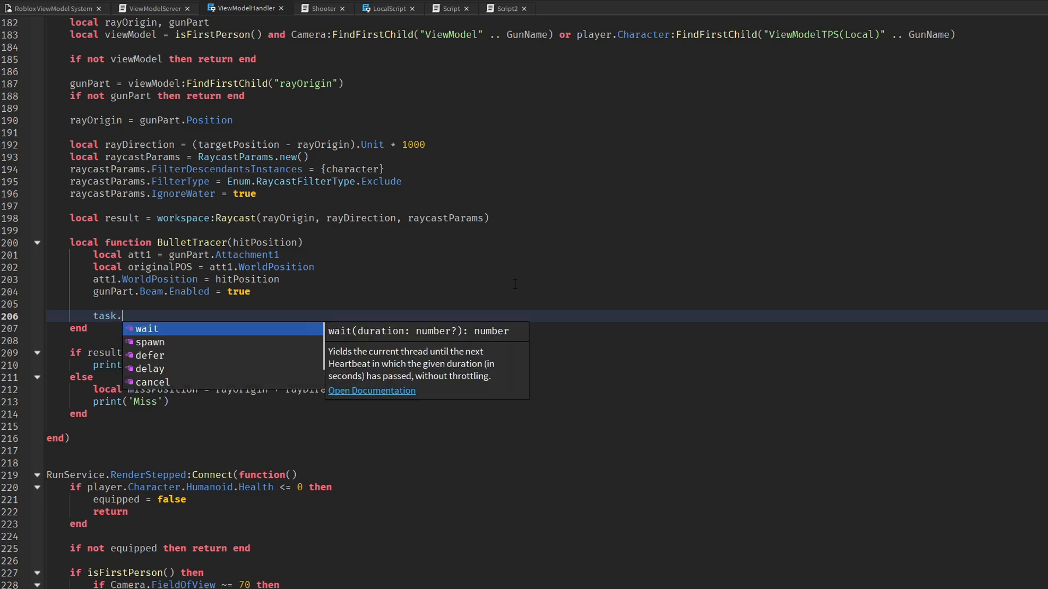
pyautogui.write('delay(0.06)')
pyautogui.write('att1.WorldPosition = originalPOS')
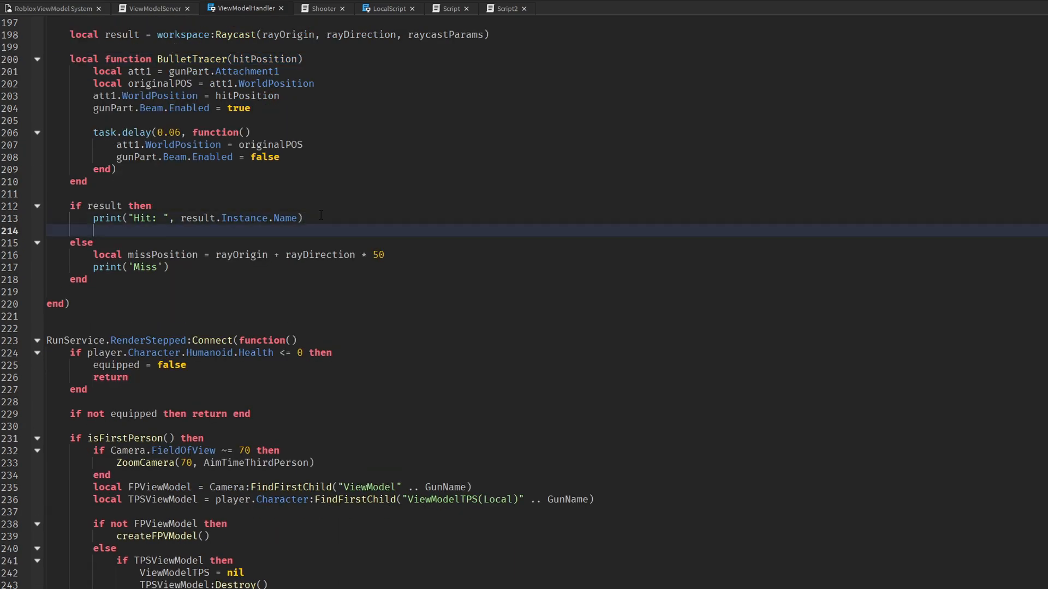
pyautogui.write('BulletTracer(result.P')
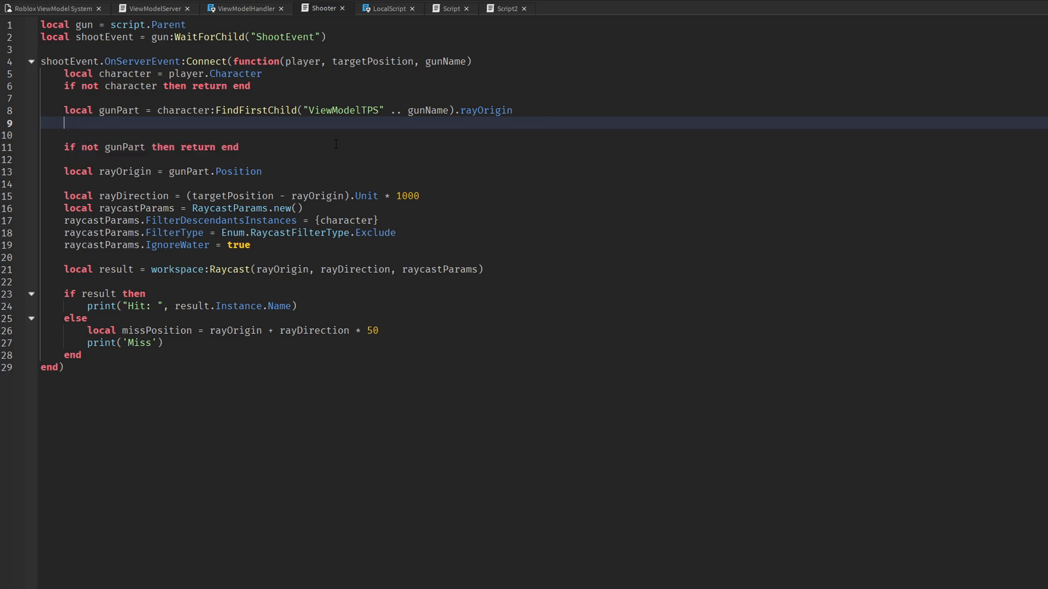
# Add the gunPart.Beam reference and Debris = game:GetService("Debris") to the Shooter script
pyautogui.write('local Beam = gunPart')
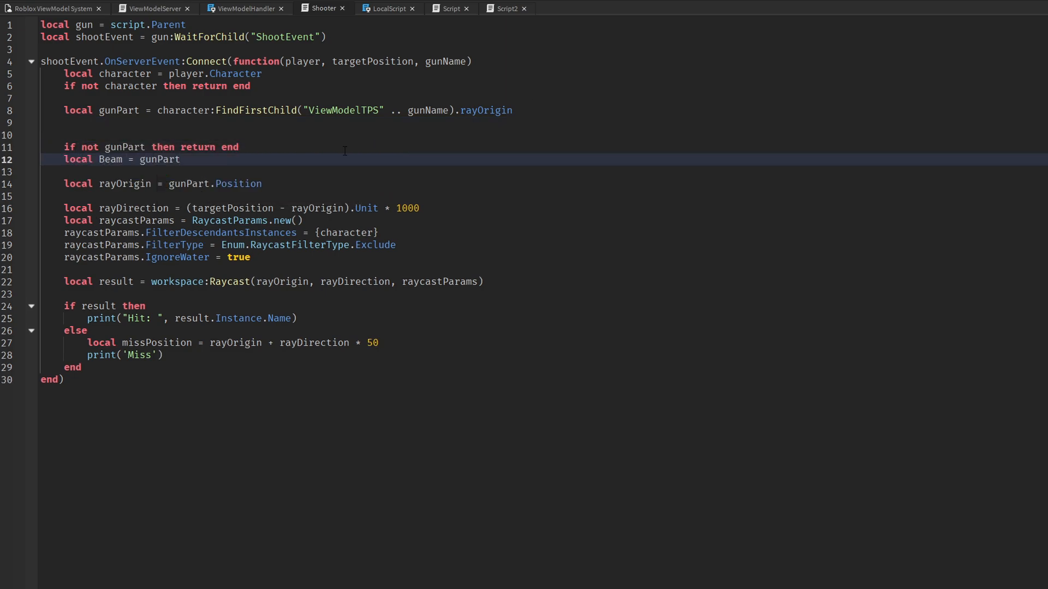
pyautogui.write('.Beam')
pyautogui.click(545, 49)
pyautogui.write('local')
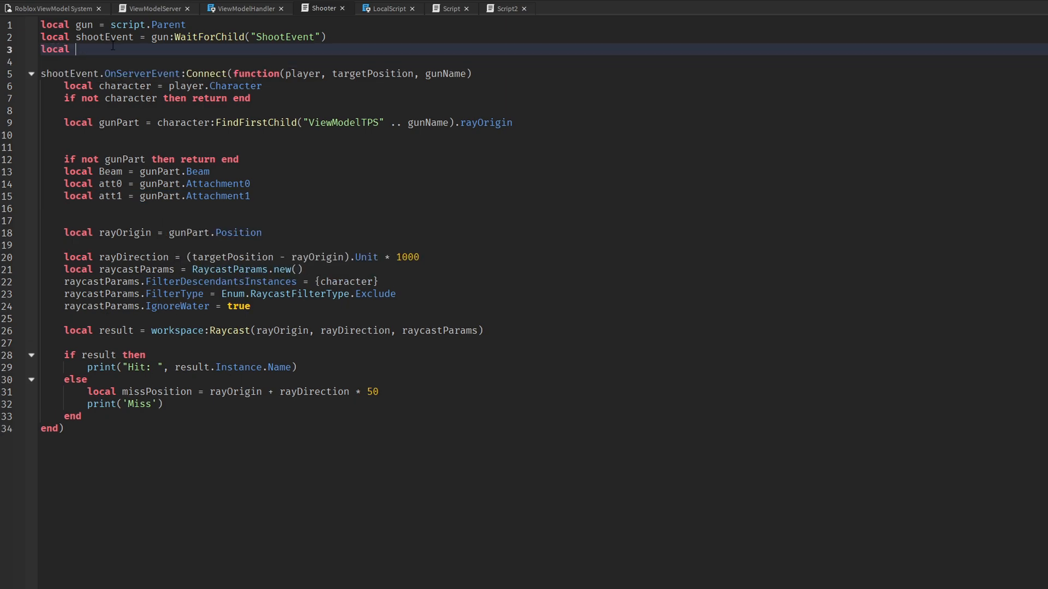
pyautogui.write('Debris = game:GetService("Debris")')
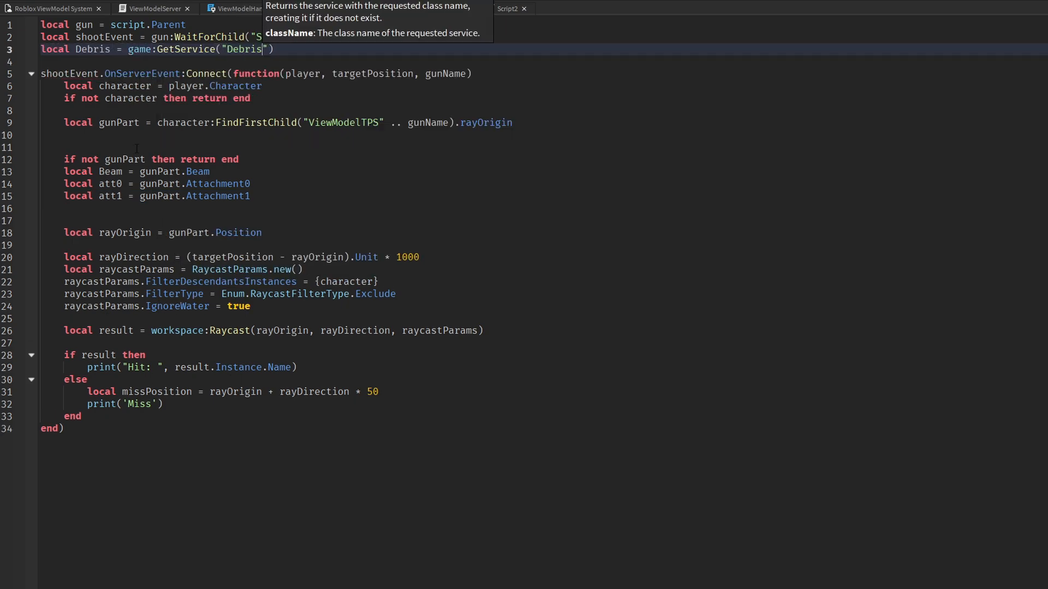
# Paste BulletTracer(hitPosition) below the raycast result, delete the duplicate att1 line, and call BulletTracer()
pyautogui.click(197, 208)
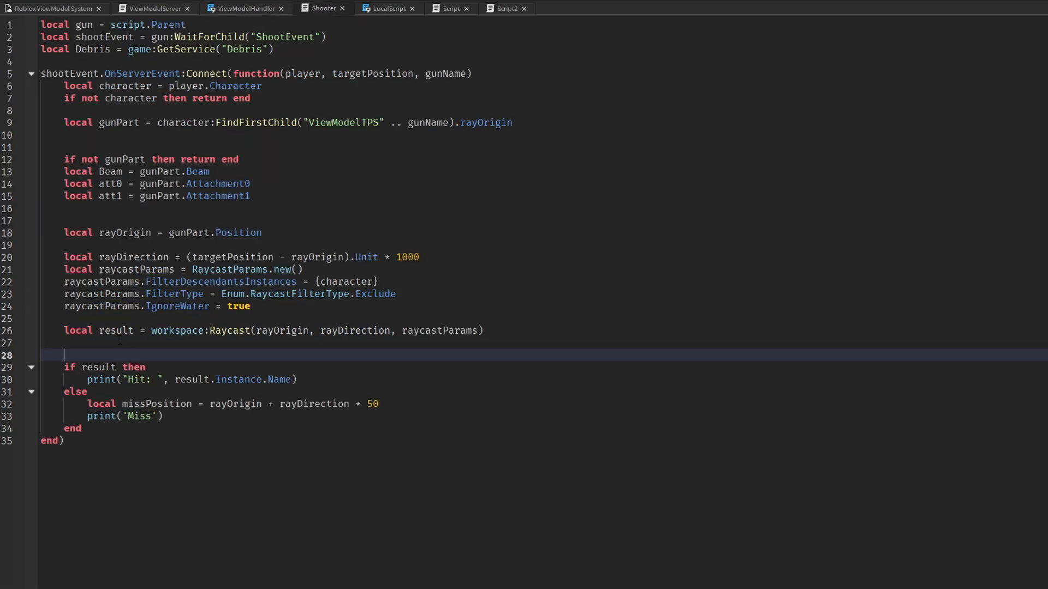
pyautogui.write('local function BulletTracer(hitPosition)')
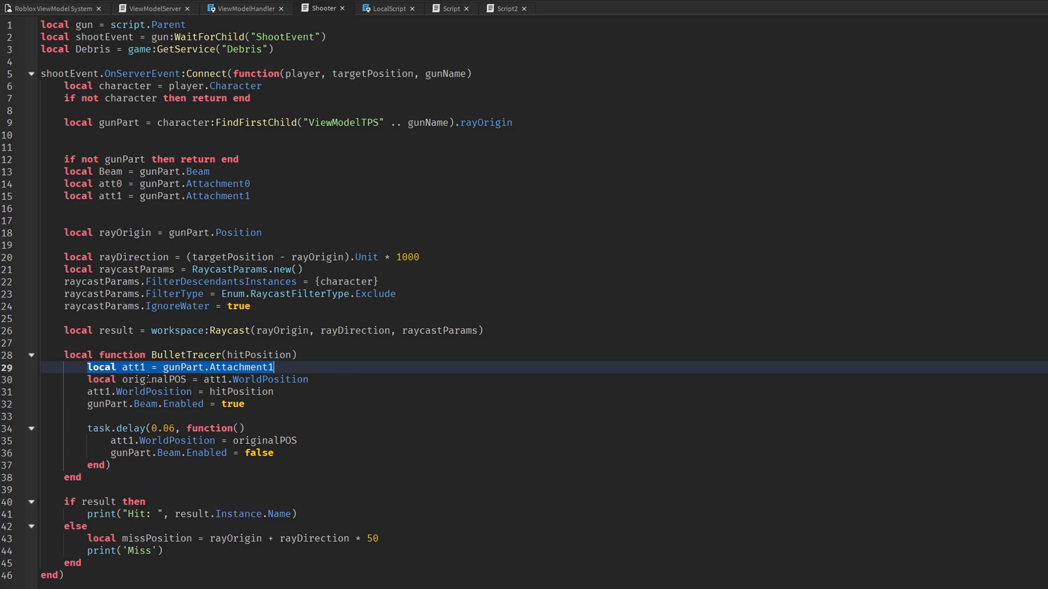
pyautogui.press('Delete')
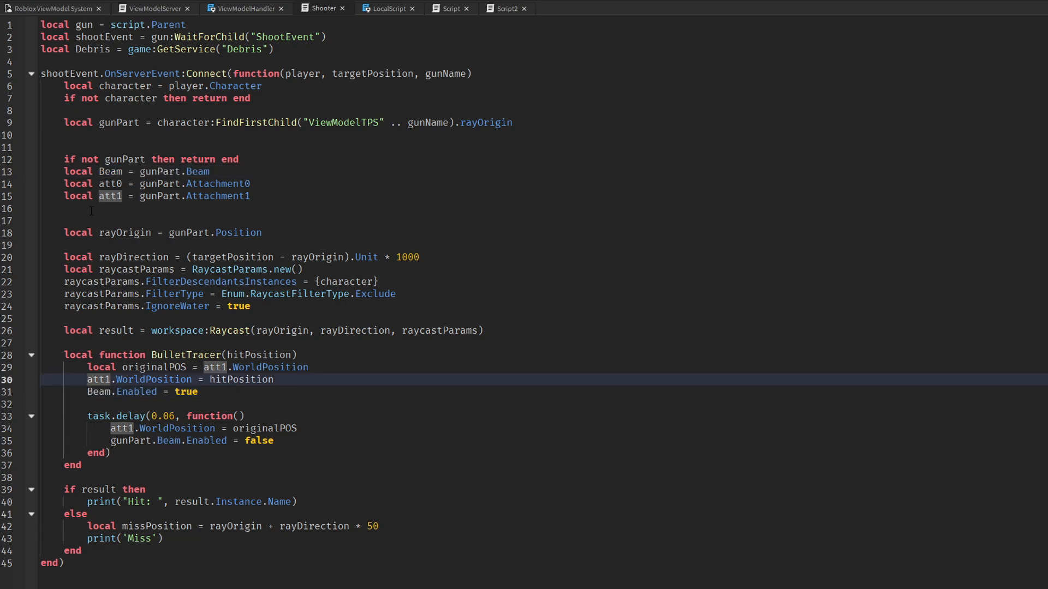
pyautogui.scroll(-3)
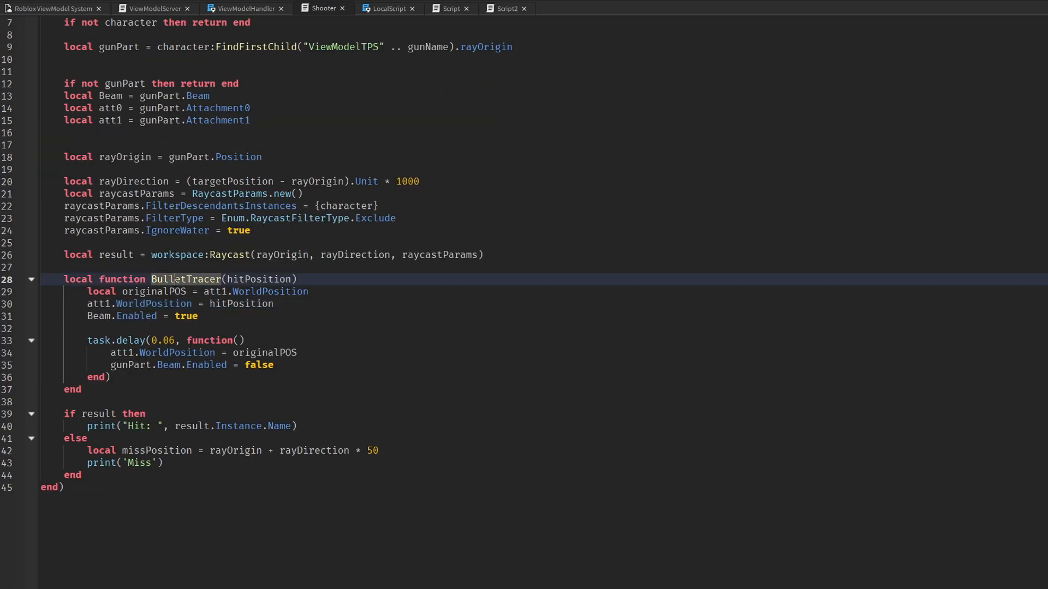
pyautogui.write('BulletTracer(')
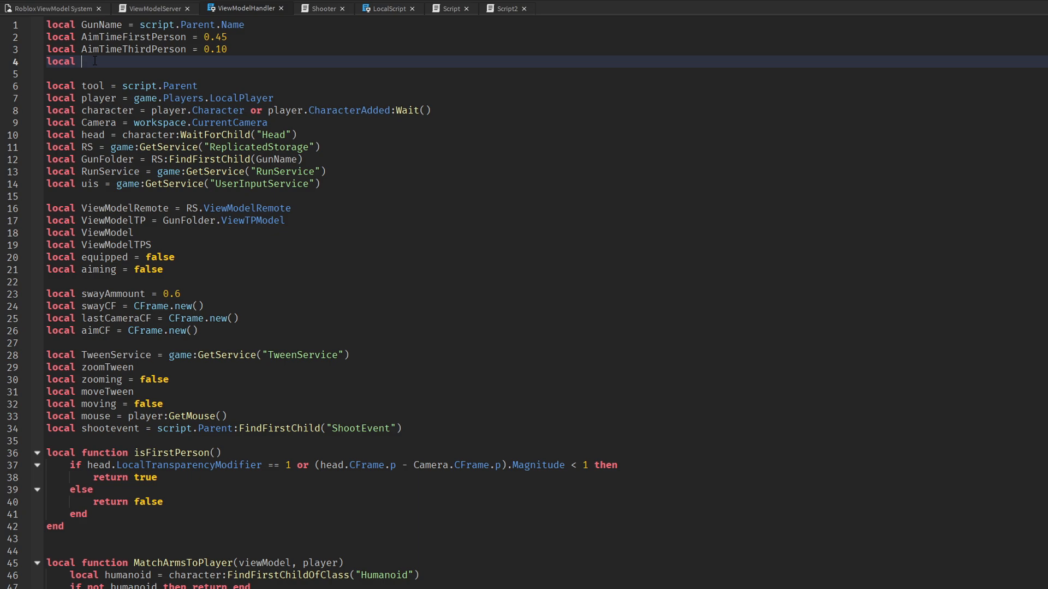
# Declare recoilAmount, recoilTime = 0.05, recoilReturnAmount = -1 and returnTime = recoilTime
pyautogui.write('recoilAmmount = 2')
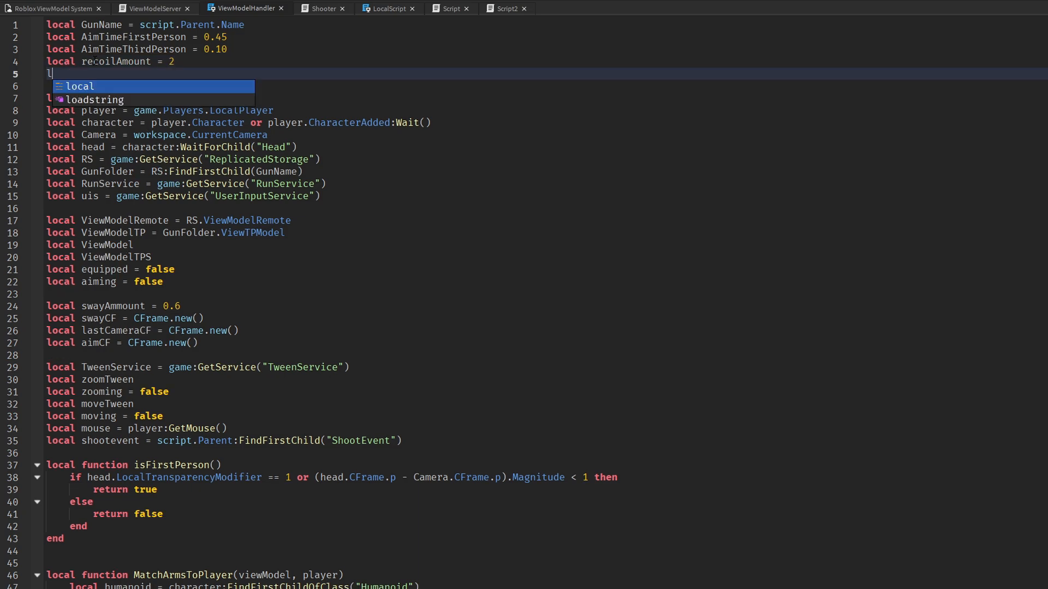
pyautogui.write('recoil')
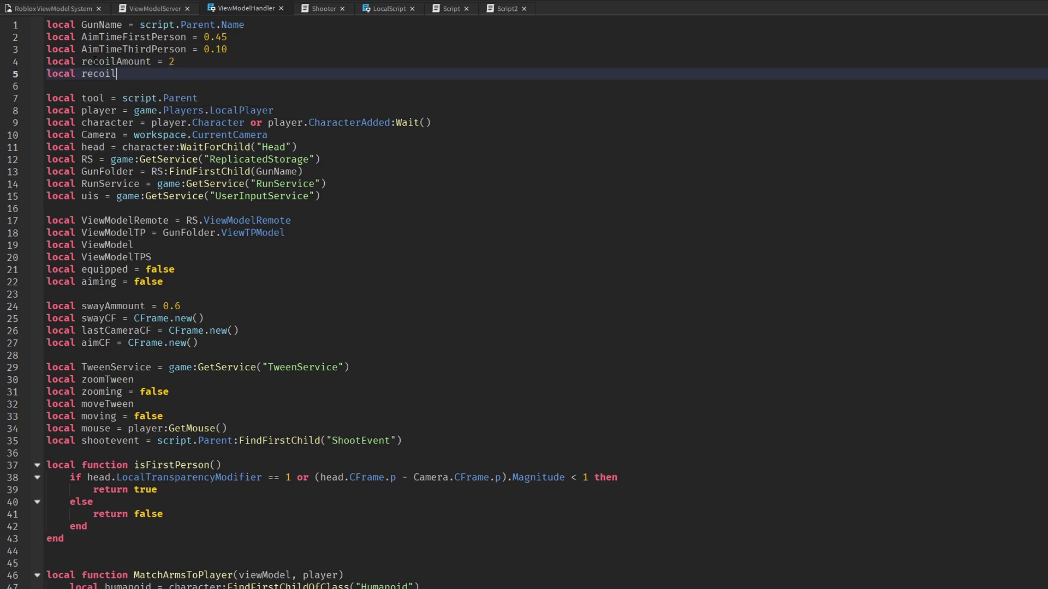
pyautogui.write('R')
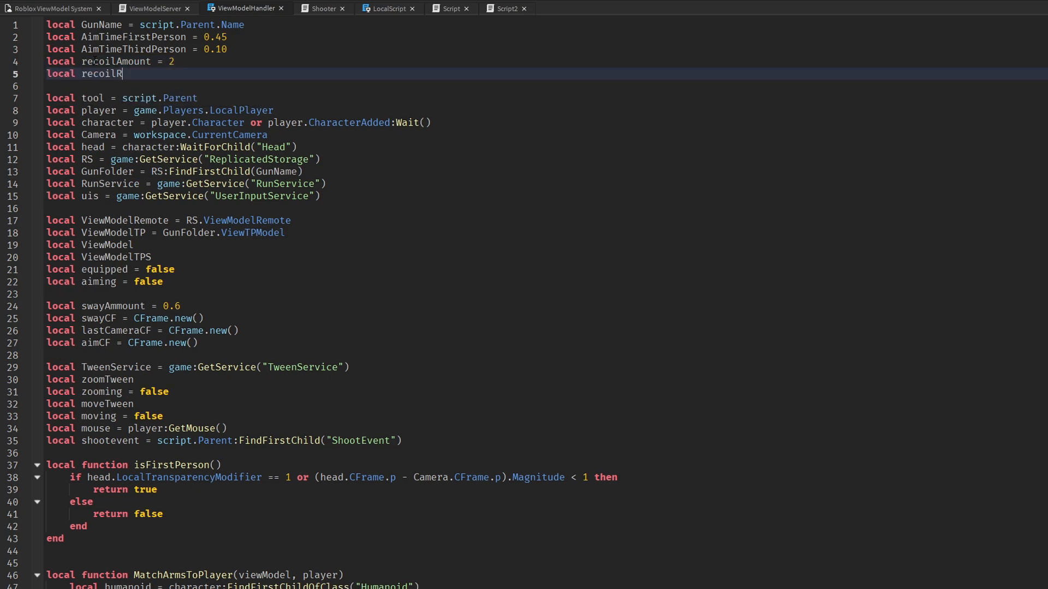
pyautogui.write('Time = 0.05')
pyautogui.write('local recoil')
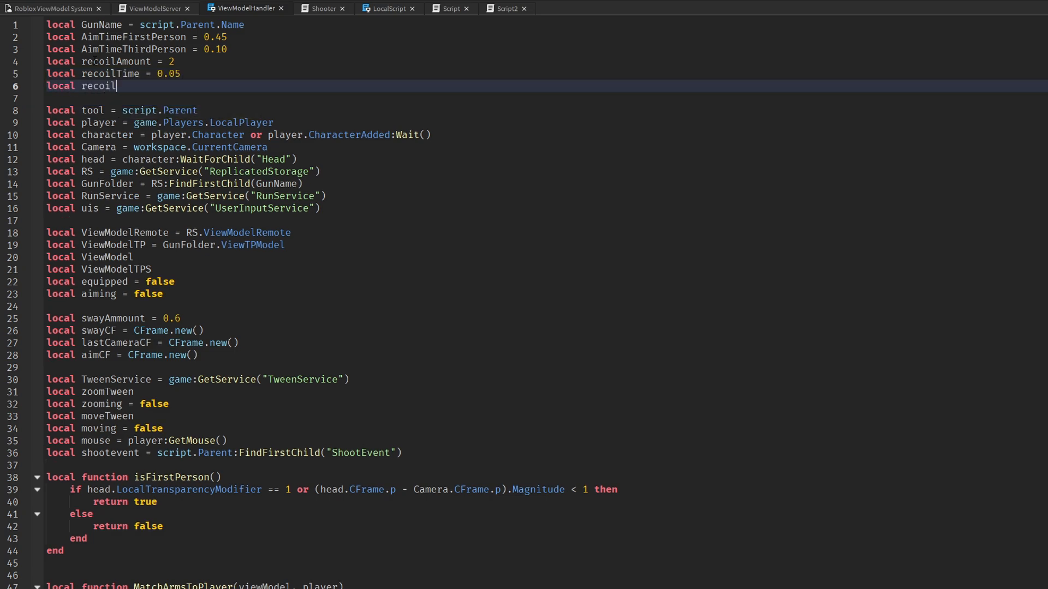
pyautogui.write('ReturnAmount')
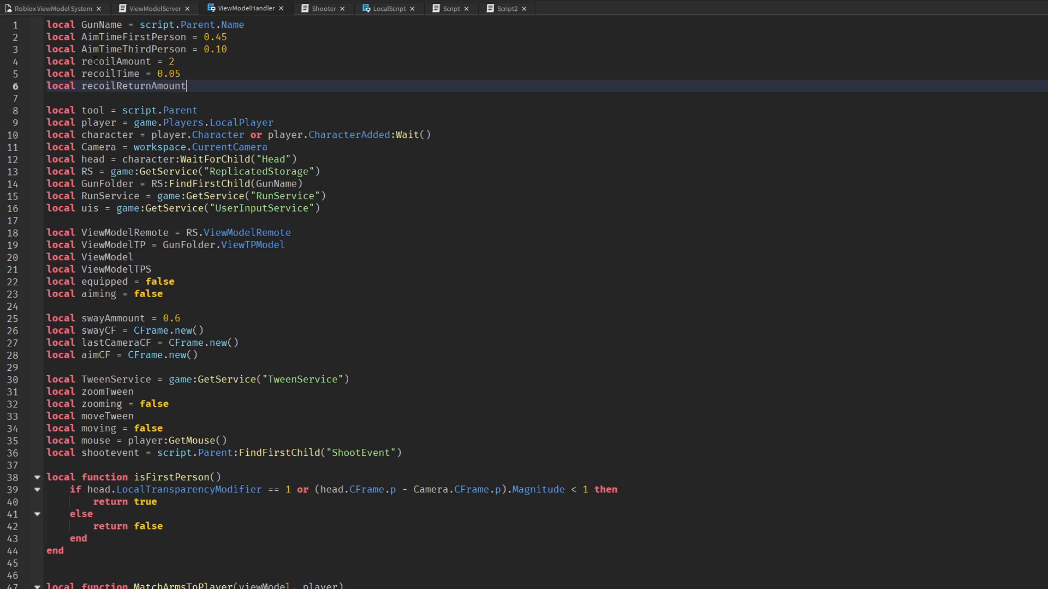
pyautogui.write('= -1')
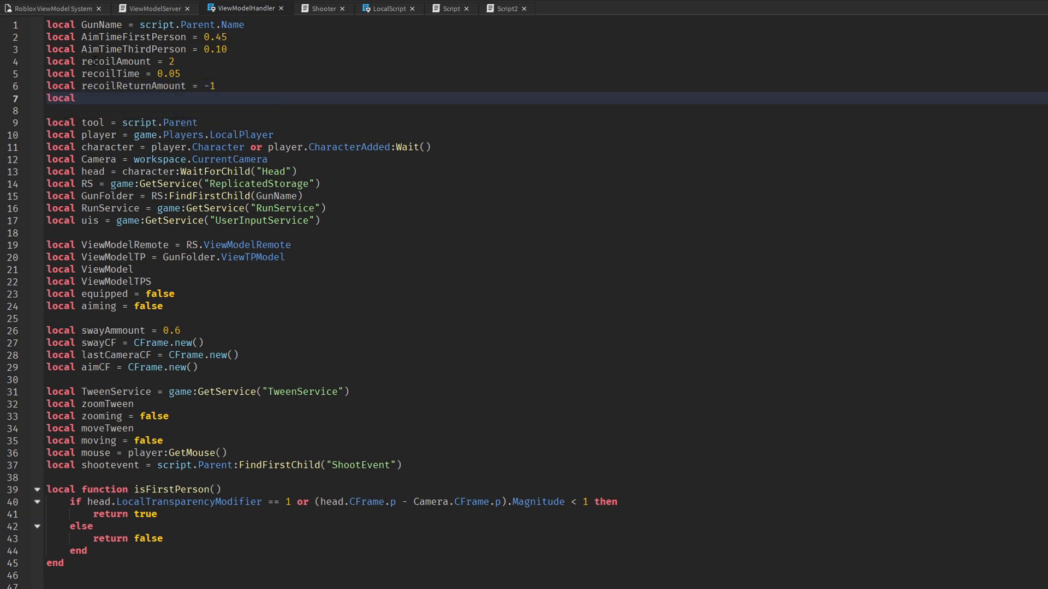
pyautogui.write('returnTime')
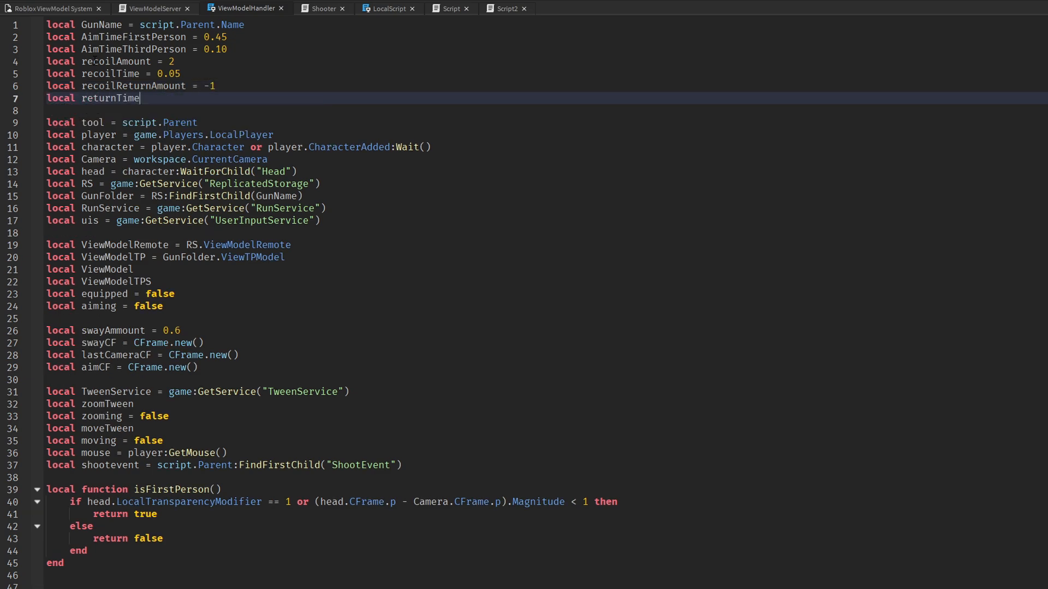
pyautogui.write('= recoilTime')
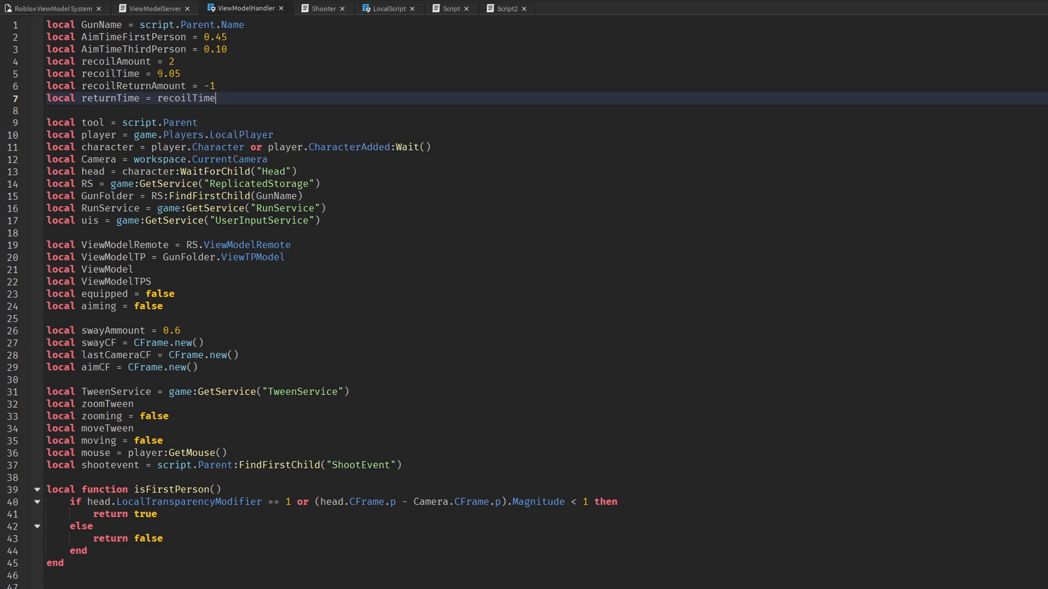
# Below handleAiming, start local function recoil() storing initialCFrame = Camera.CFrame
pyautogui.scroll(-3)
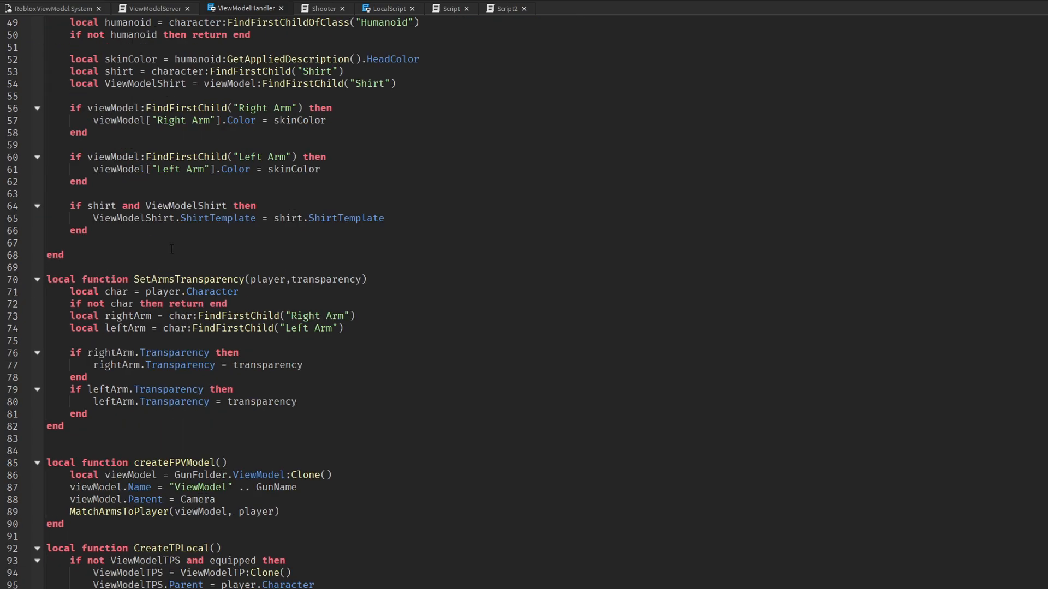
pyautogui.scroll(-3)
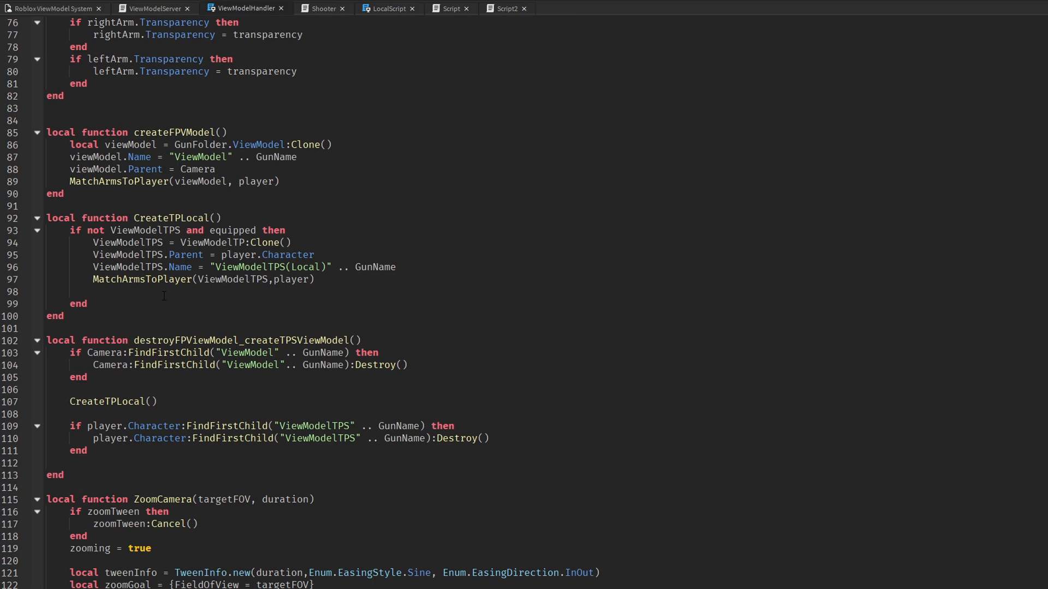
pyautogui.scroll(-3)
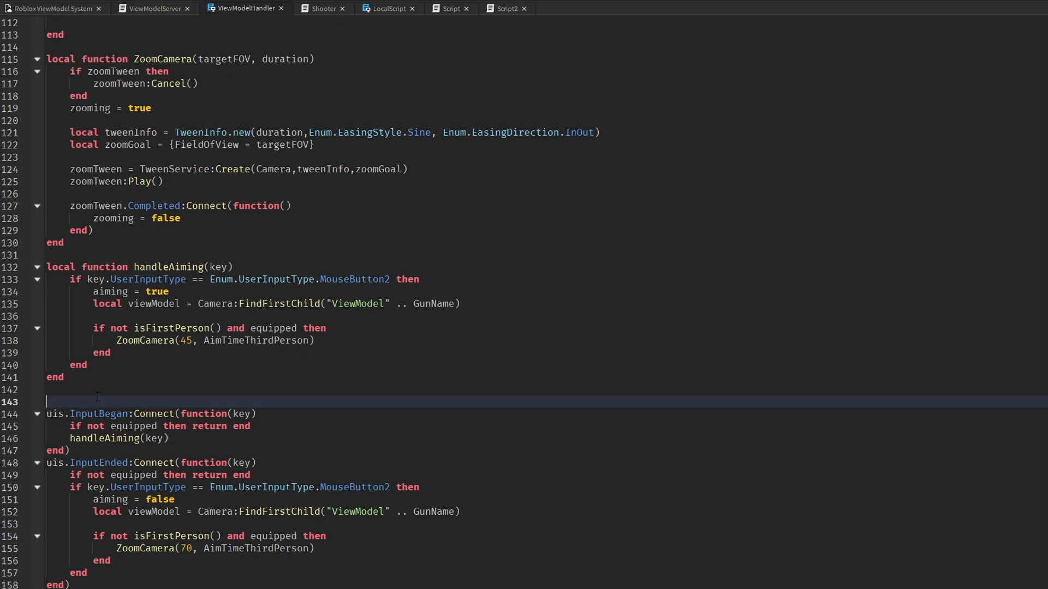
pyautogui.write('l')
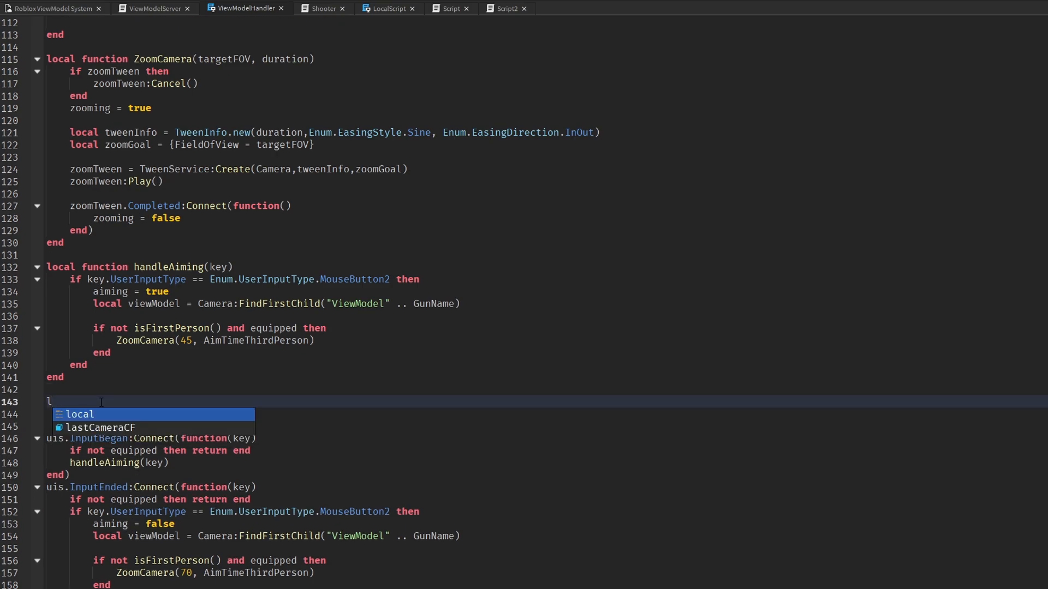
pyautogui.write('ocal function recoil(')
pyautogui.write('local initialCF')
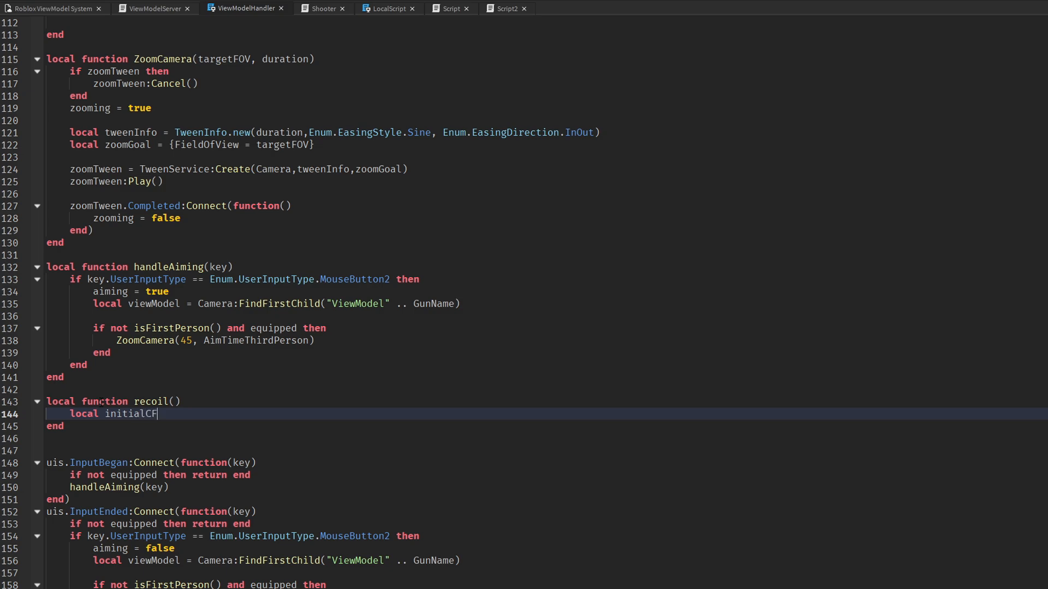
pyautogui.write('= Camera.CFrame')
pyautogui.write('local upwardRecoil')
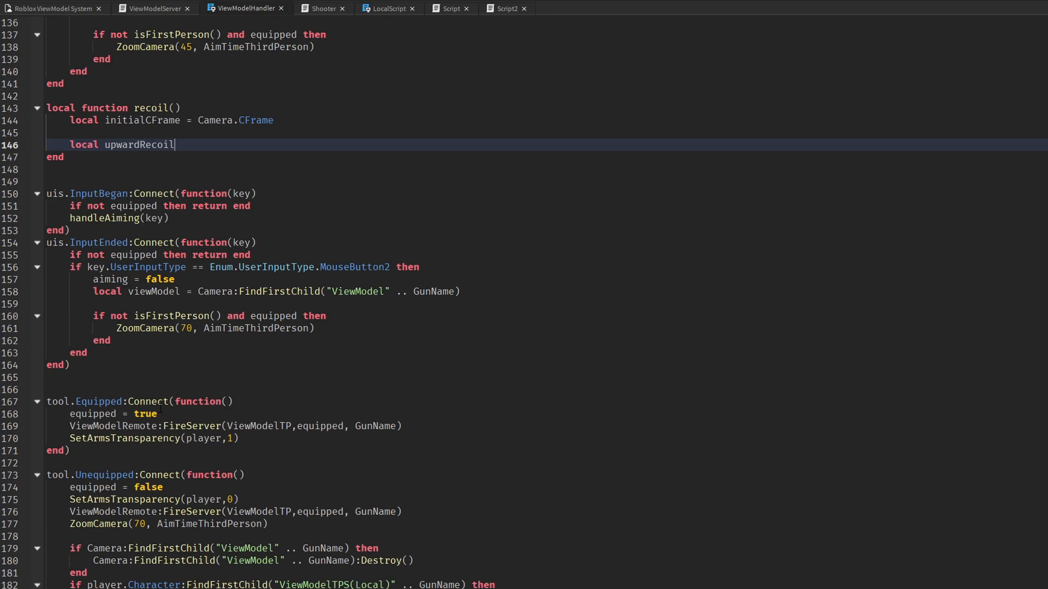
# Add upwardRecoil and downwardRecoil locals converting recoilAmount and recoilReturnAmount with math.rad
pyautogui.write('= math.rad(')
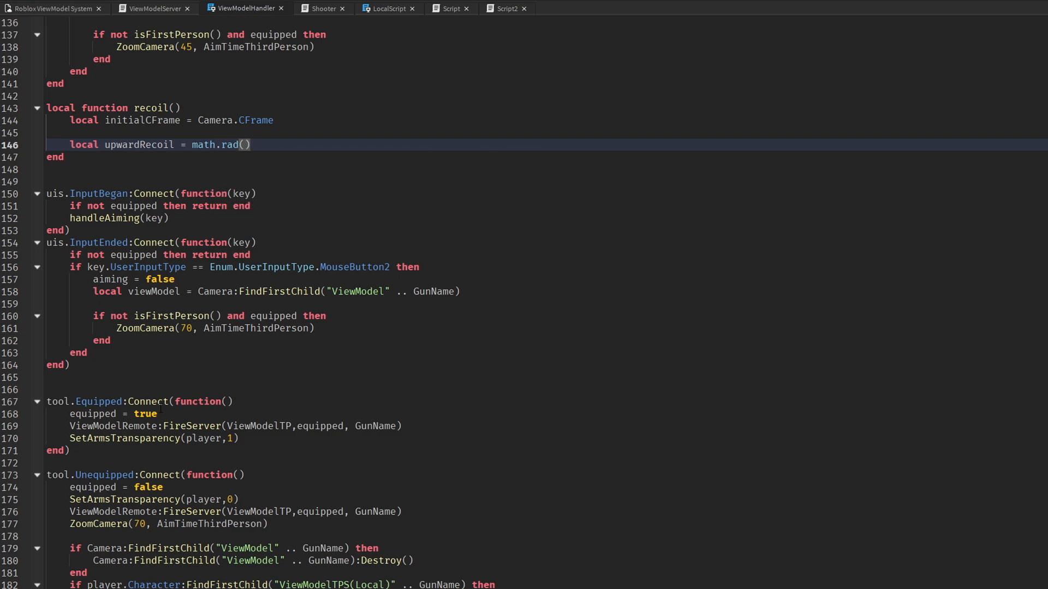
pyautogui.write('recoilTime')
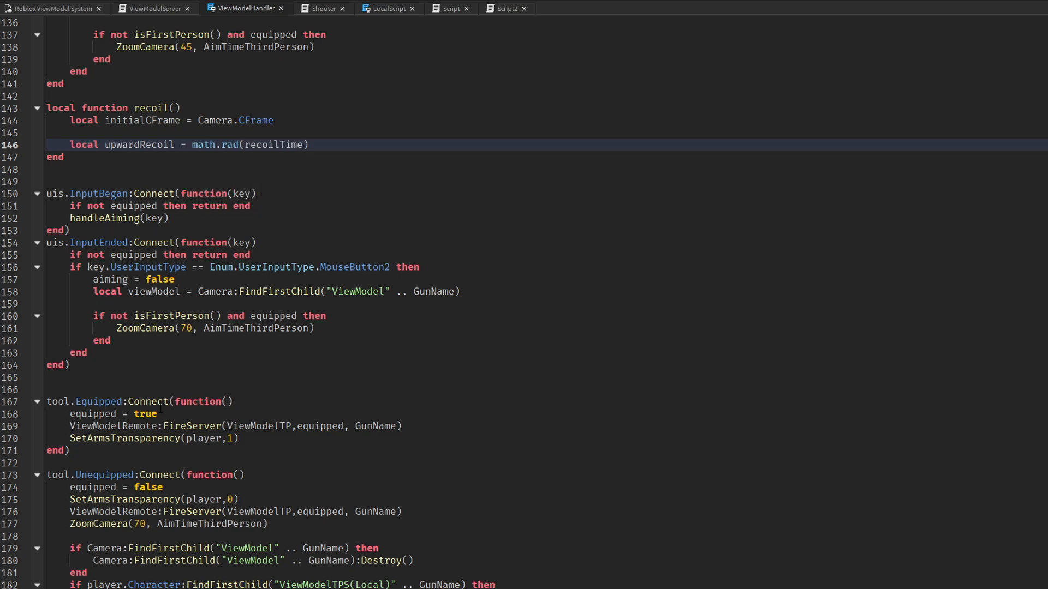
pyautogui.write('recoilAmount')
pyautogui.write('local')
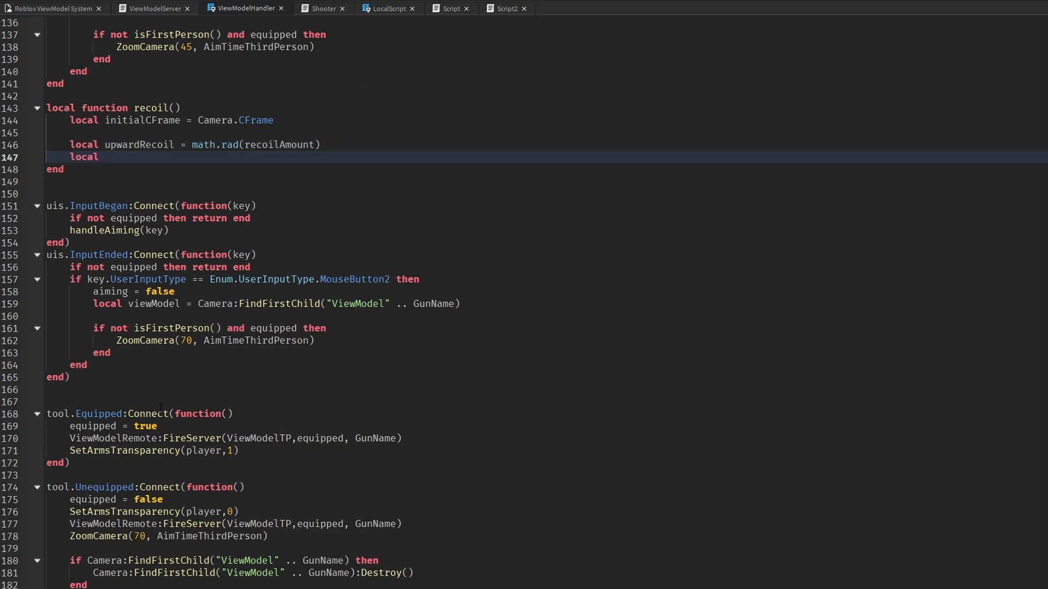
pyautogui.write('downward')
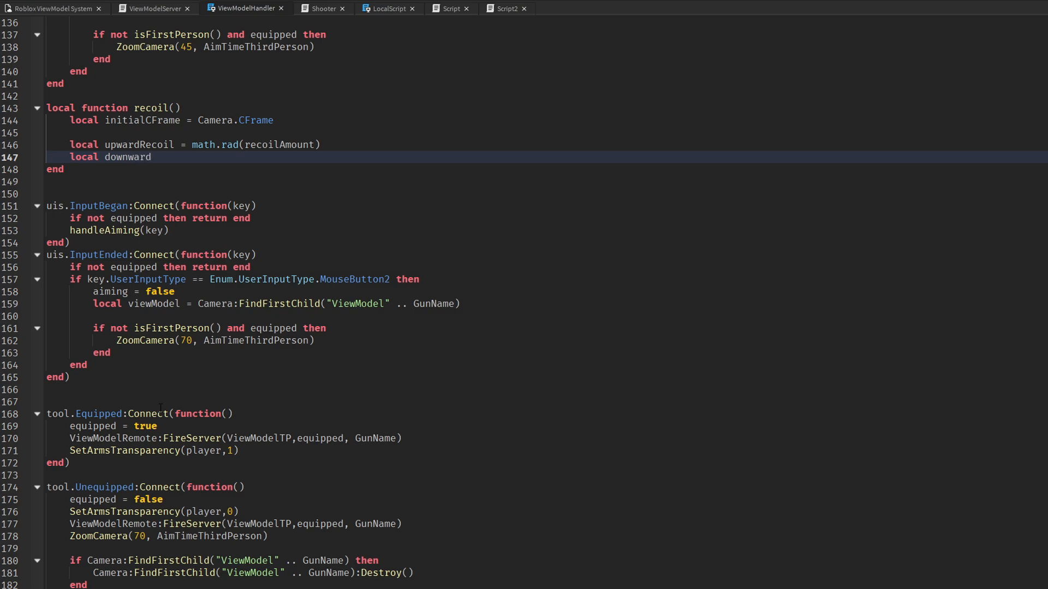
pyautogui.write('Recoil = math')
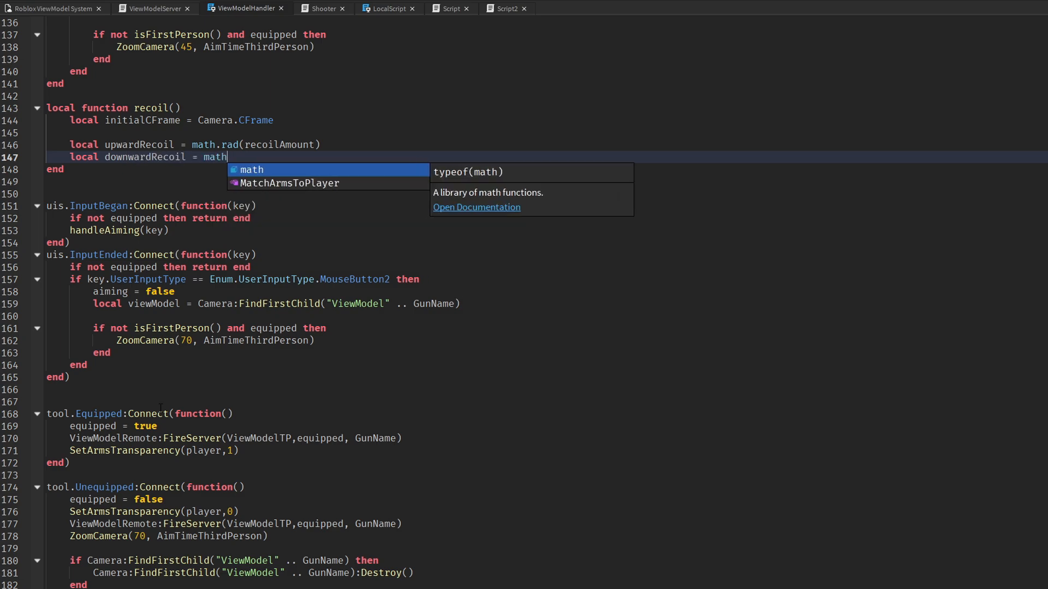
pyautogui.write('.rad(')
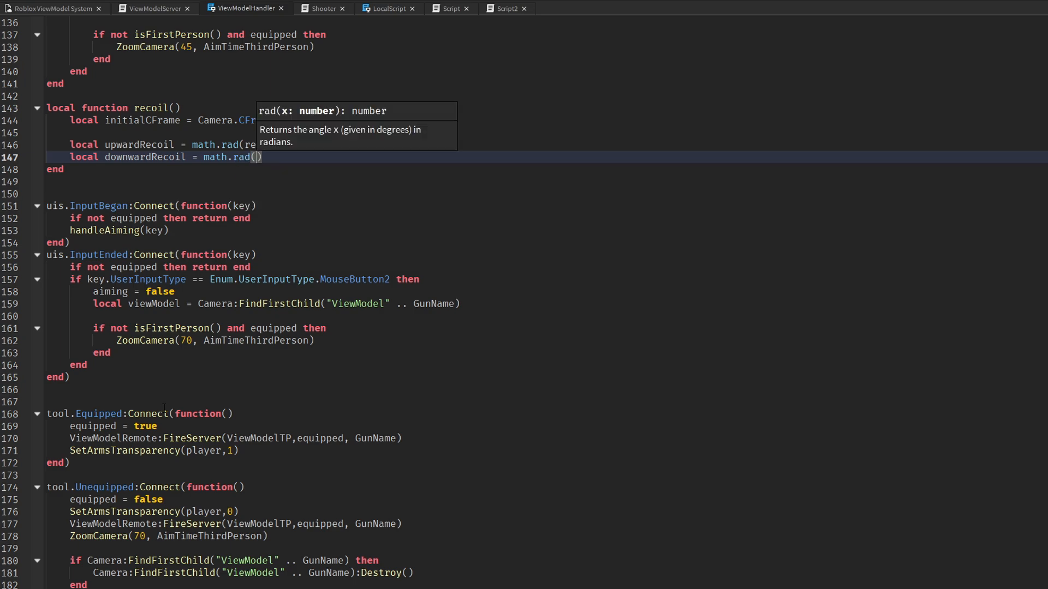
pyautogui.write('recoilReturnAmount')
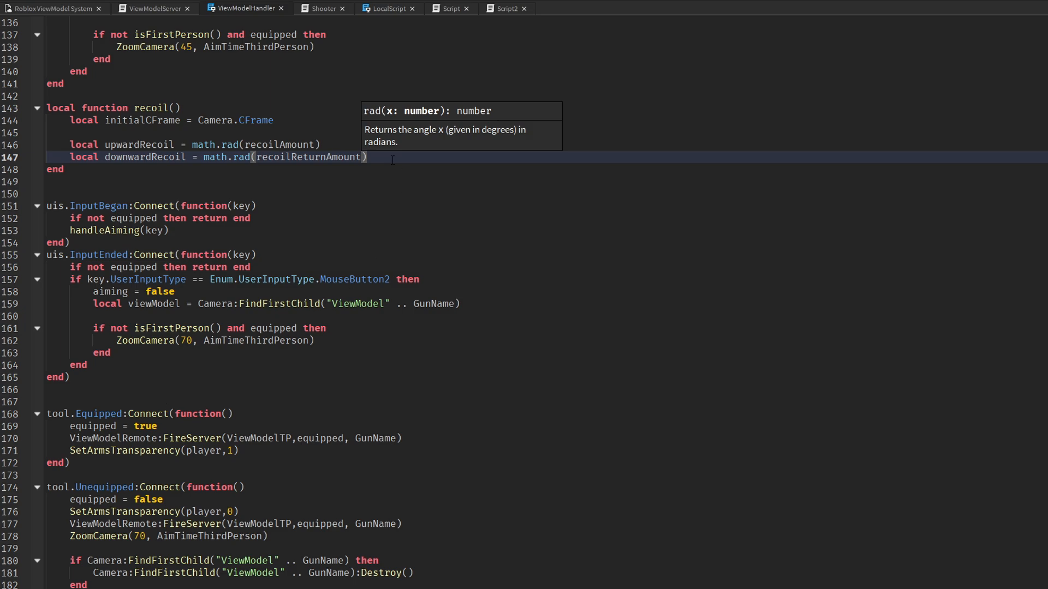
pyautogui.press('enter')
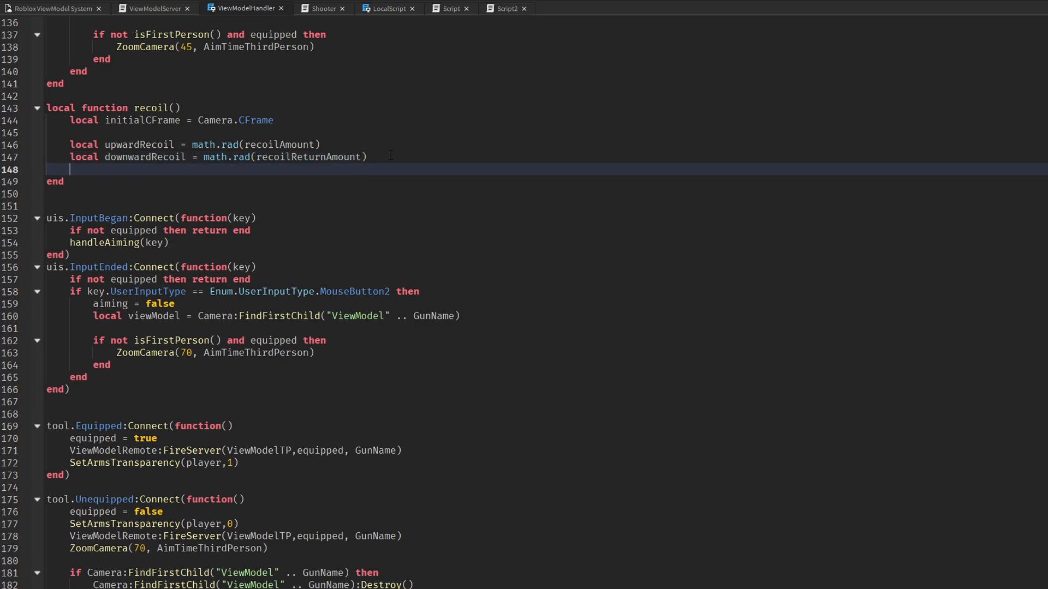
# Record startTime = tick() and loop while tick() - startTime < recoilTime
pyautogui.write('local start')
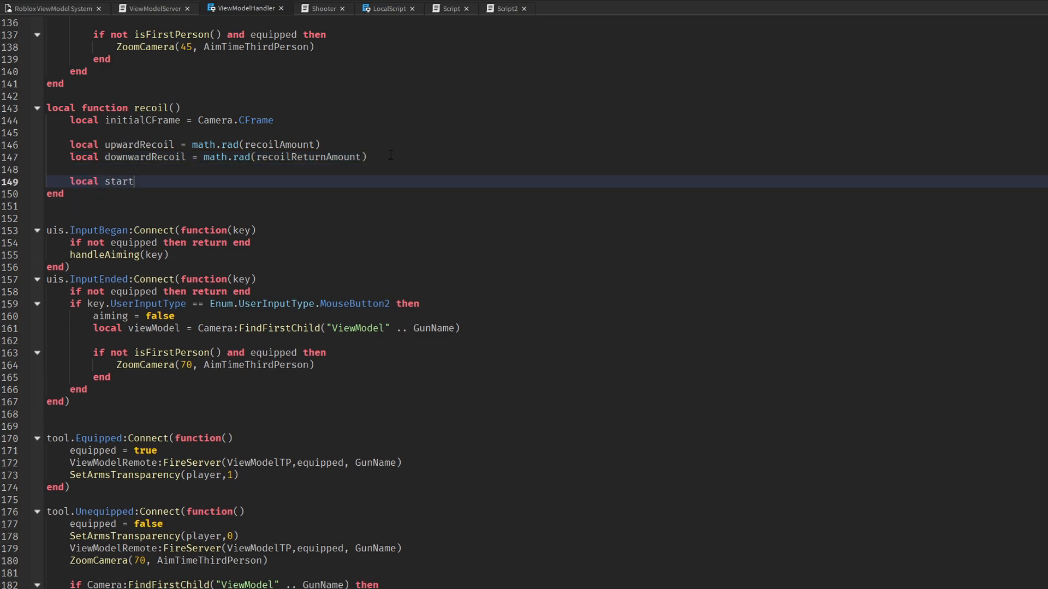
pyautogui.write('Time = tick()')
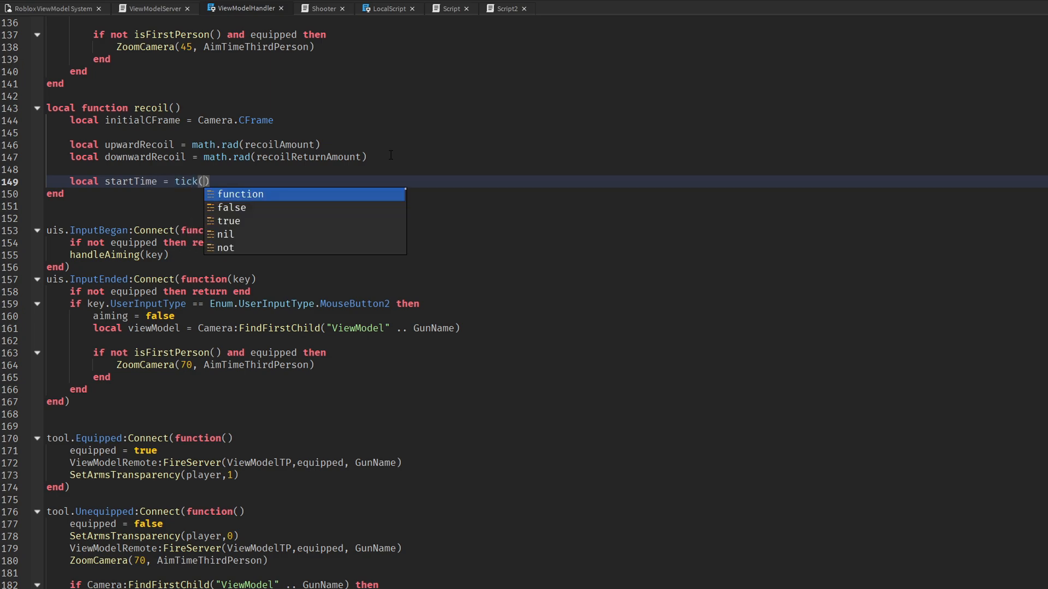
pyautogui.write('while tick(')
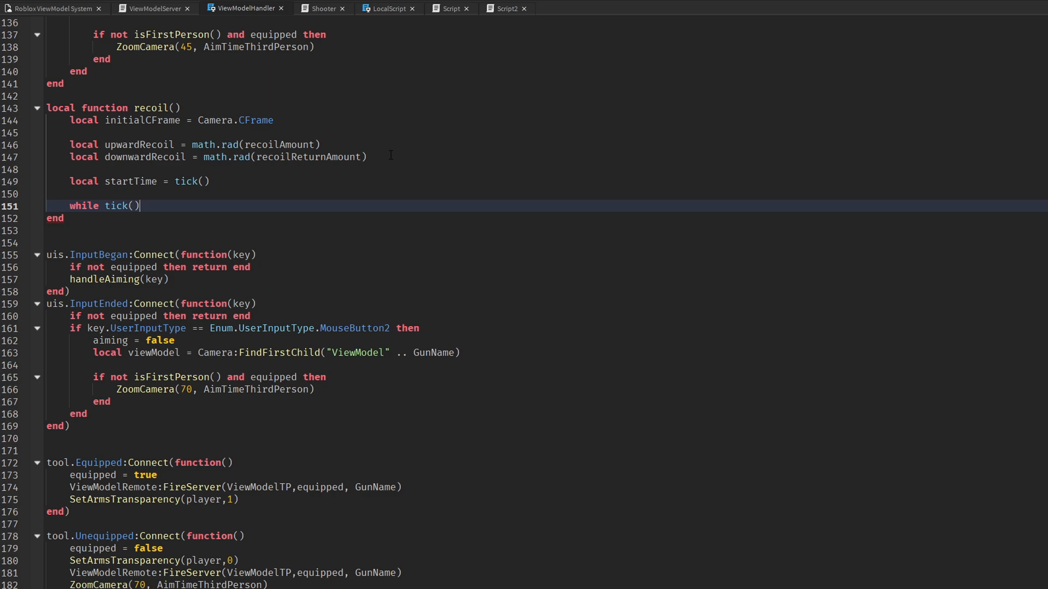
pyautogui.write('- startTime')
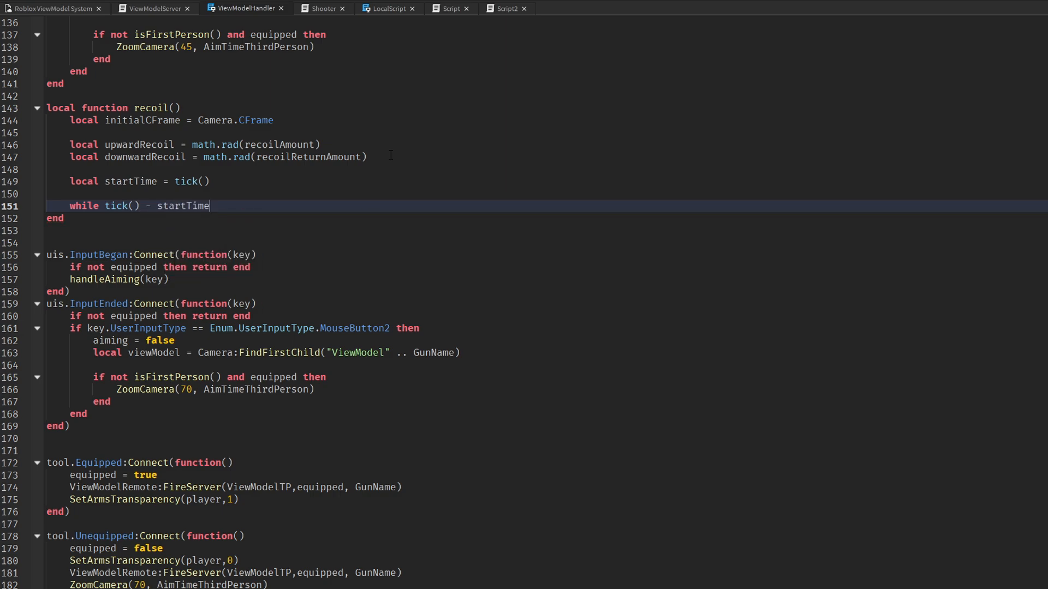
pyautogui.write('< recoilTime do')
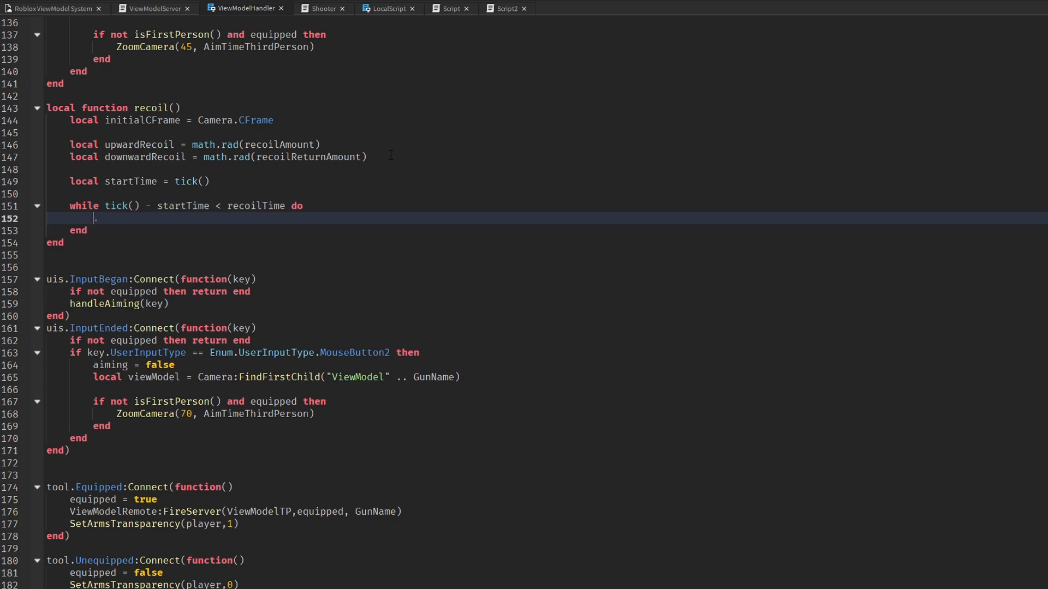
# Multiply Camera.CFrame by CFrame.Angles(upwardRecoil,0,0) with wait(), then duplicate for downwardRecoil
pyautogui.write('Camera.CFrame = C')
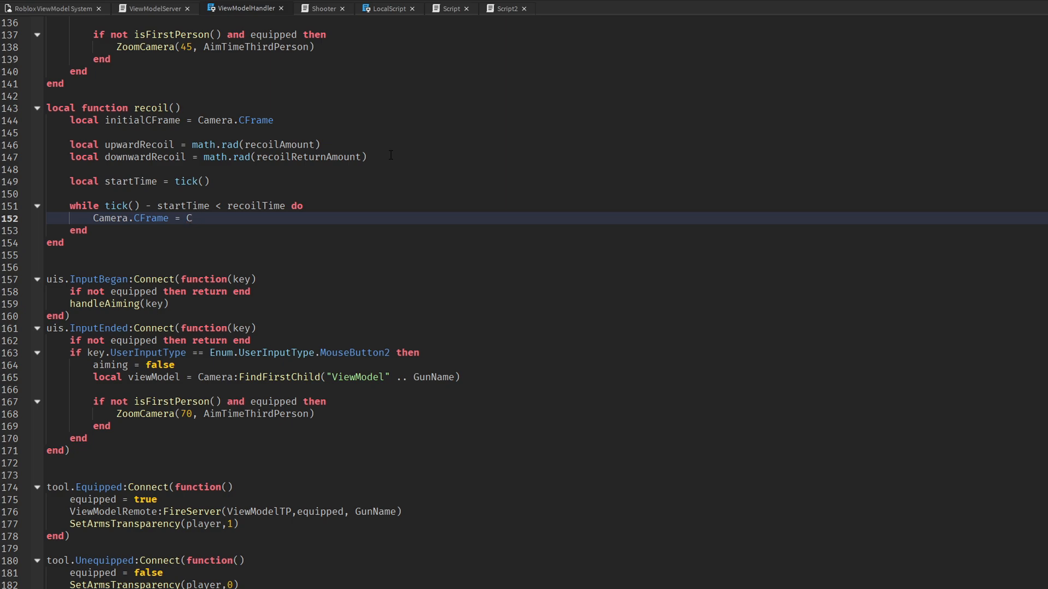
pyautogui.write('amera.CFrame')
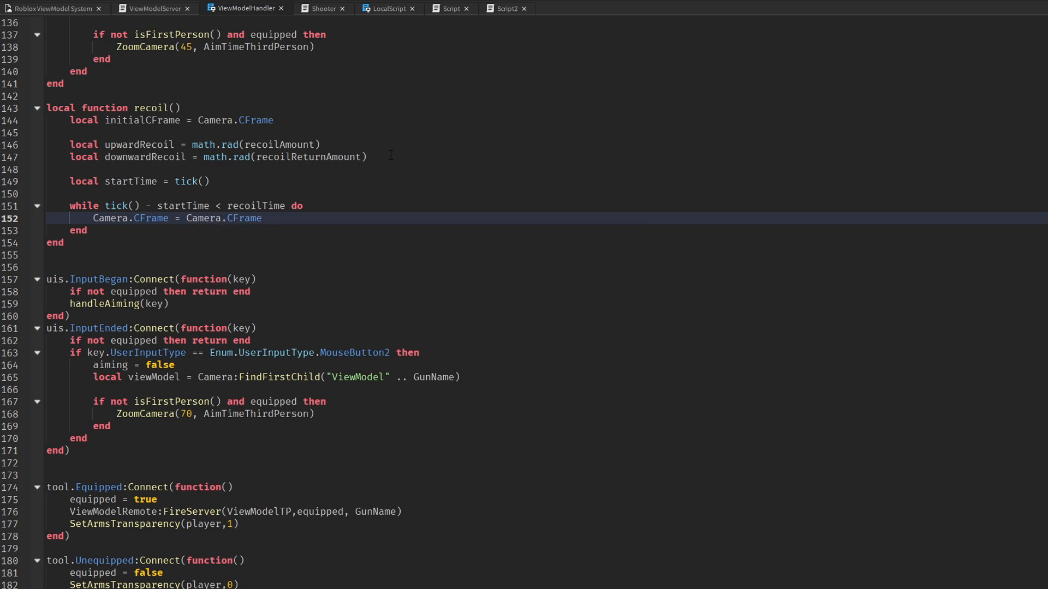
pyautogui.write('* CFrame.Angles(')
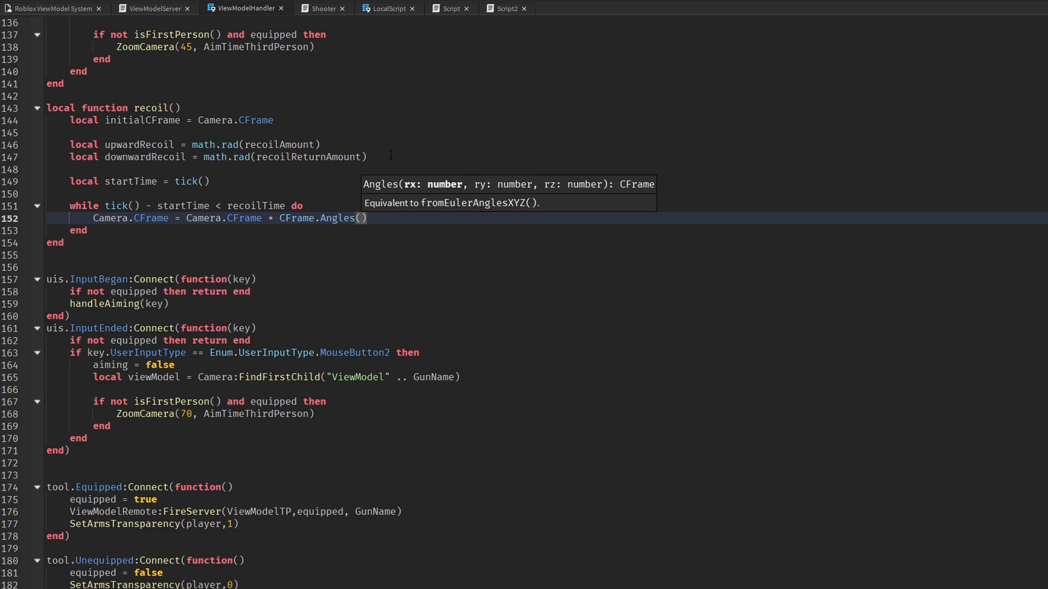
pyautogui.write('upwardRecoil,')
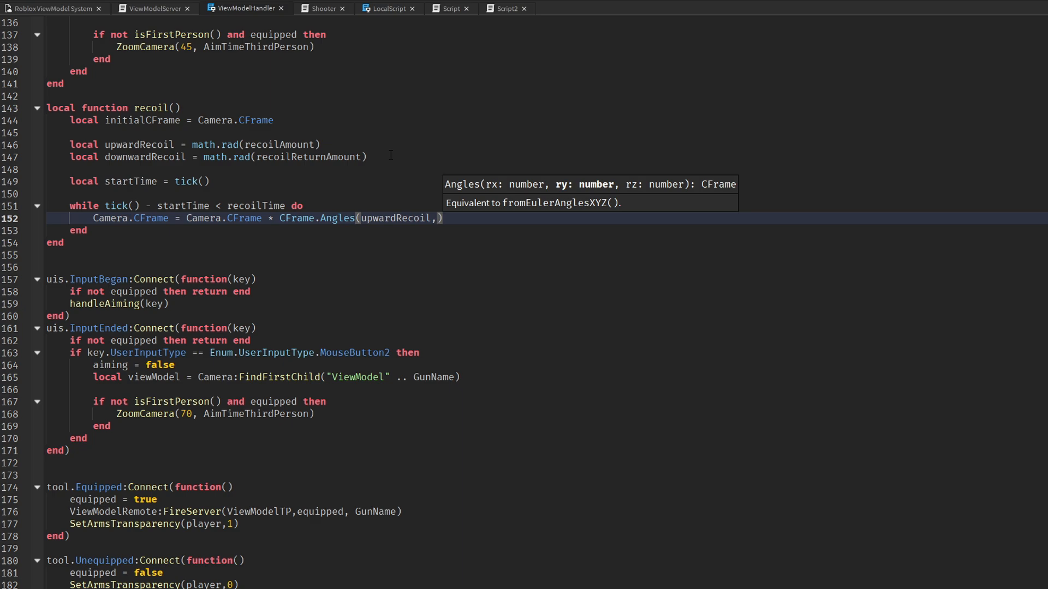
pyautogui.write('0,0')
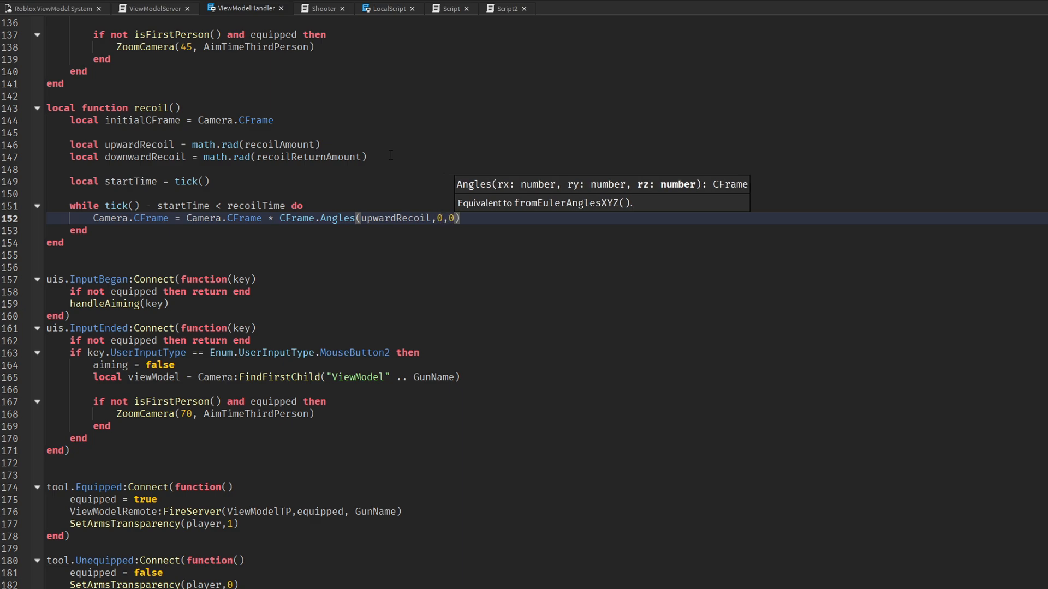
pyautogui.write('wait(')
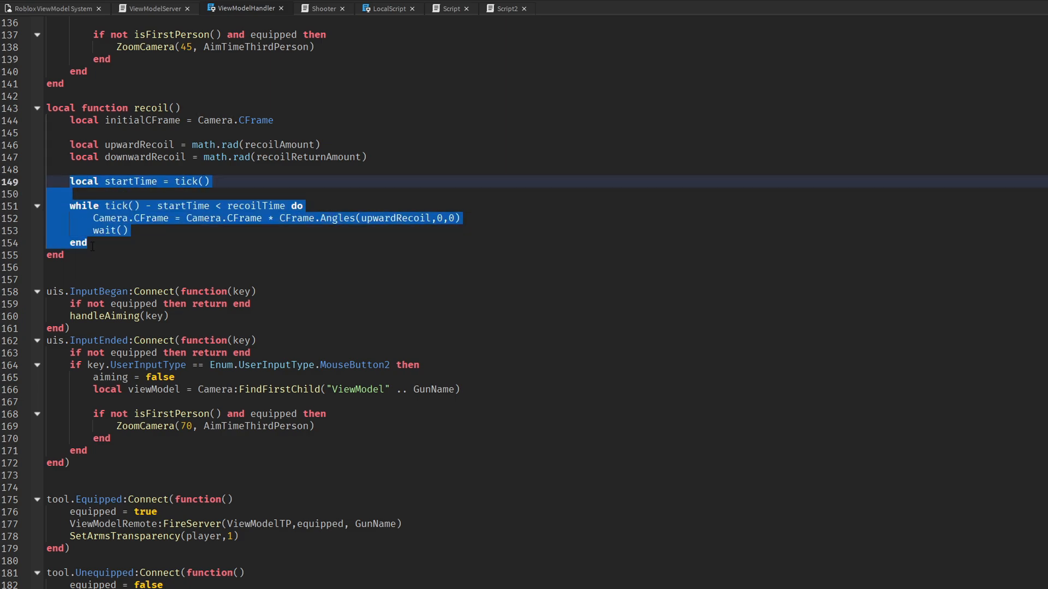
pyautogui.write('downwardRecoil,0,0')
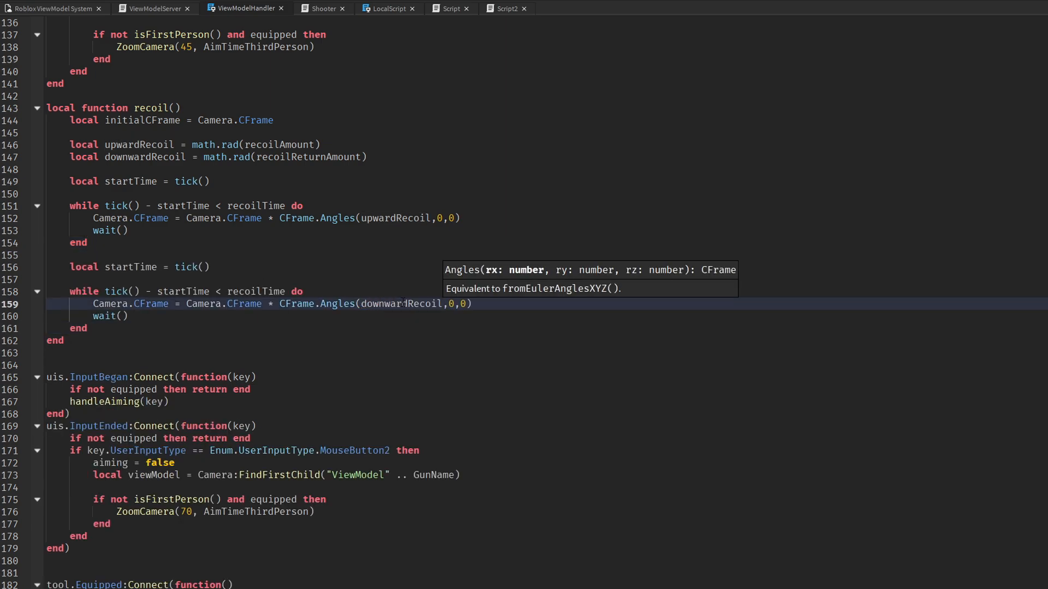
# Add recoil() after the hit-or-miss tracer block in tool.Activated
pyautogui.scroll(-3)
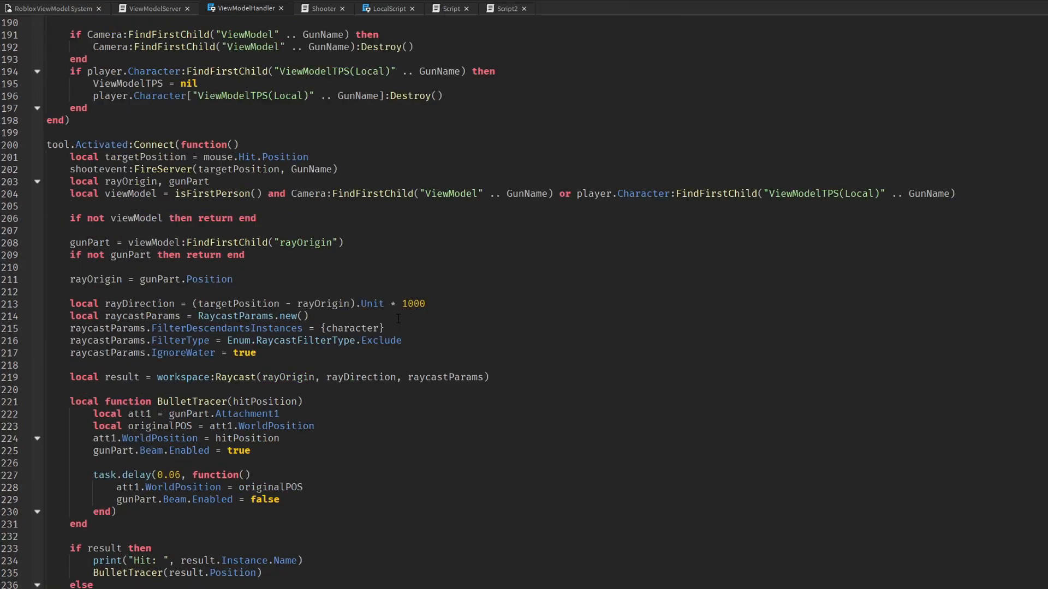
pyautogui.scroll(-3)
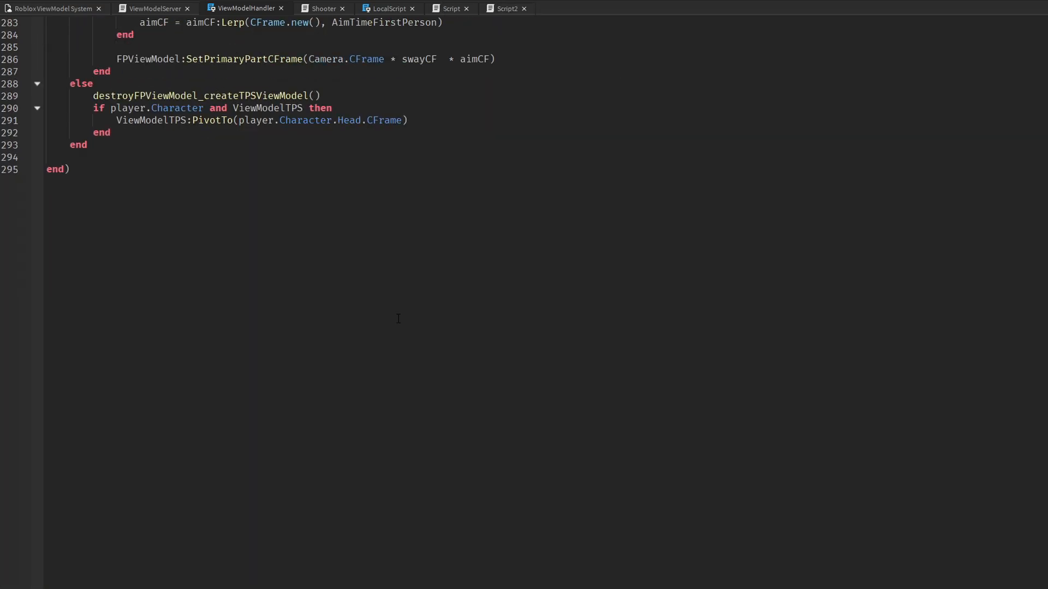
pyautogui.scroll(3)
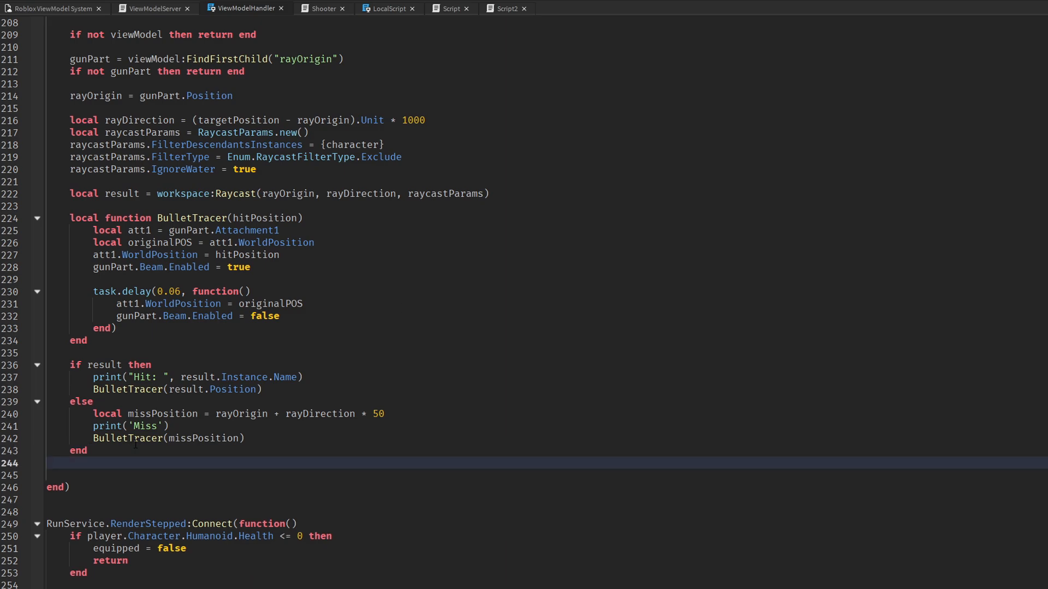
pyautogui.write('recoil()')
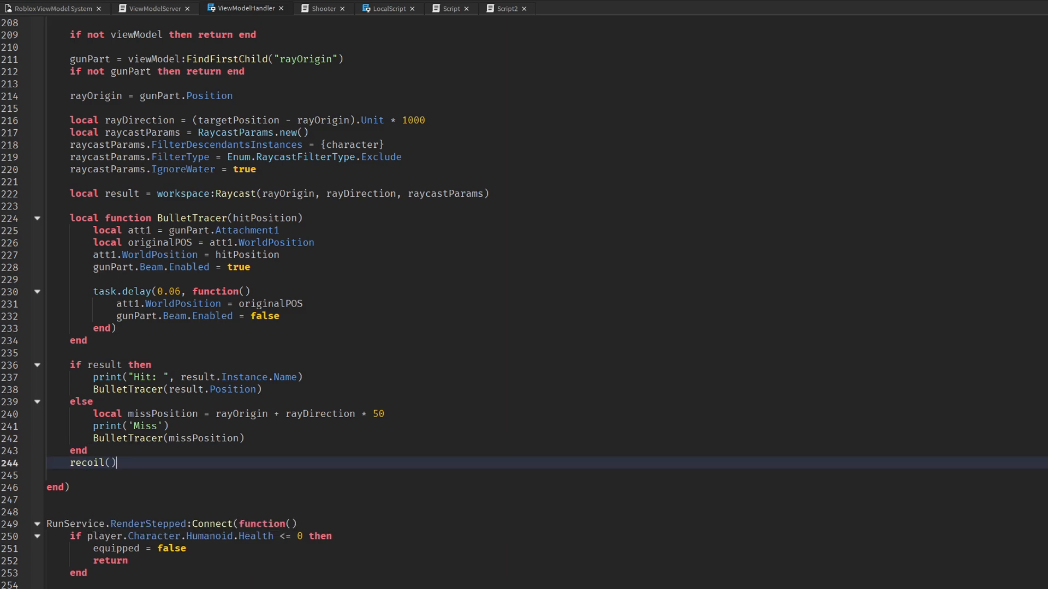